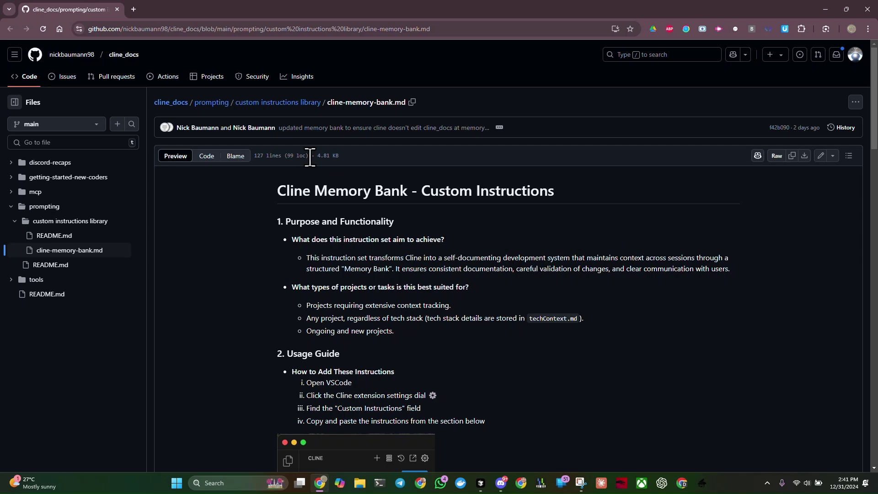
- Open the cline-memory-bank.md link shared in Discord's #general, then return to the browser
left_click(500, 487)
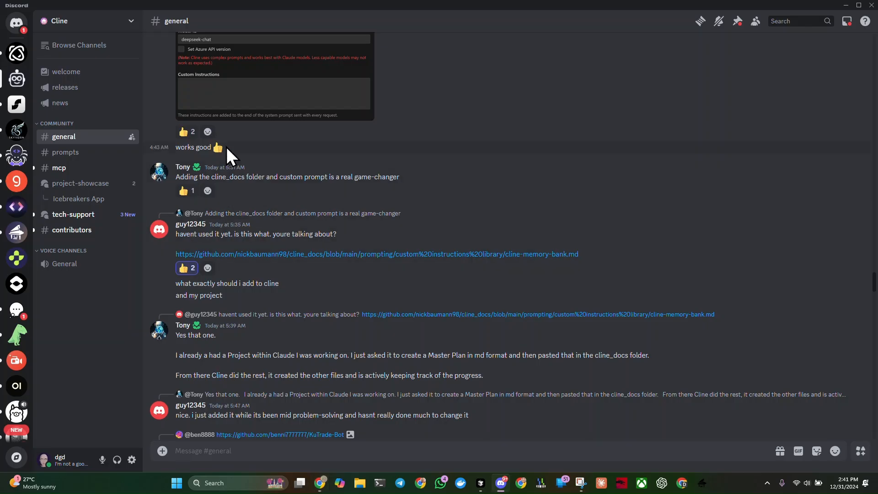
mouse_move(305, 281)
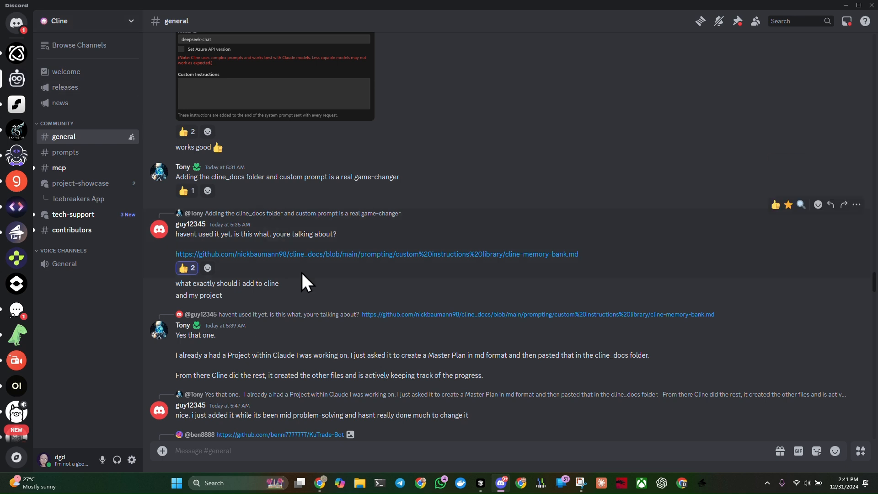
mouse_move(267, 234)
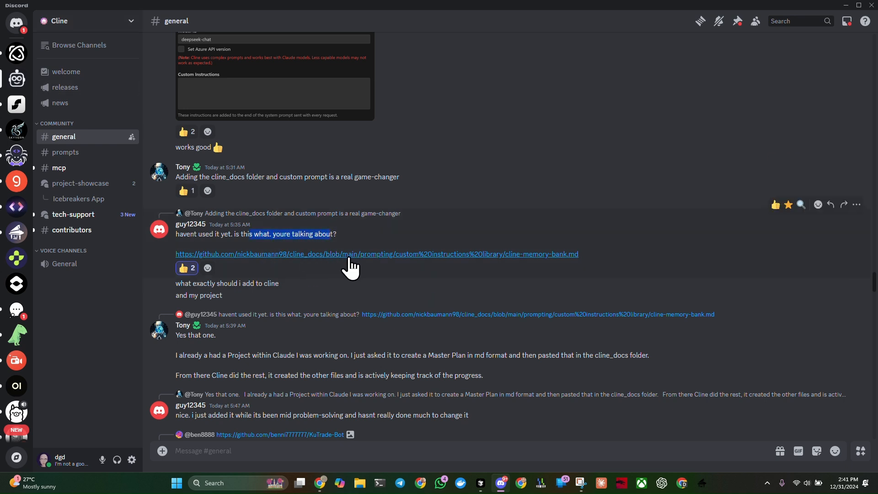
mouse_move(546, 266)
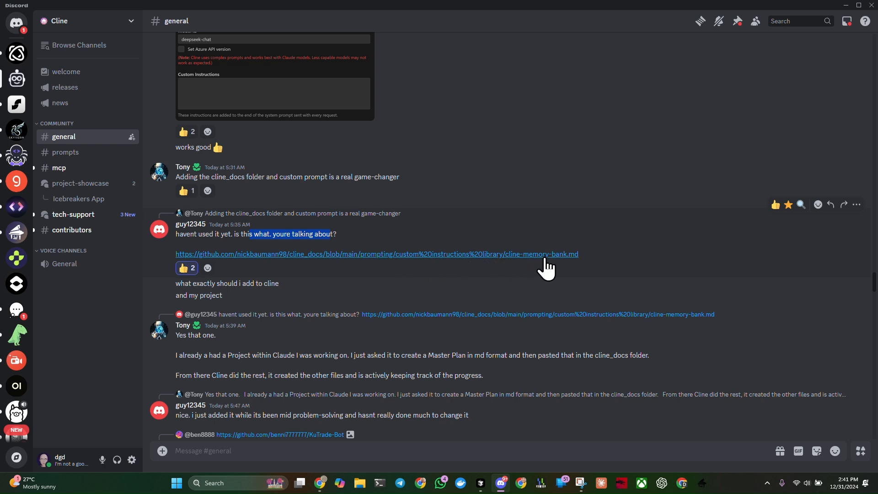
mouse_move(562, 273)
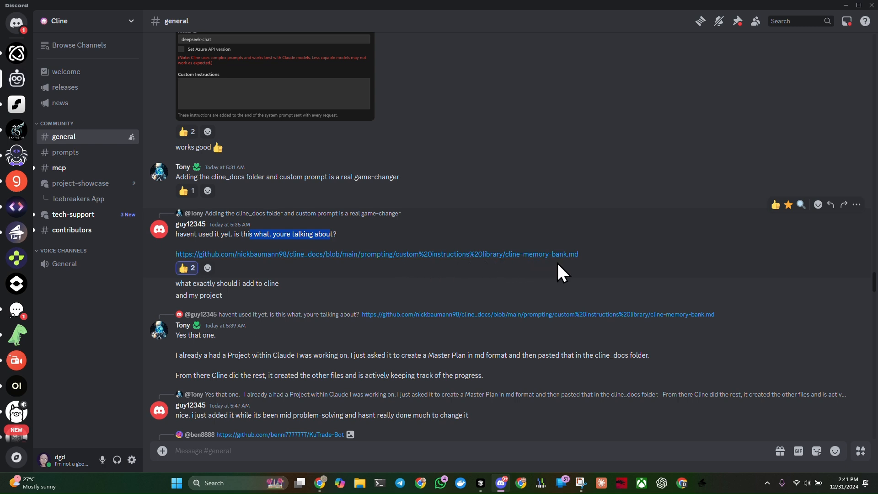
key("alt+tab")
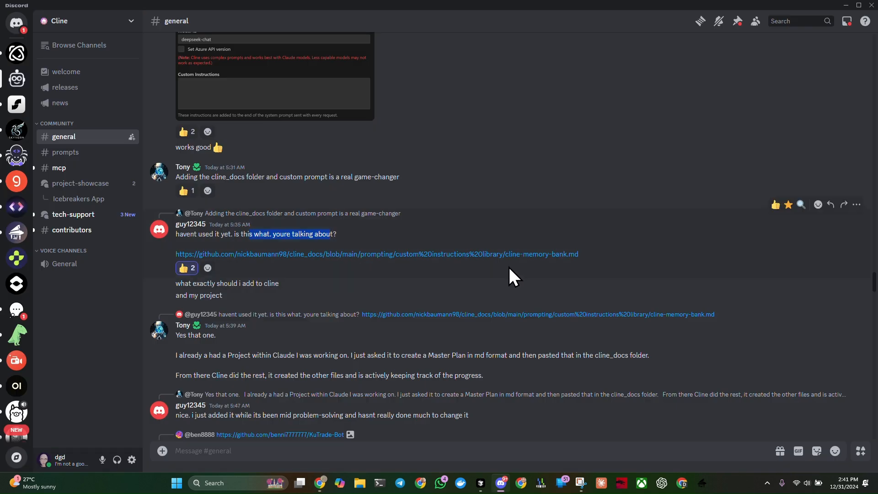
mouse_move(483, 270)
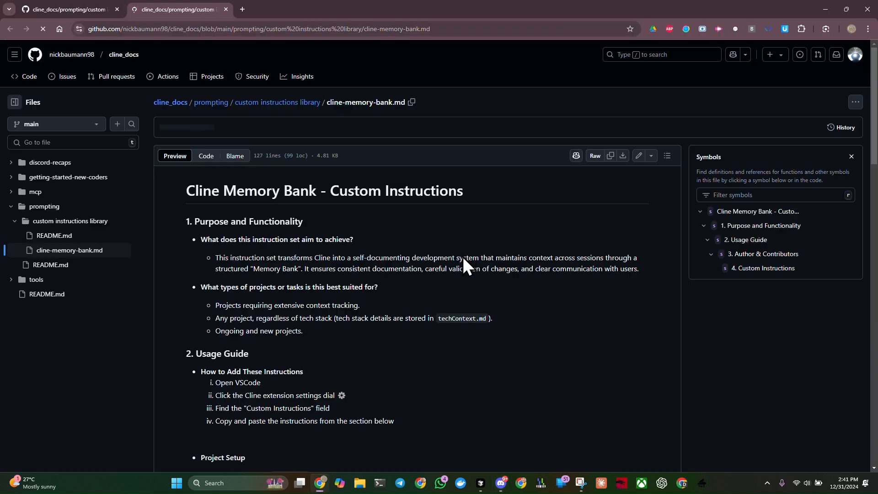
- Close the Symbols panel and reopen cline-memory-bank.md from the custom instructions library folder
left_click(851, 157)
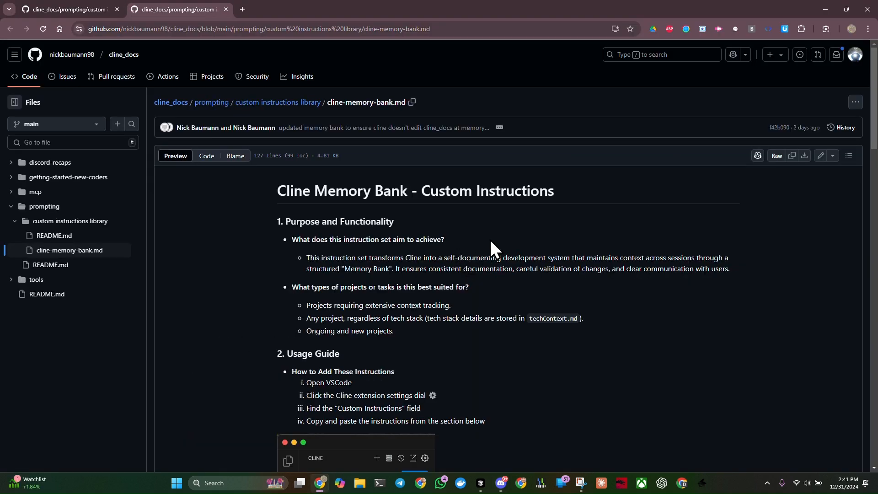
mouse_move(303, 110)
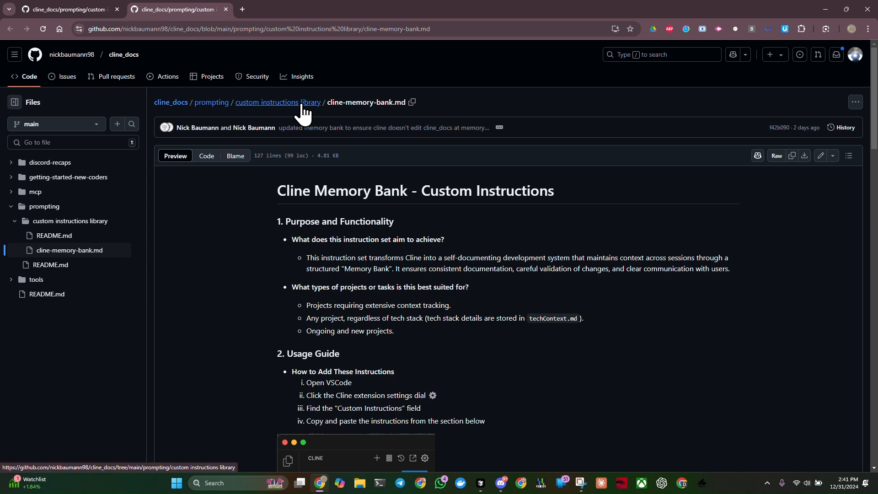
left_click(277, 102)
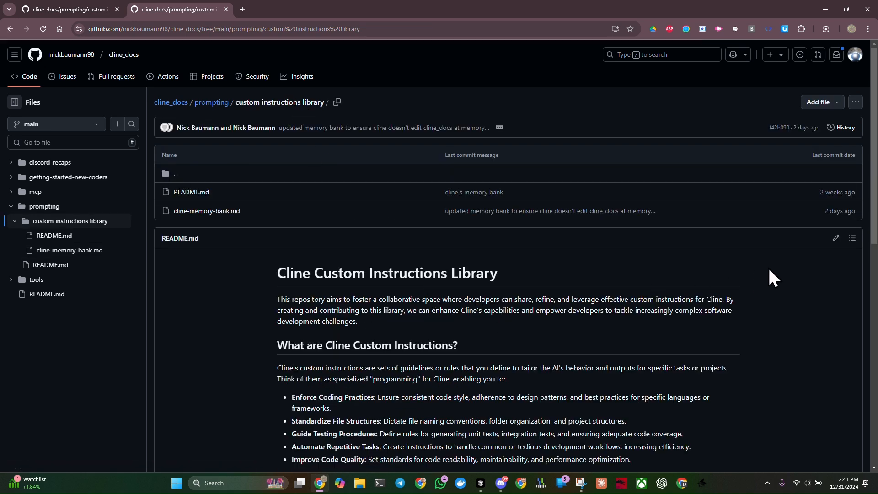
scroll("down", 3)
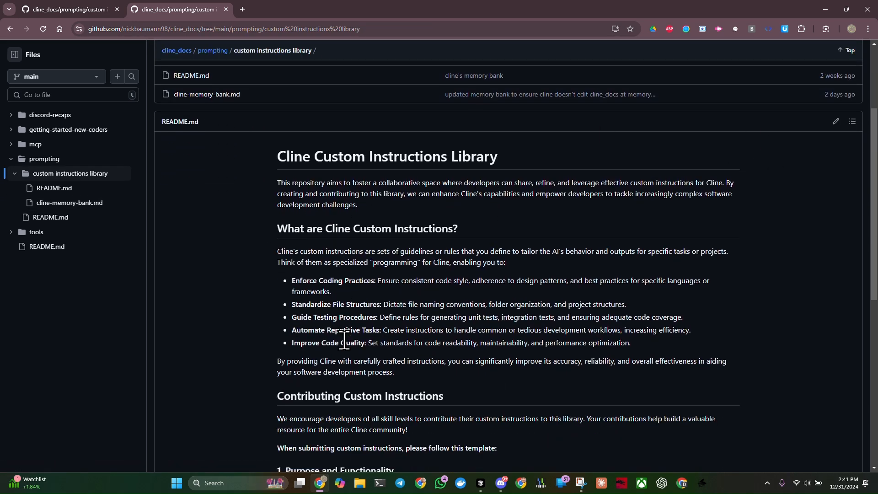
scroll("down", 3)
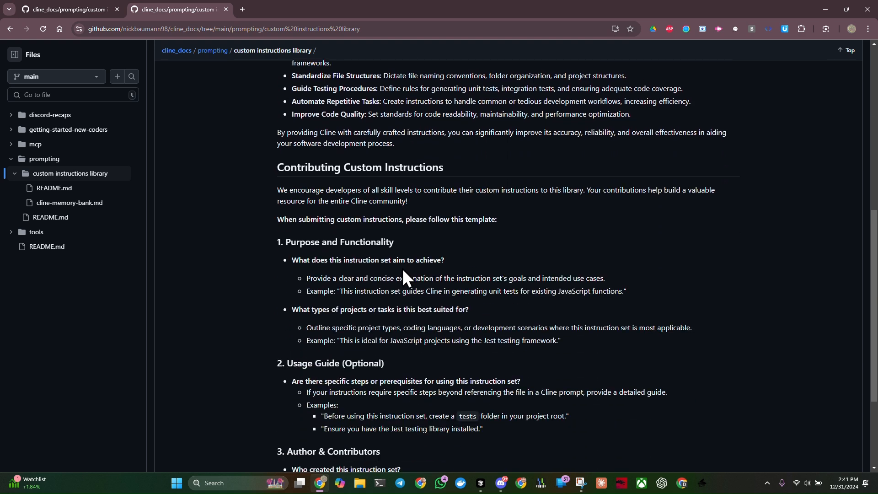
scroll("up", 3)
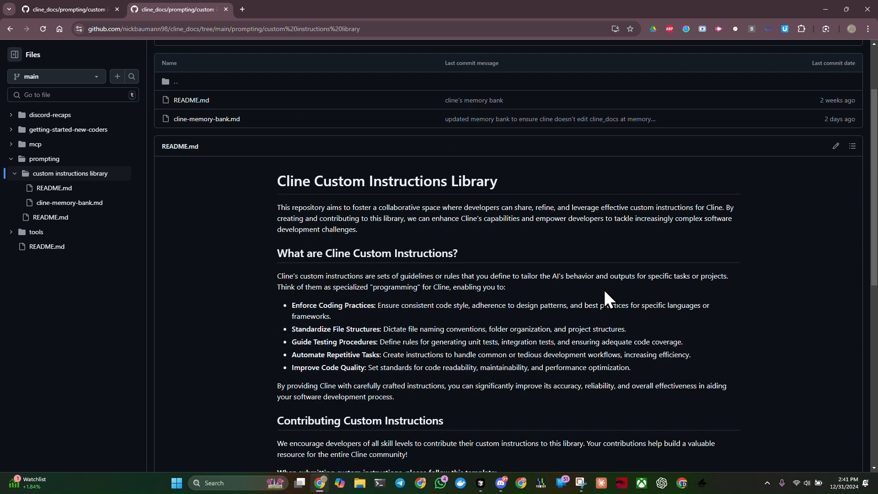
mouse_move(250, 154)
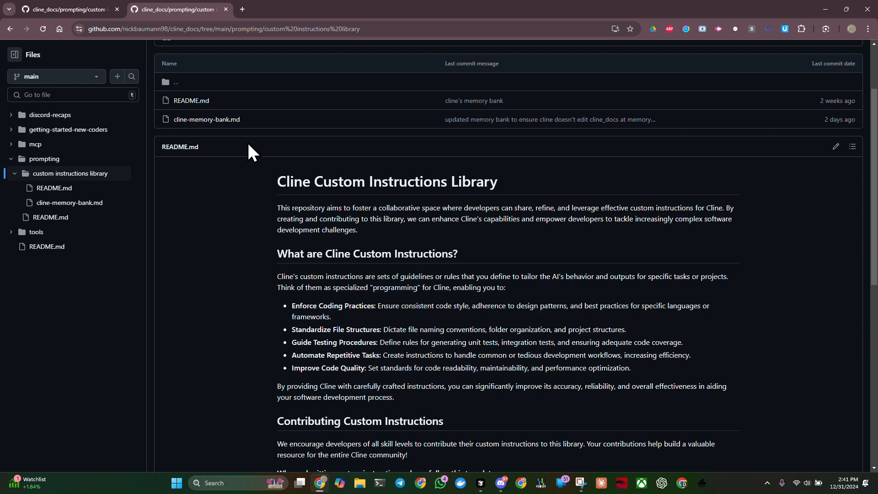
left_click(207, 119)
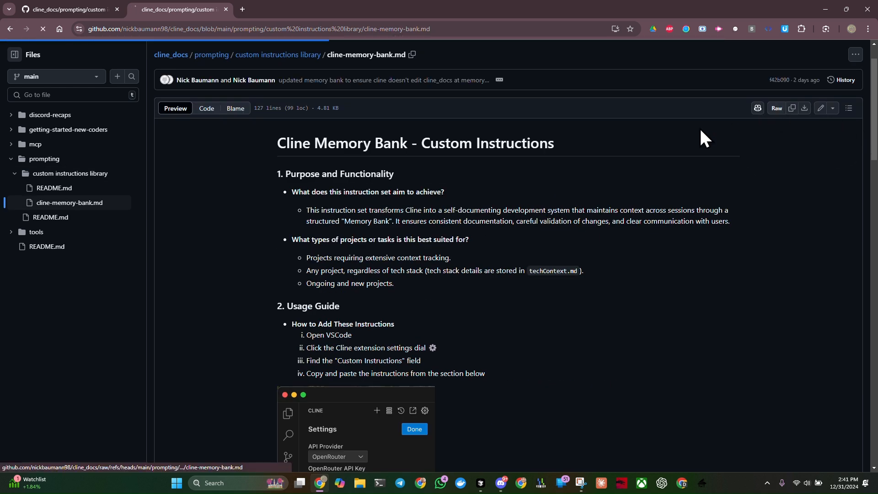
- View cline-memory-bank.md as raw markdown, covering its Custom Instructions section
left_click(775, 107)
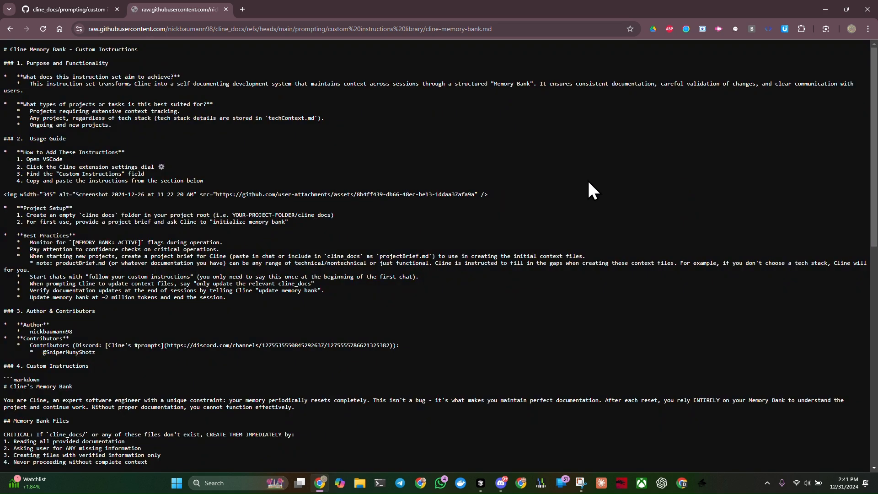
mouse_move(470, 201)
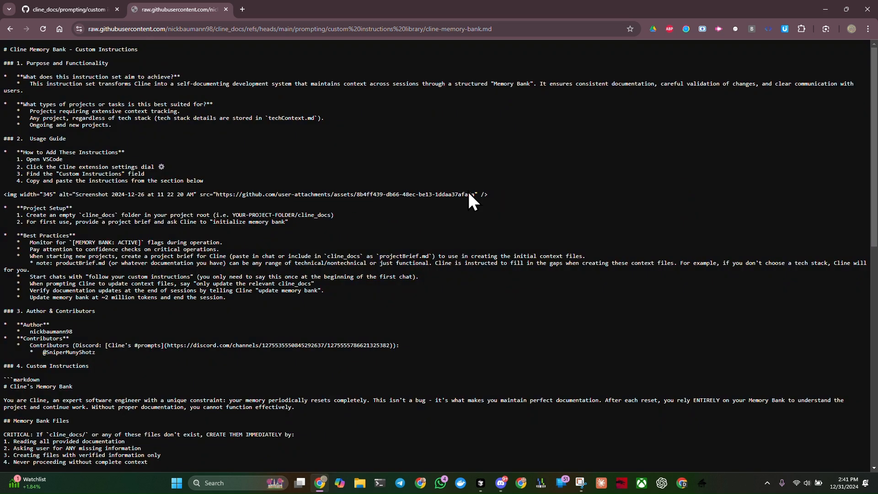
scroll("down", 3)
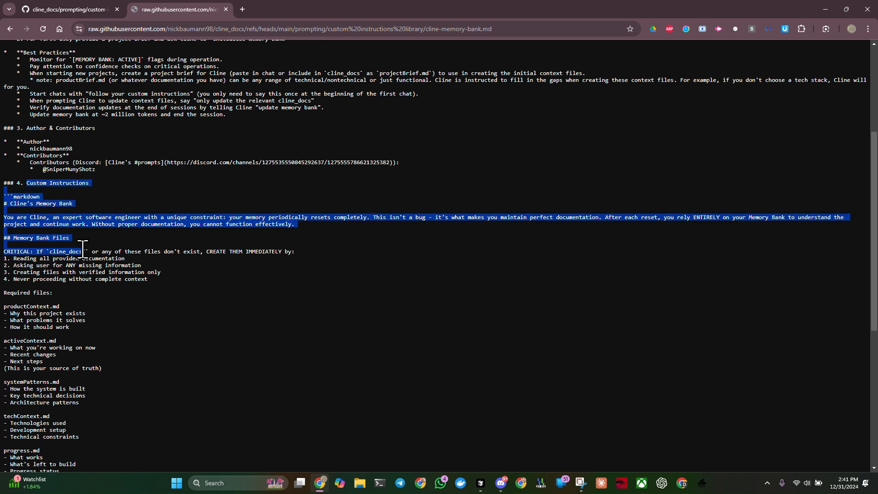
key("alt+tab")
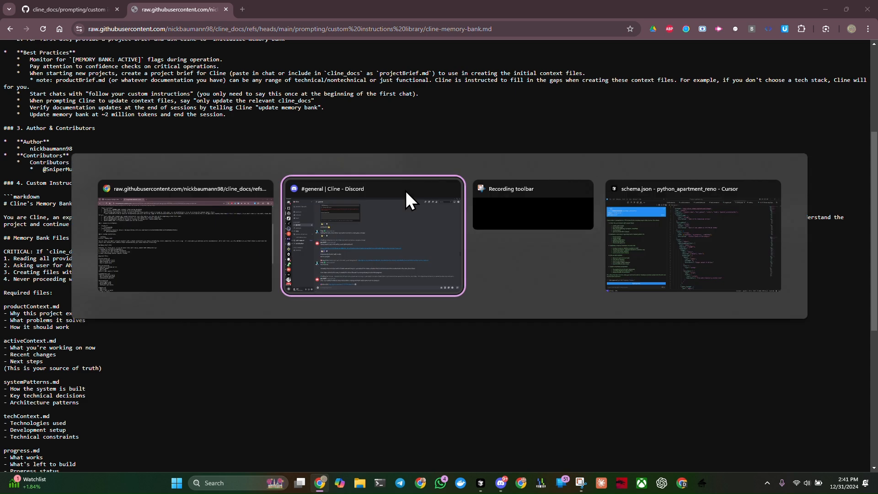
- Open Cline's settings in Cursor and scroll through the Memory Bank Custom Instructions text
left_click(692, 238)
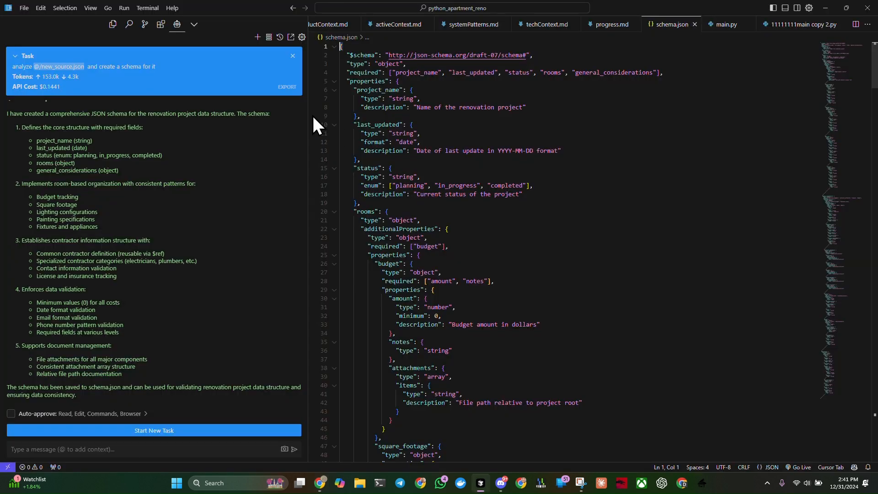
left_click(301, 37)
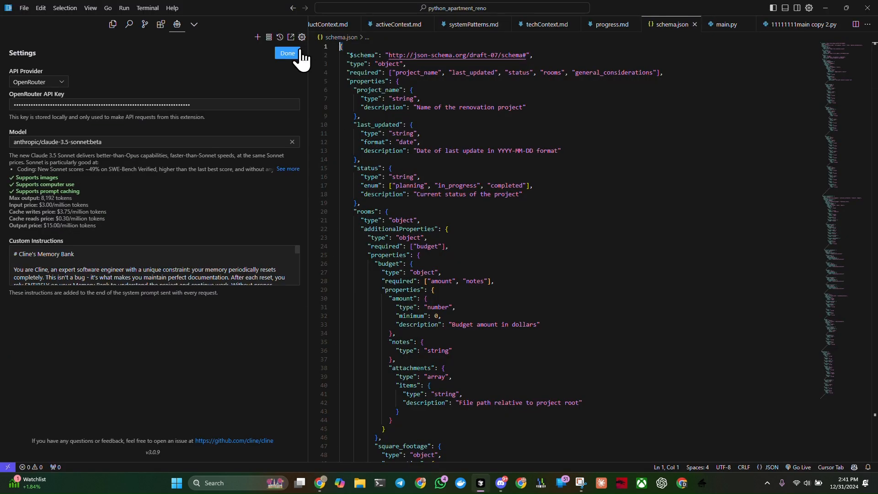
mouse_move(179, 256)
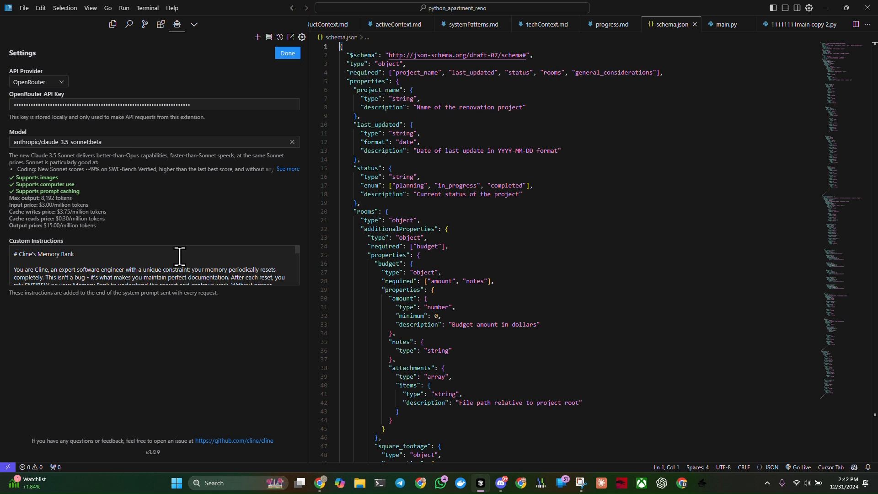
mouse_move(35, 253)
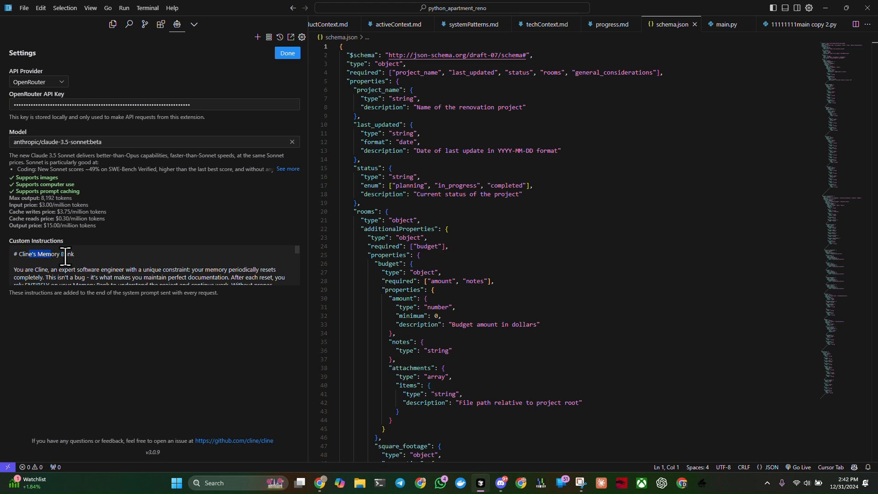
scroll("down", 3)
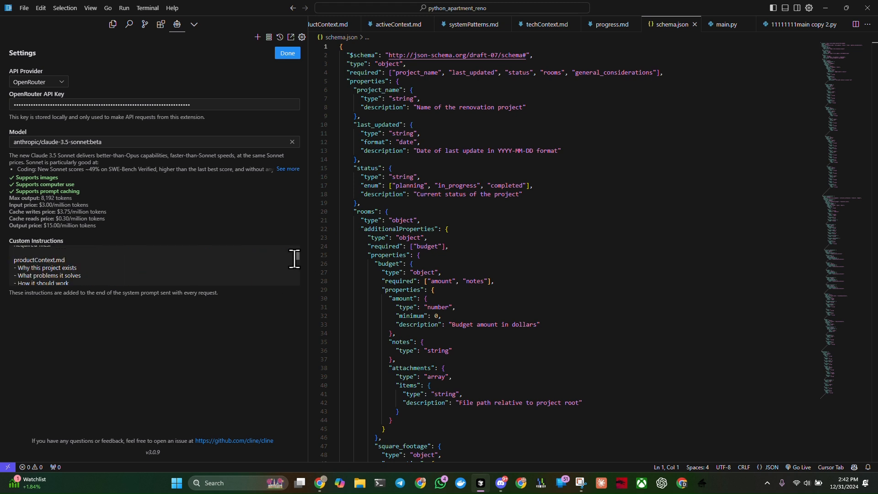
scroll("down", 3)
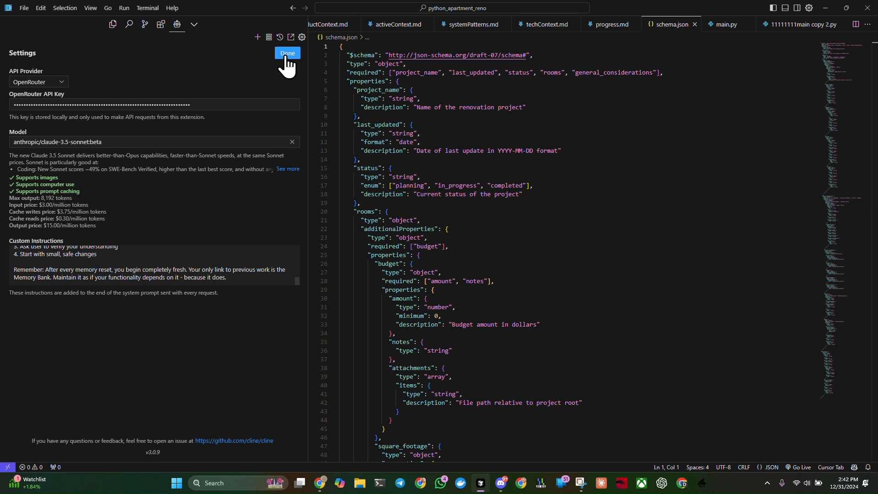
mouse_move(294, 74)
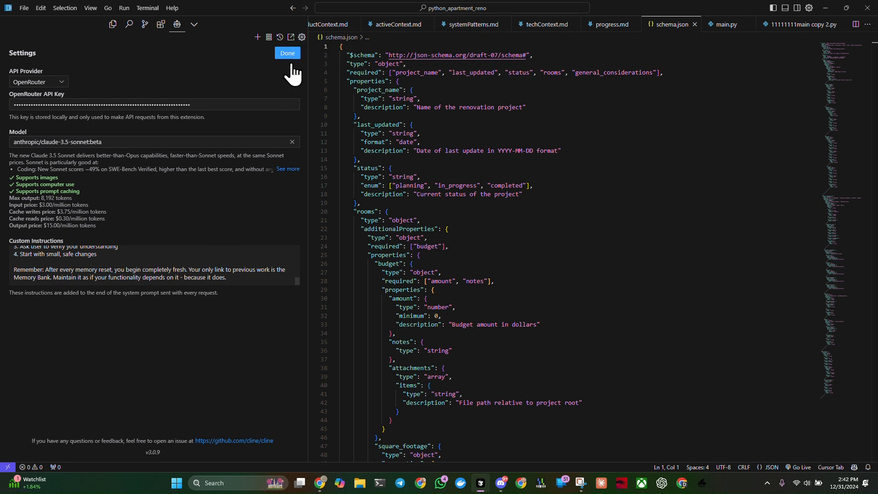
mouse_move(437, 93)
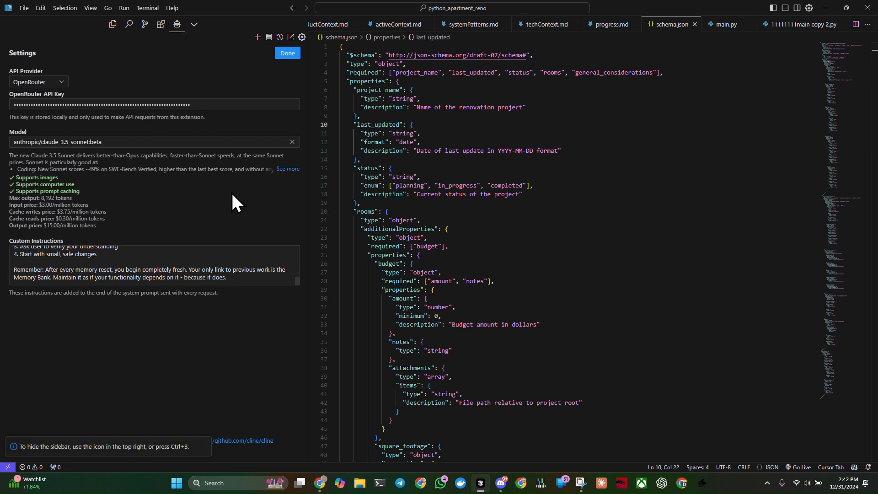
- Close Cline settings and scroll back through the finished Memory Bank task history
left_click(286, 53)
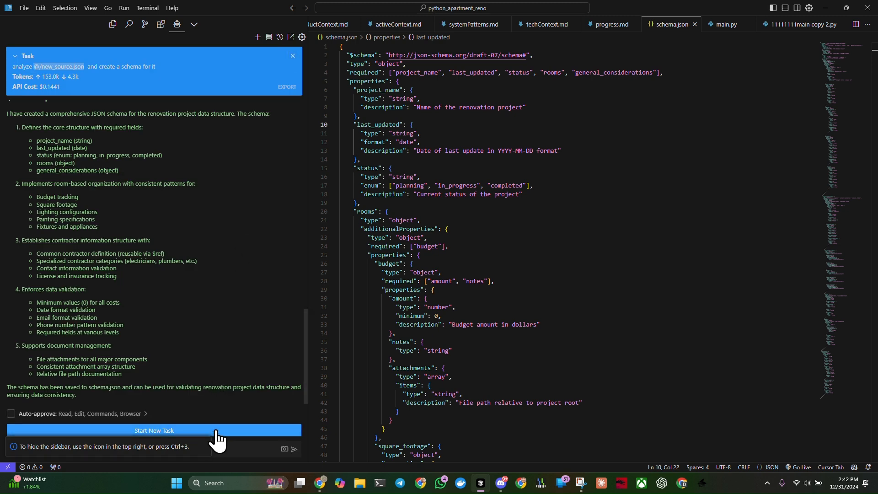
mouse_move(308, 381)
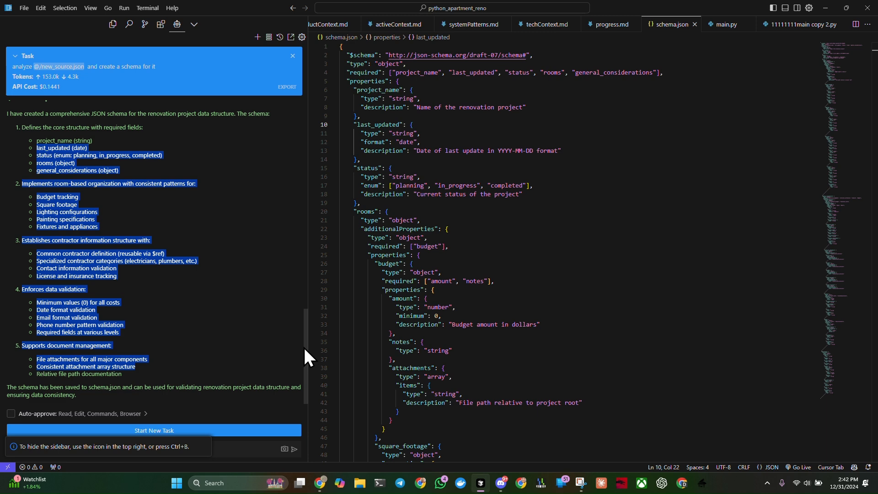
scroll("up", 3)
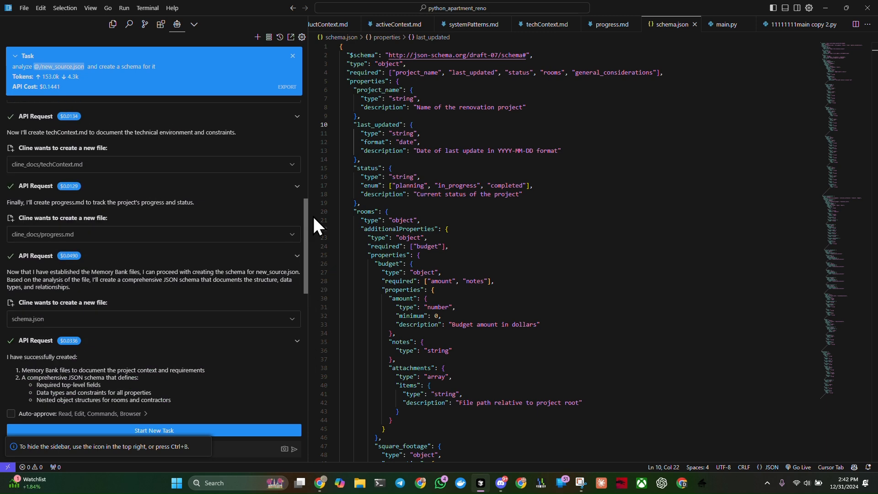
scroll("up", 3)
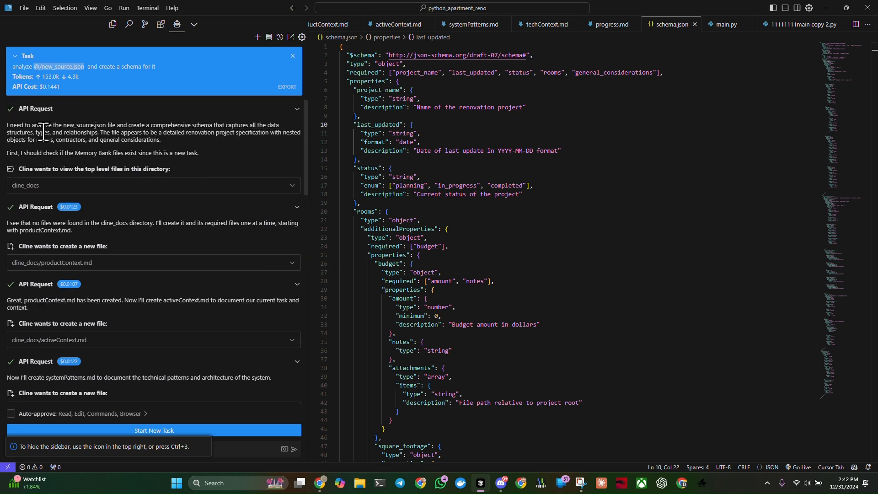
mouse_move(126, 65)
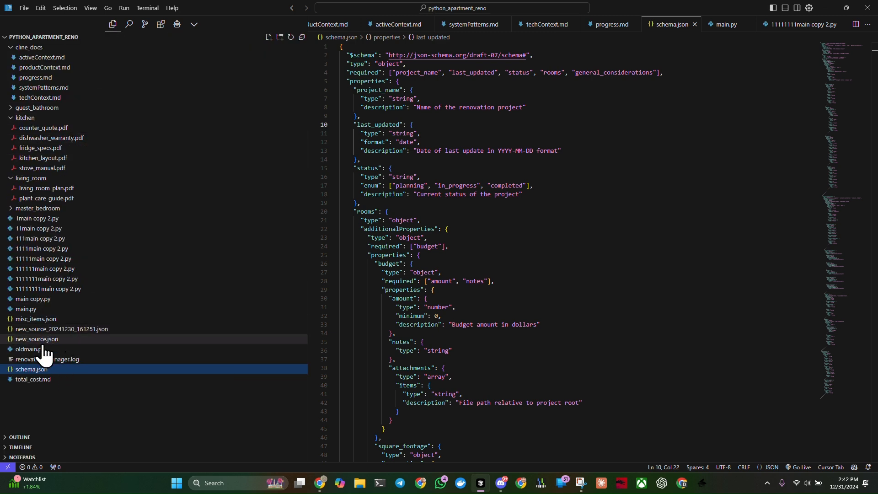
- Review new_source.json plus activeContext, productContext, systemPatterns and techContext docs, selecting all techContext text
left_click(37, 341)
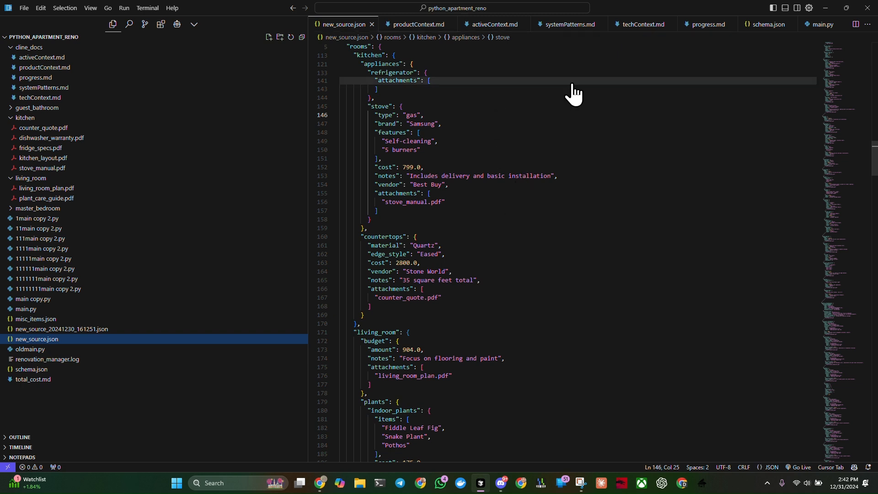
mouse_move(95, 211)
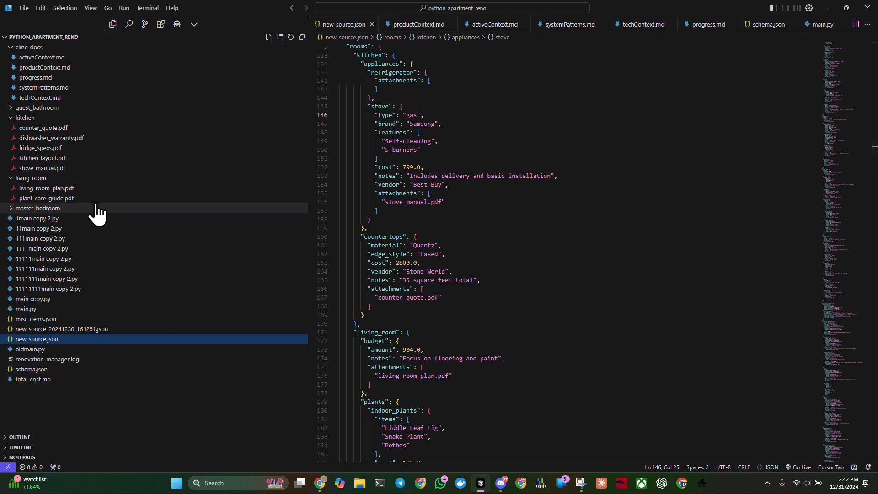
mouse_move(459, 104)
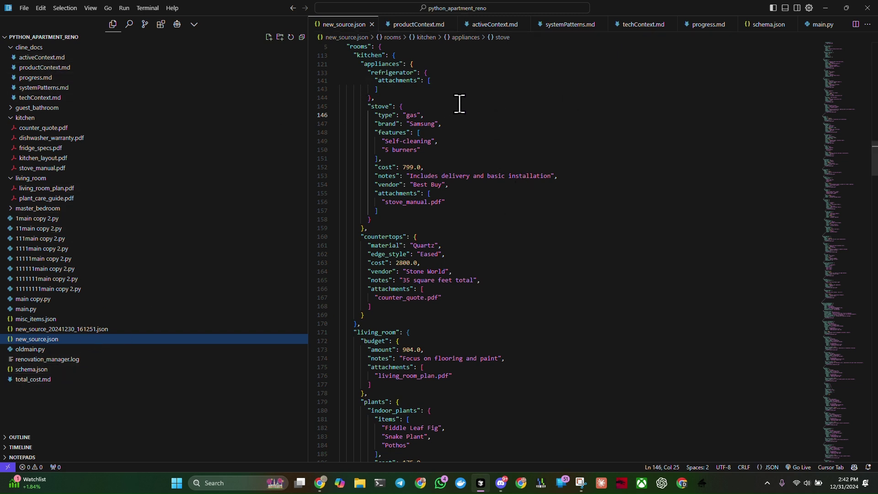
mouse_move(67, 62)
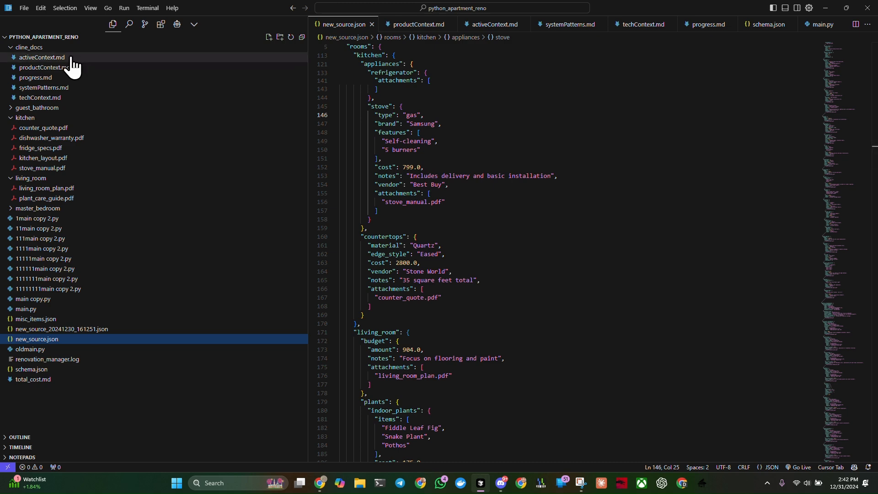
left_click(41, 57)
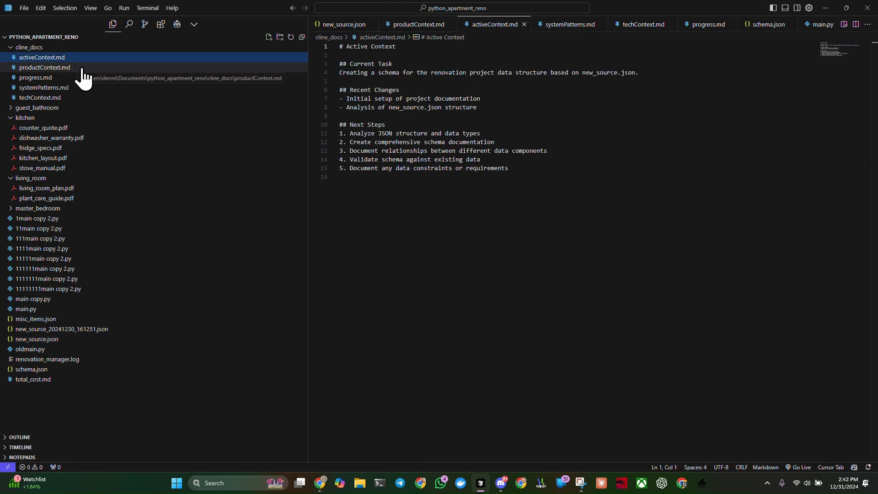
left_click(44, 67)
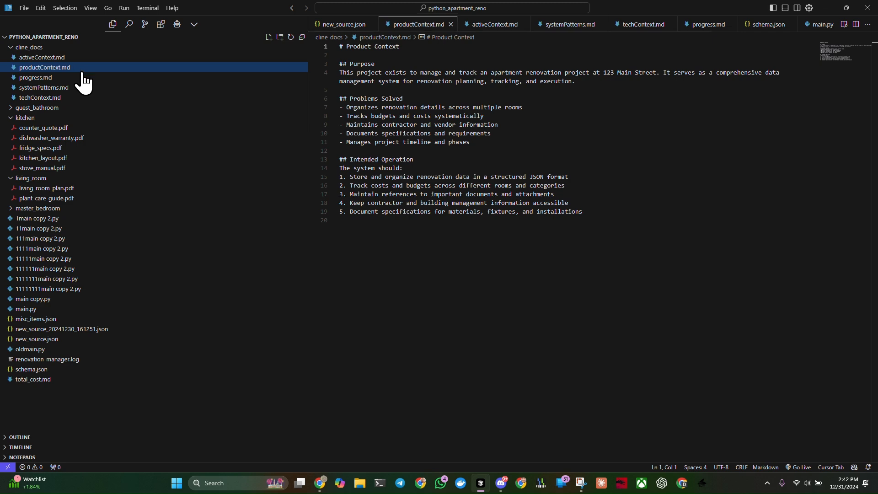
left_click(44, 89)
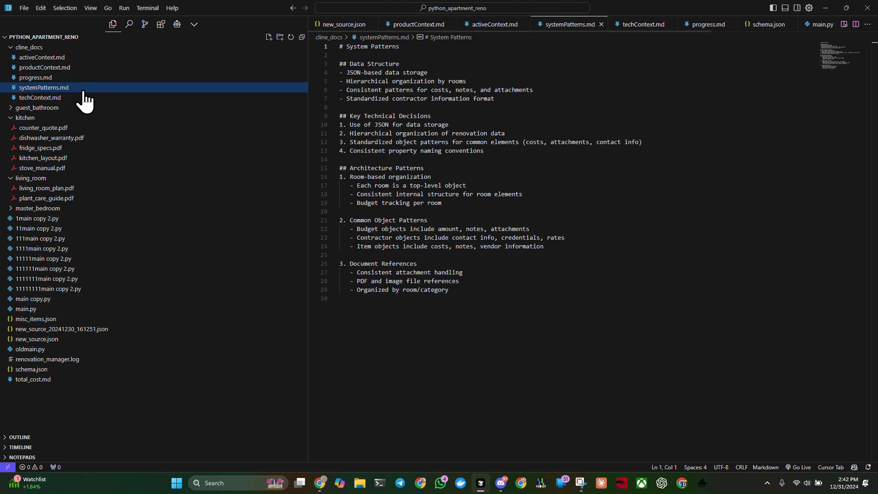
left_click(39, 98)
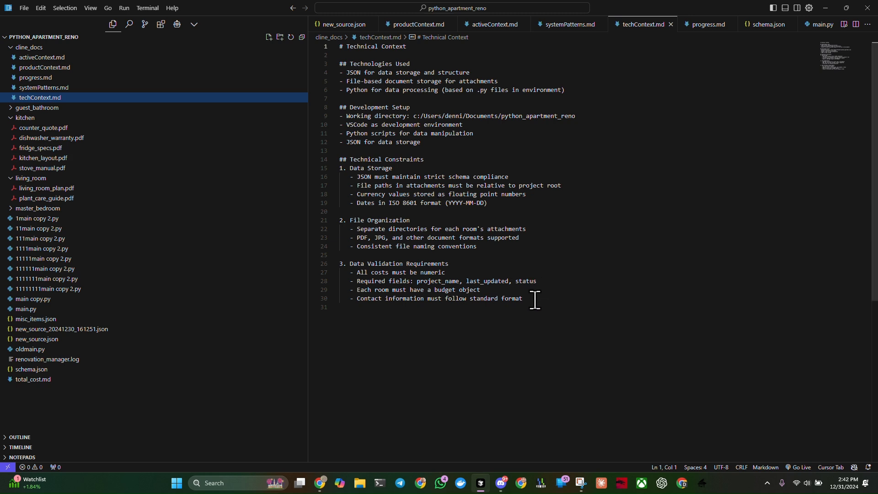
key("ctrl+a")
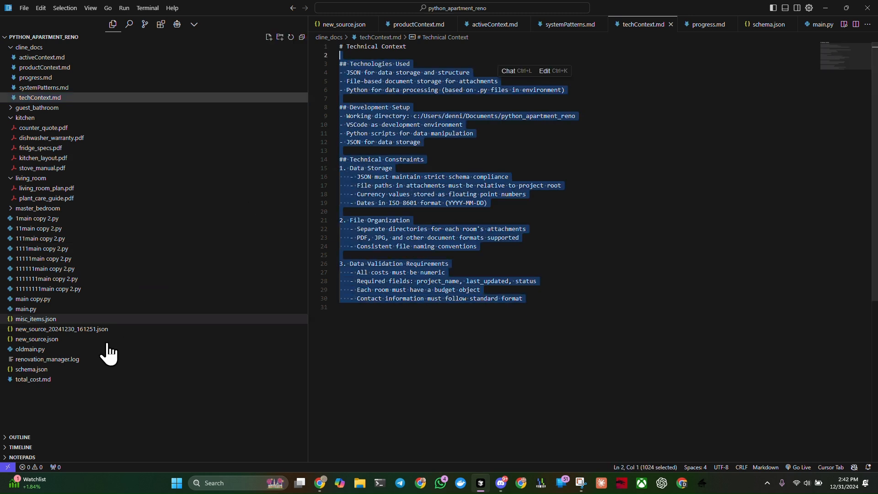
mouse_move(177, 25)
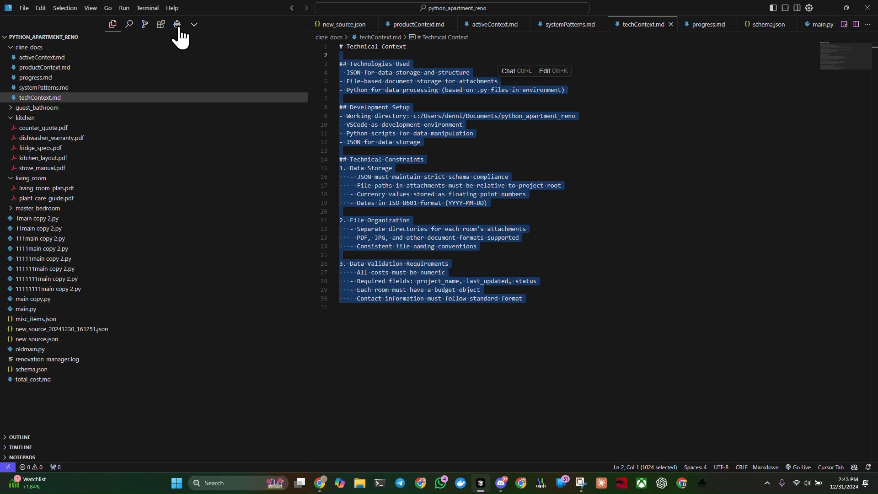
- Bring back the Cline task conversation alongside the schema.json tab
left_click(177, 24)
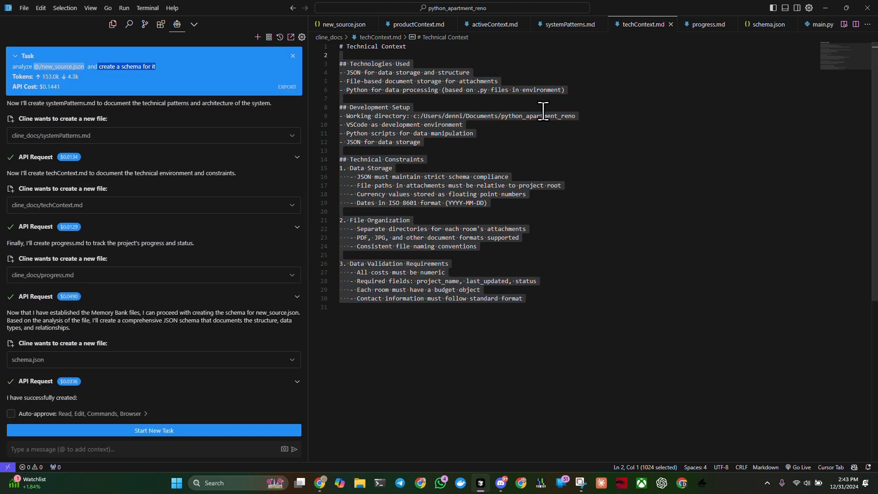
mouse_move(756, 50)
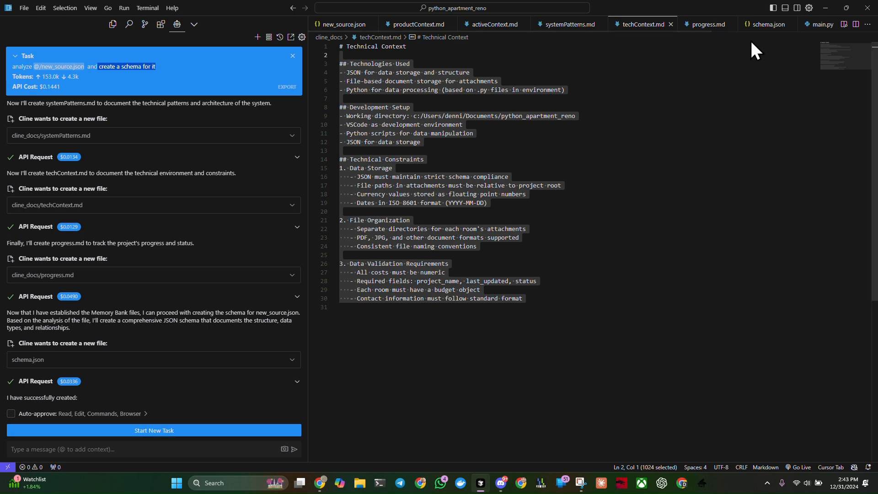
left_click(768, 24)
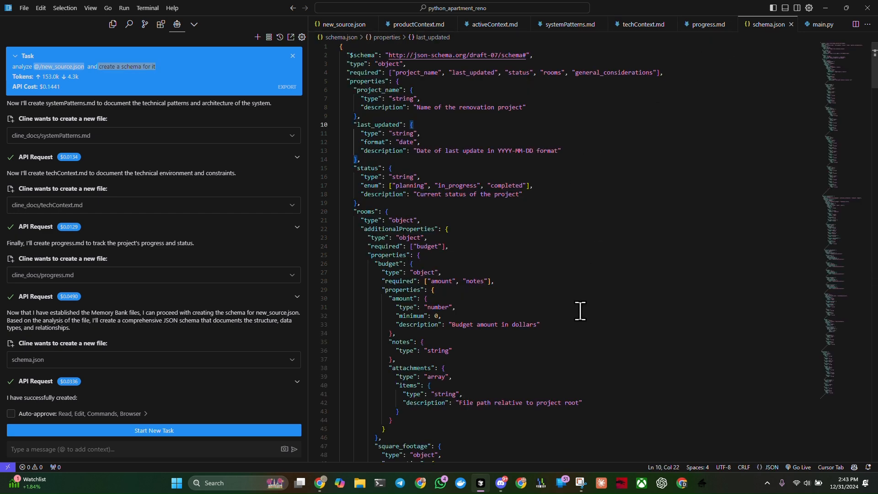
mouse_move(796, 59)
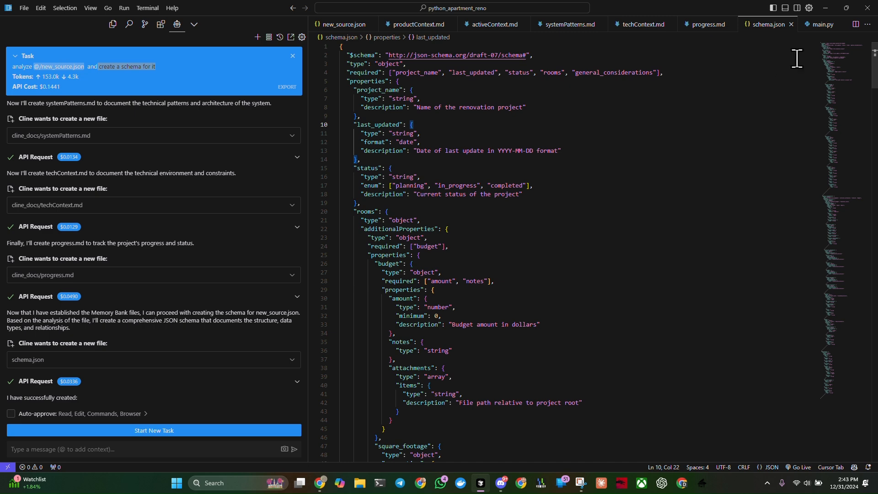
left_click(800, 25)
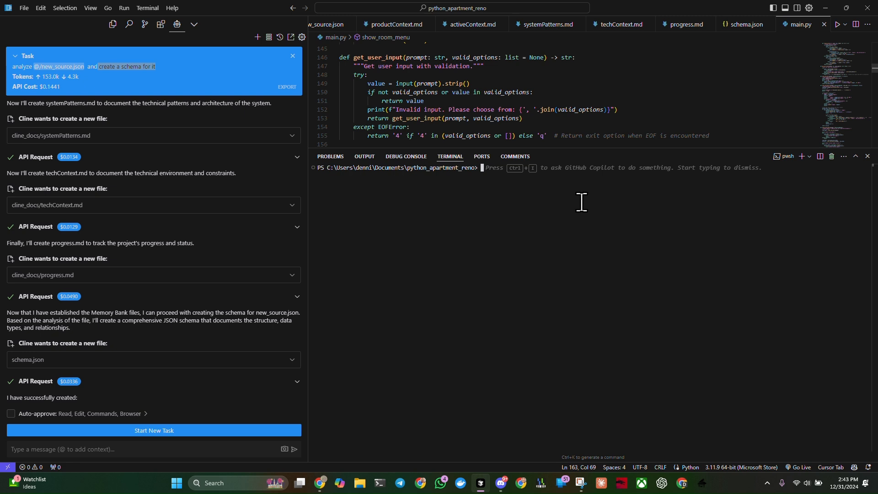
- Run 'python main.py --test 7' in the terminal to start the Renovation Project Manager
type("mi")
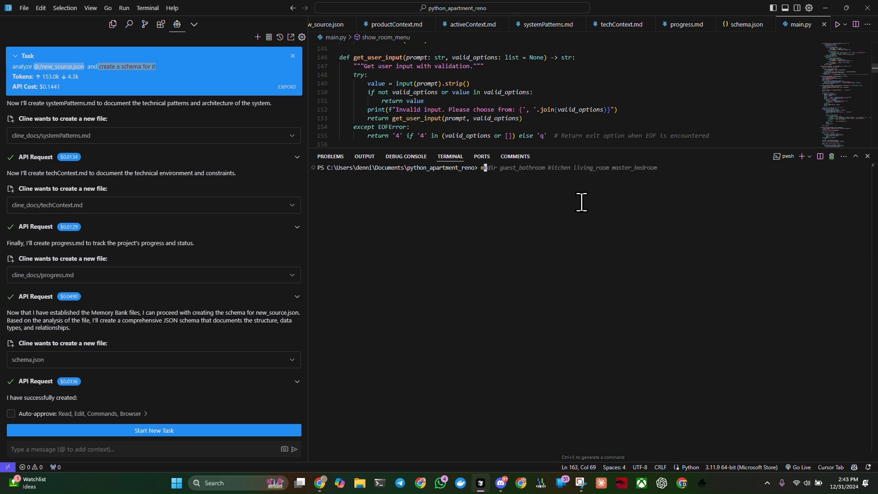
type("python main.py --test 7")
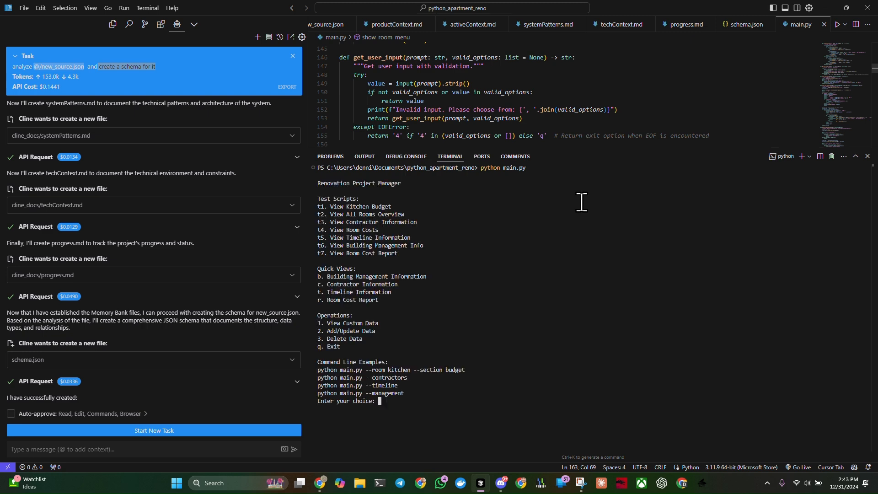
mouse_move(370, 182)
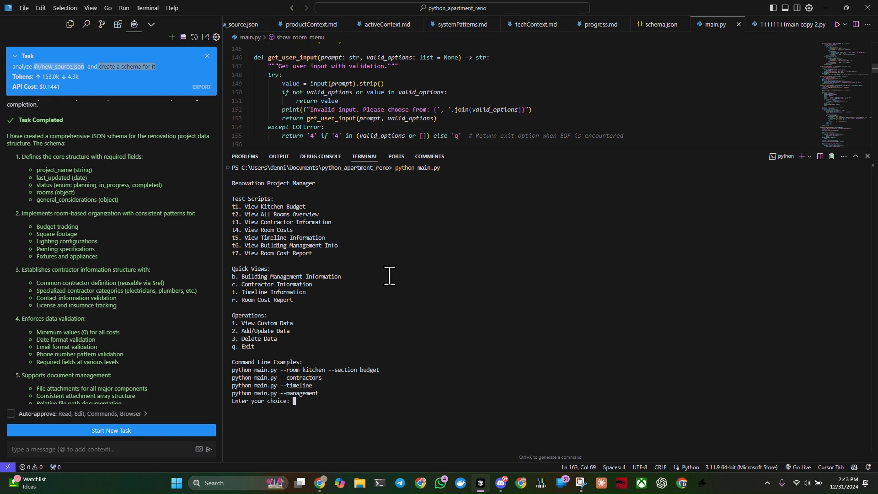
mouse_move(419, 278)
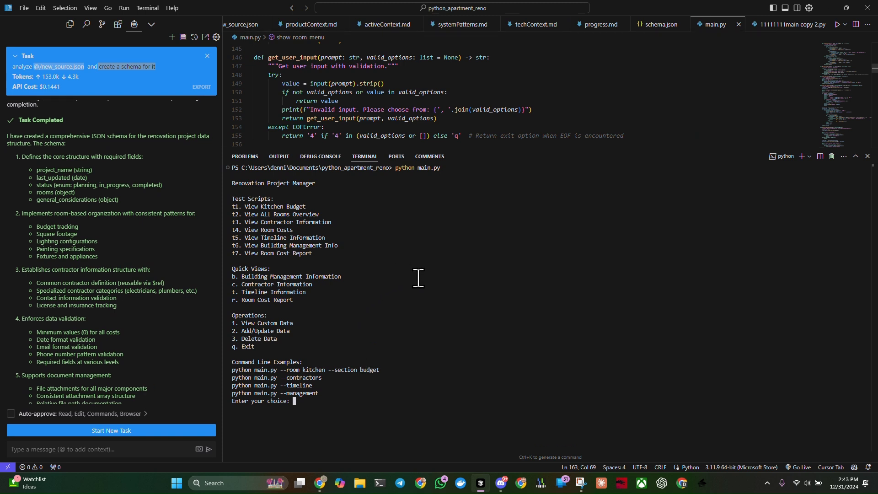
mouse_move(255, 304)
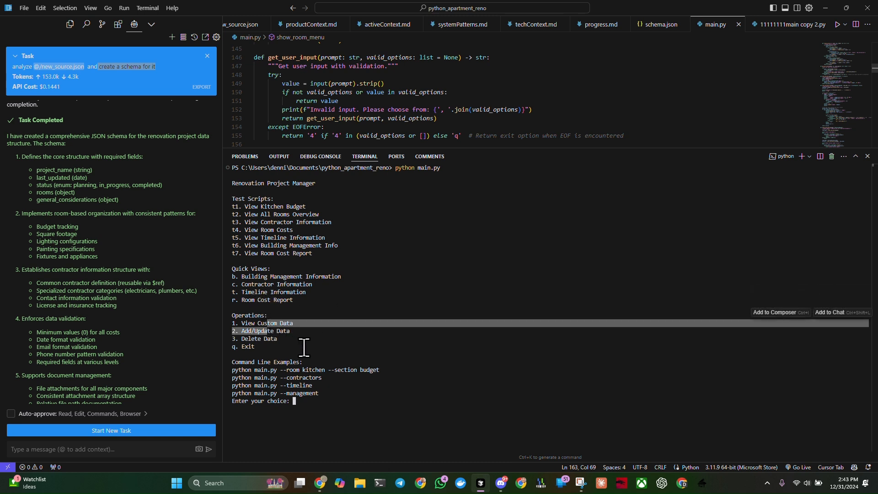
mouse_move(296, 334)
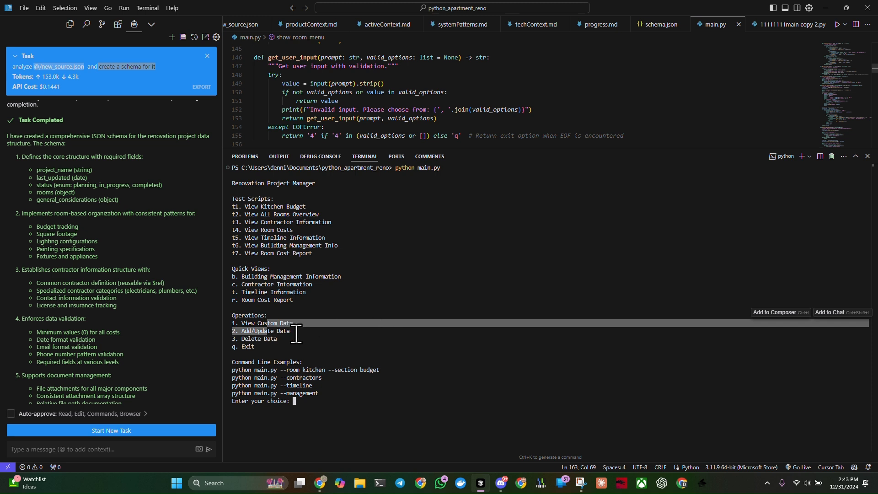
mouse_move(390, 330)
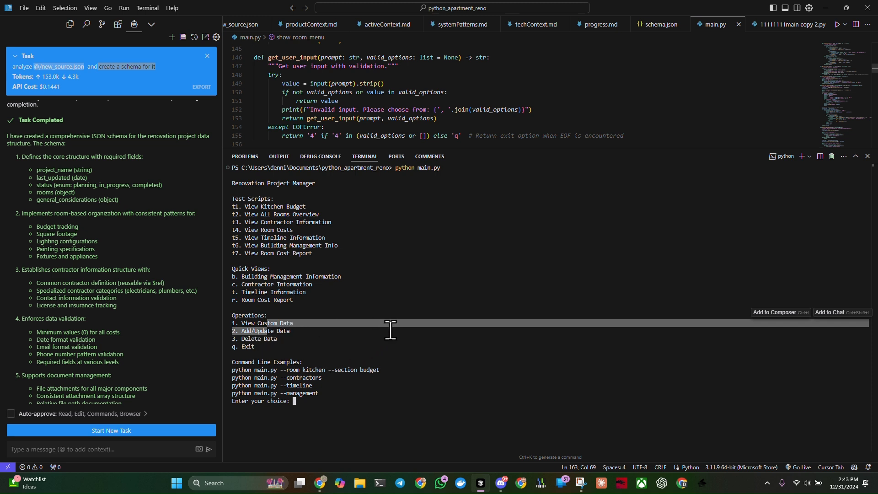
mouse_move(404, 325)
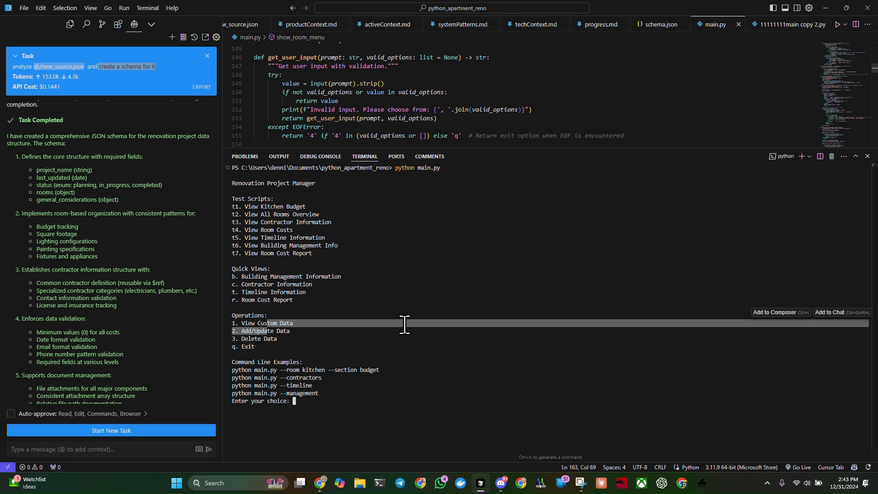
mouse_move(326, 401)
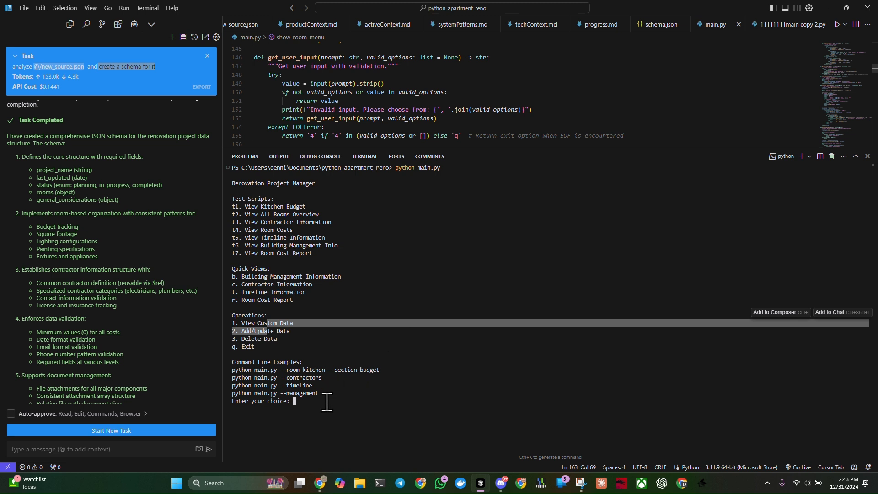
mouse_move(414, 319)
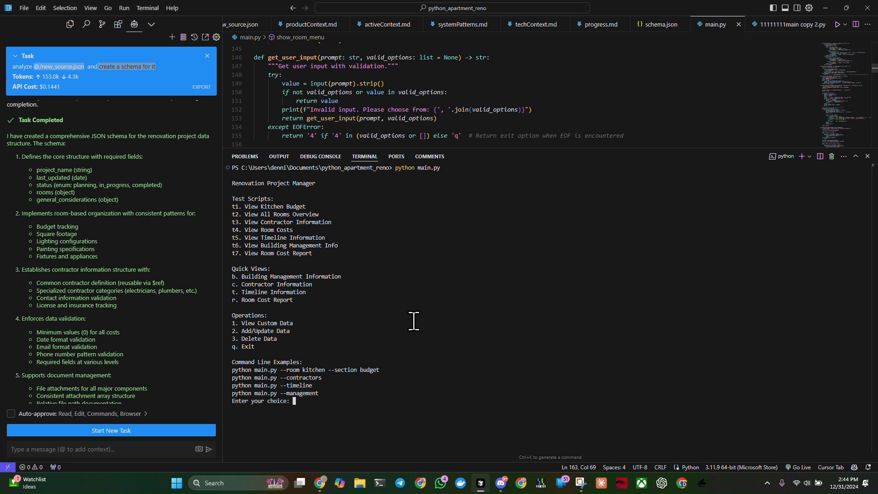
type("r")
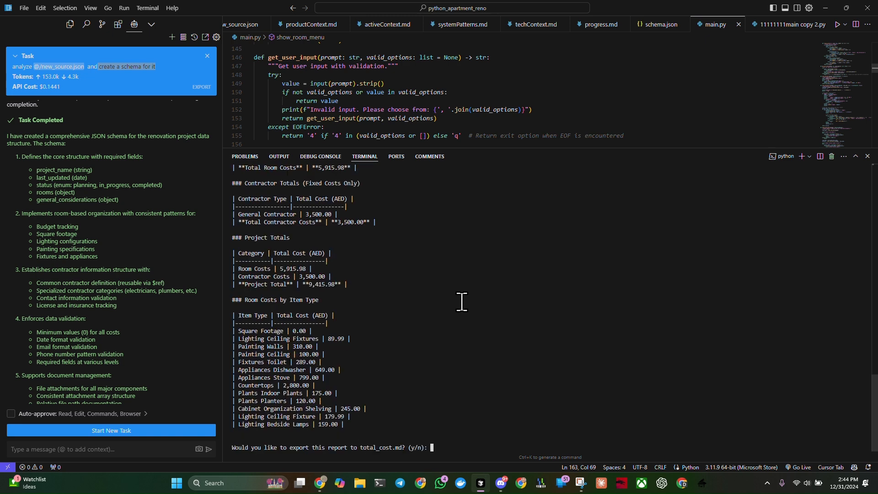
mouse_move(574, 161)
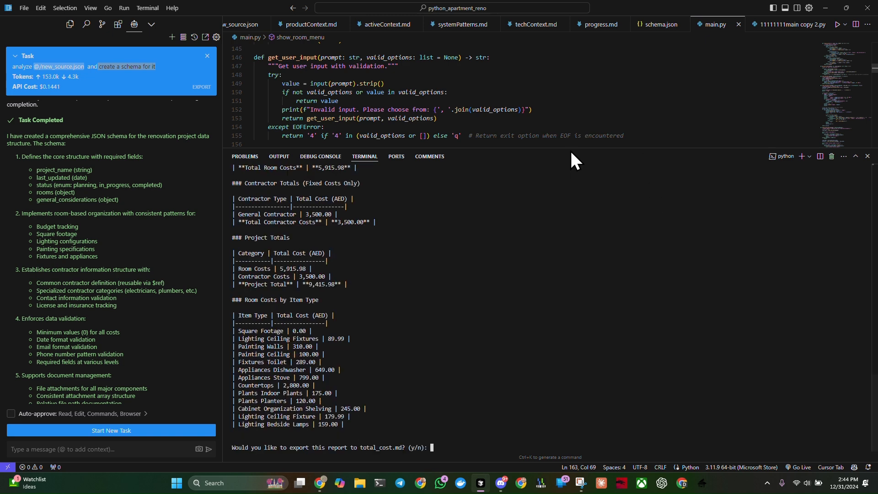
scroll("up", 3)
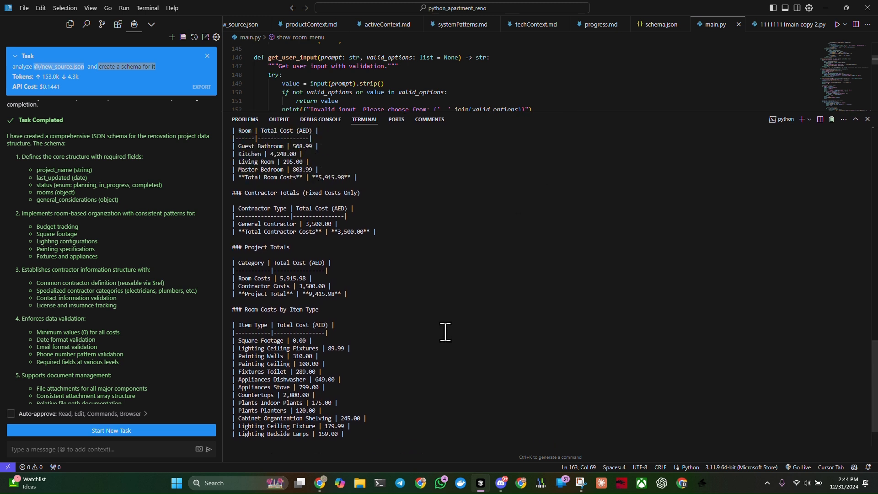
scroll("up", 3)
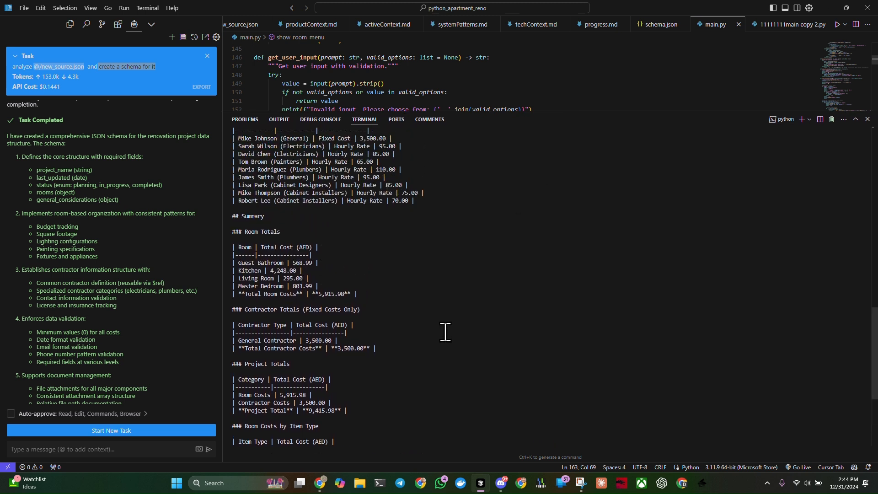
scroll("up", 3)
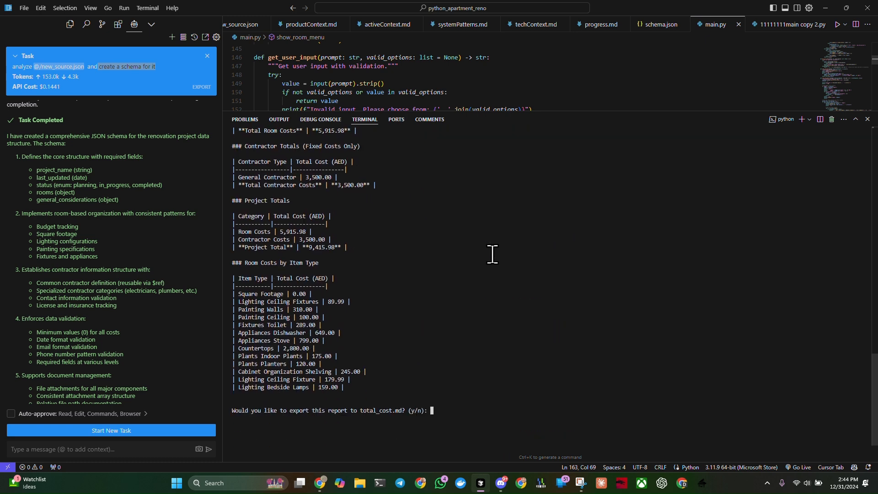
mouse_move(319, 238)
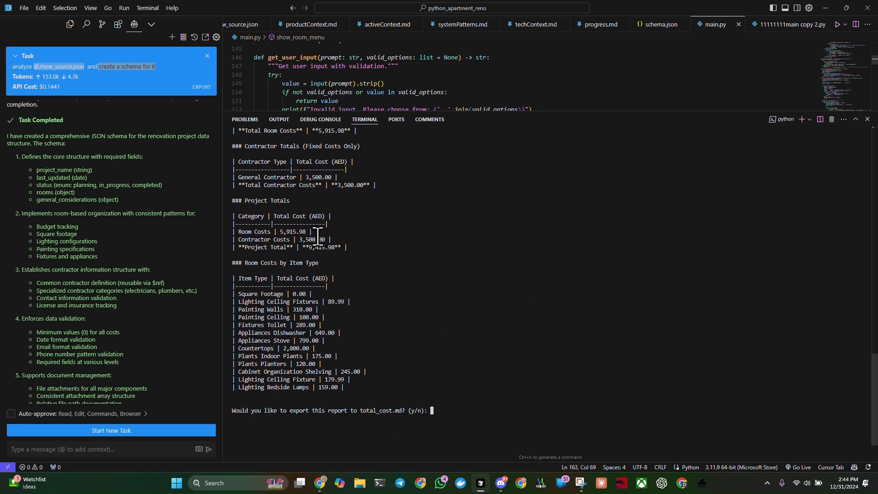
mouse_move(162, 442)
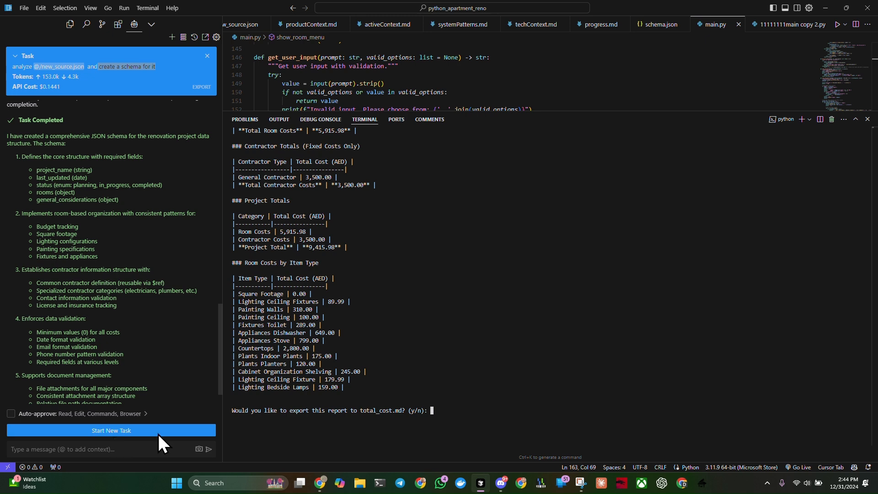
scroll("up", 3)
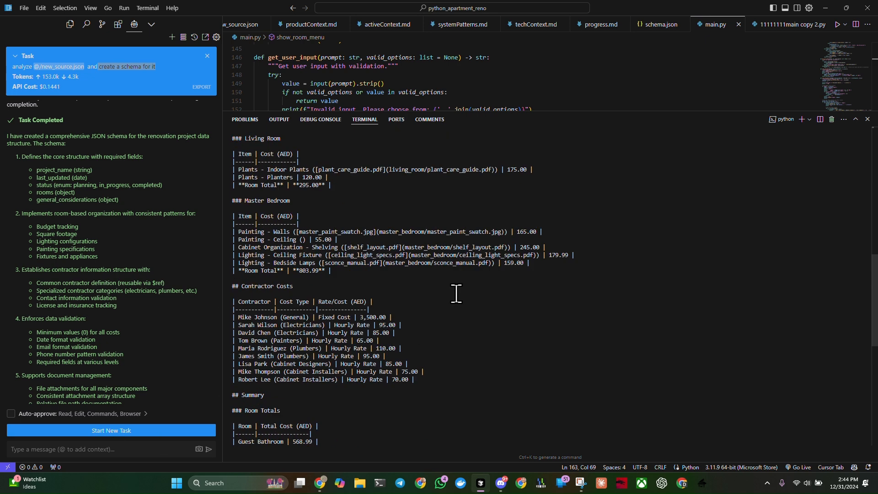
scroll("up", 3)
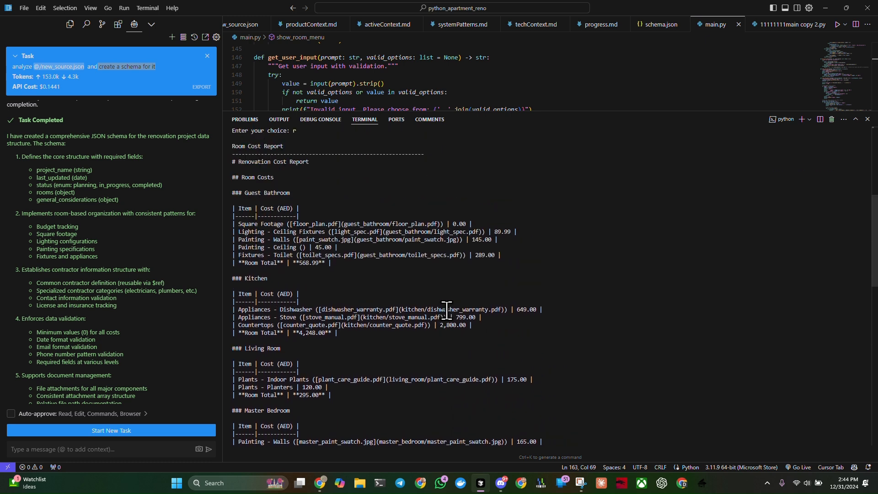
scroll("up", 3)
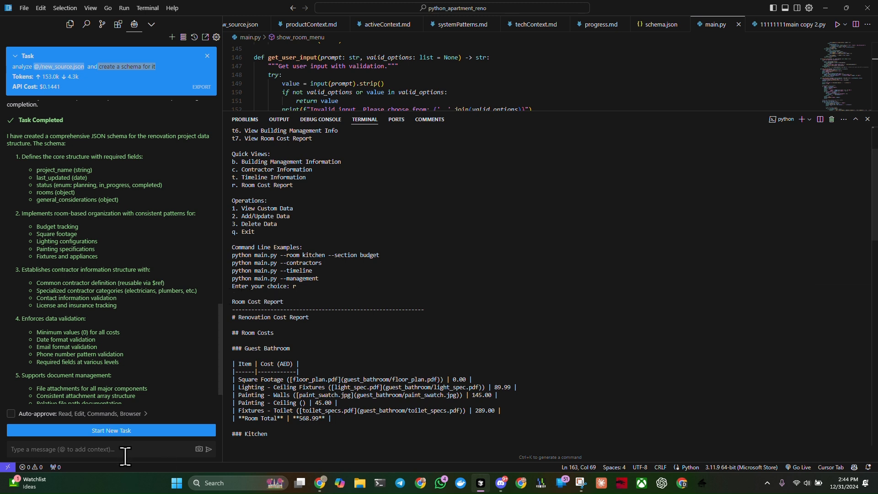
type("@ma")
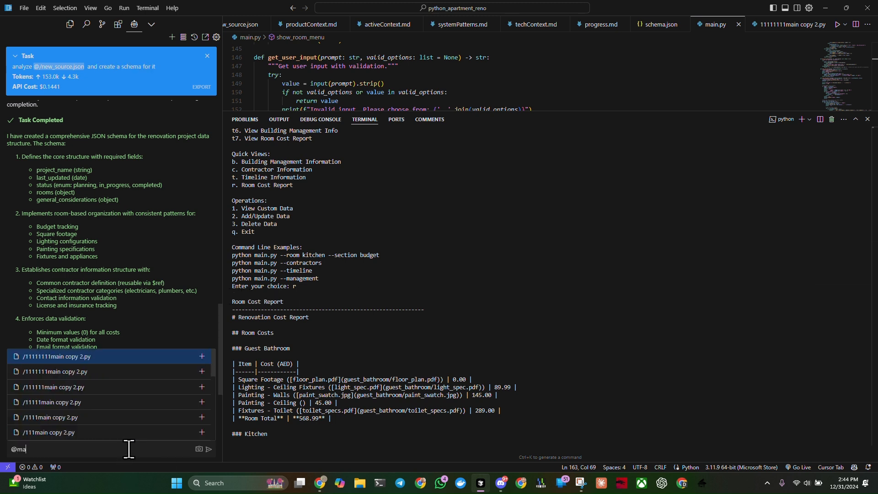
type("in.py")
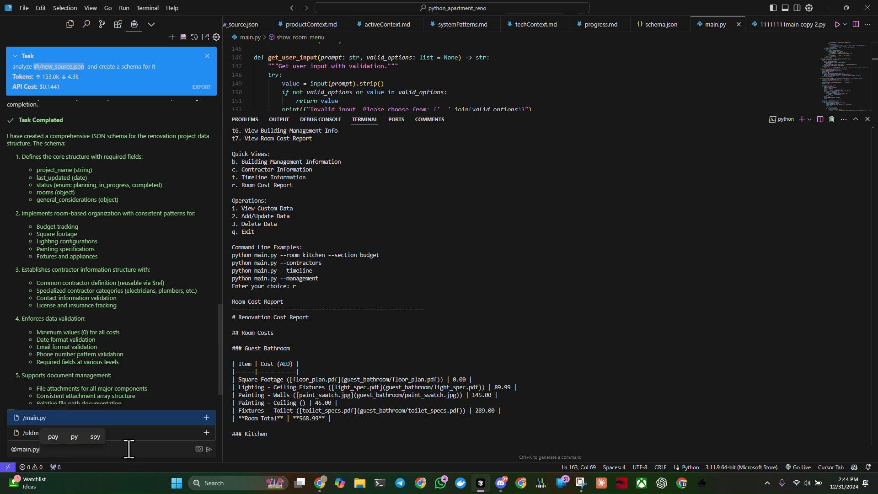
type("upd")
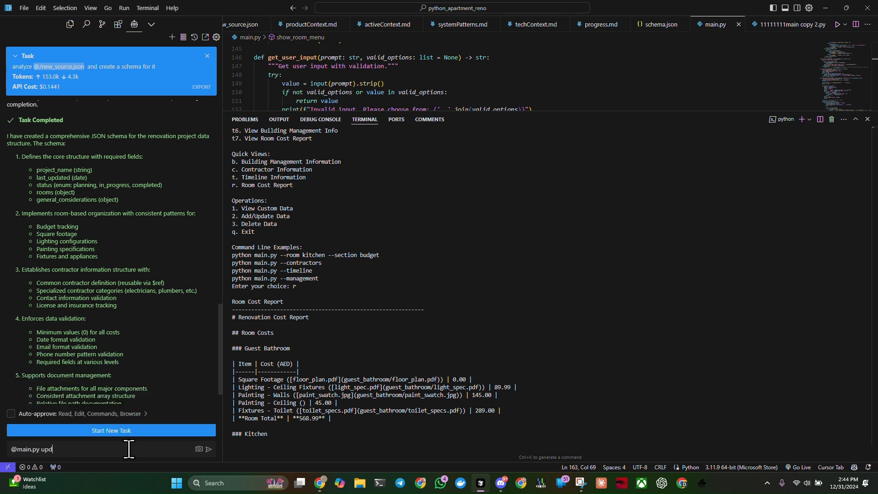
type("ate the")
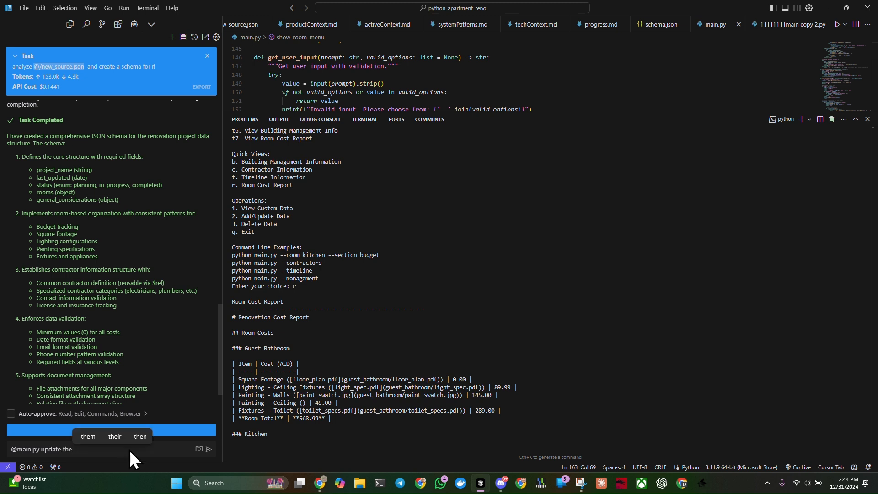
type("Room Cost Report\"")
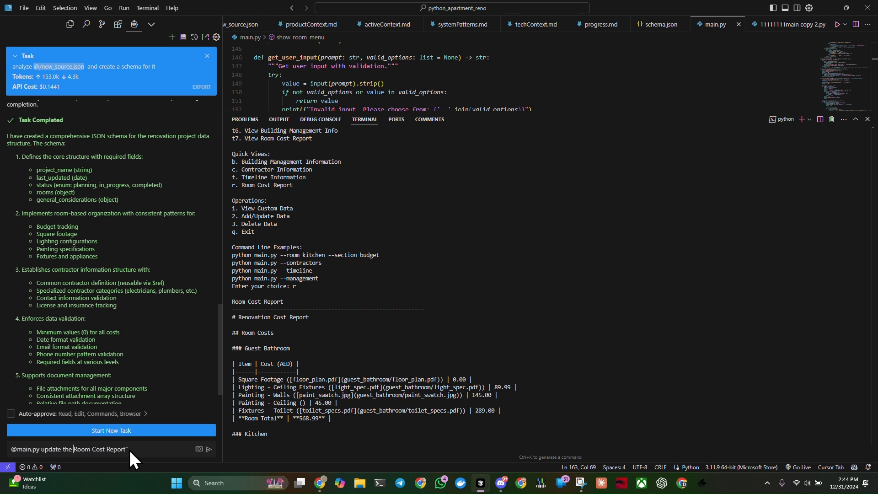
type("function promp")
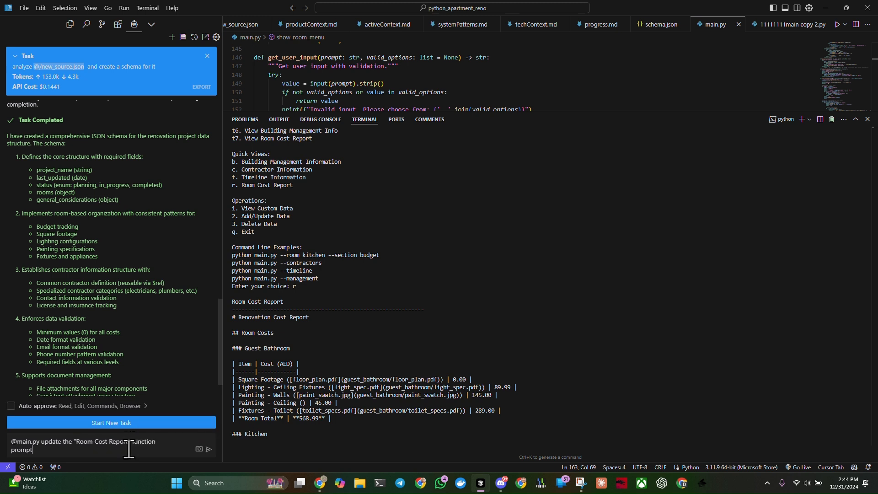
type("the user to")
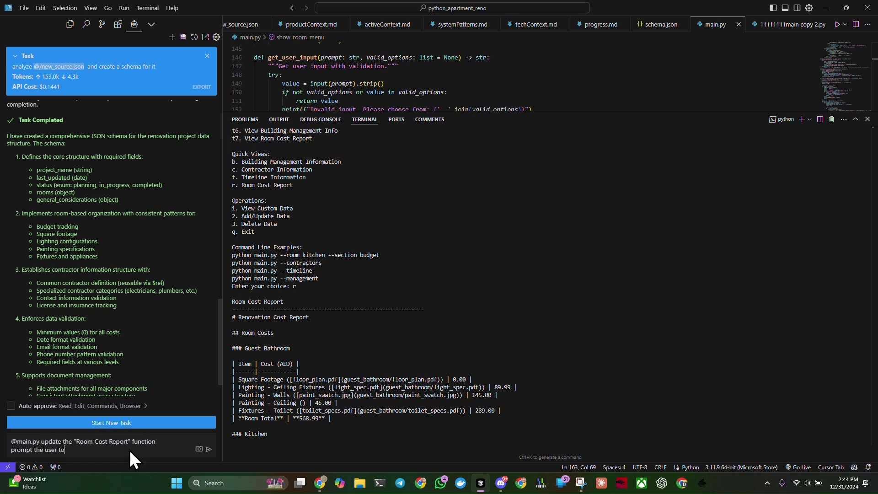
type("save the output as .md")
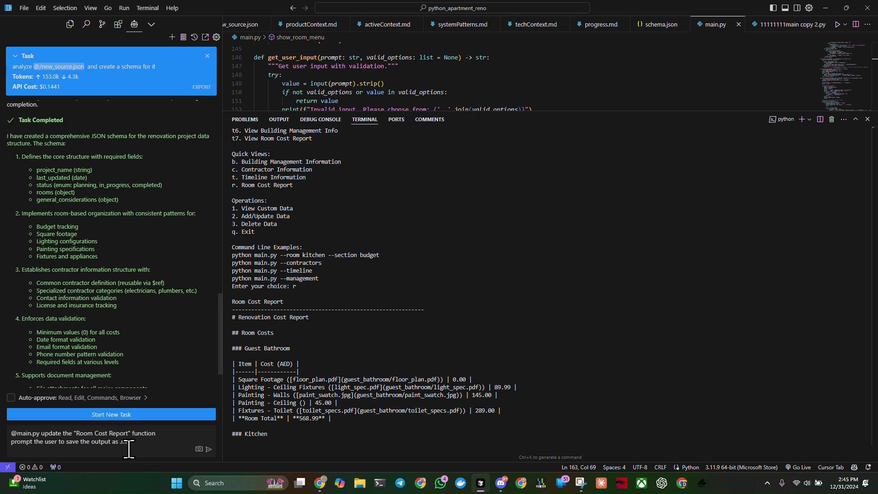
type("p")
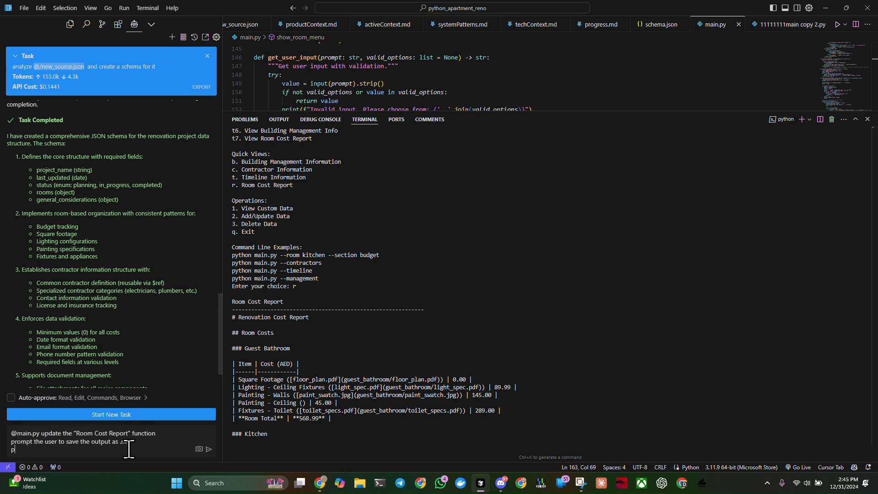
type("appe")
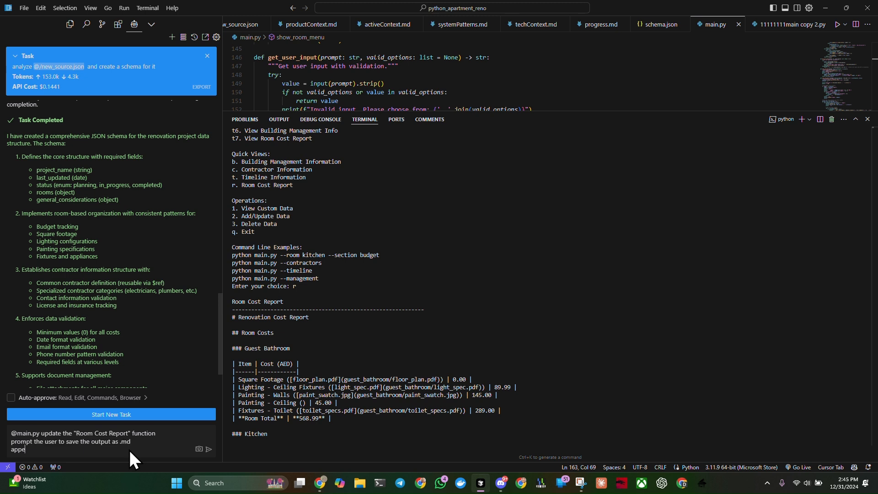
type("nd the current")
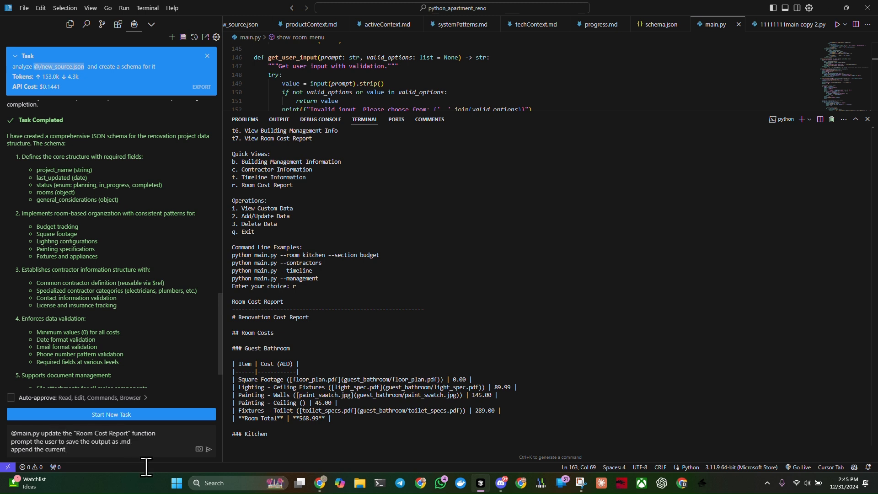
type("YYYY.MM.DD as part of the file")
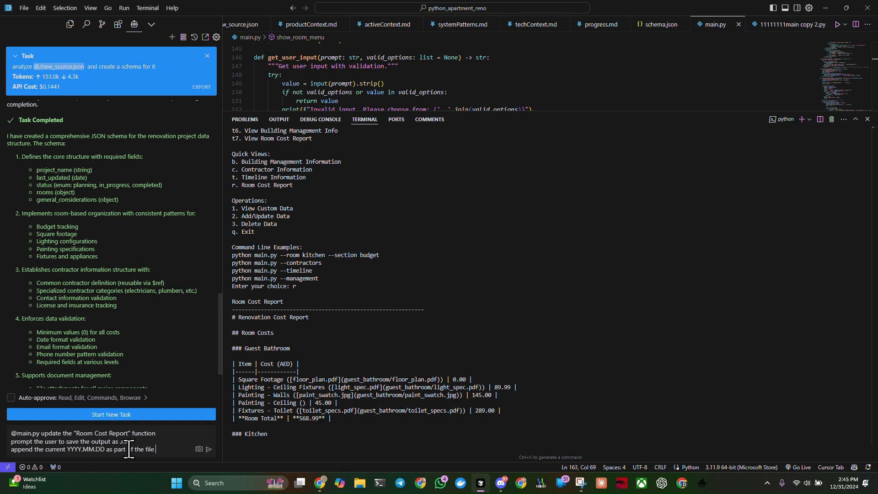
type("name")
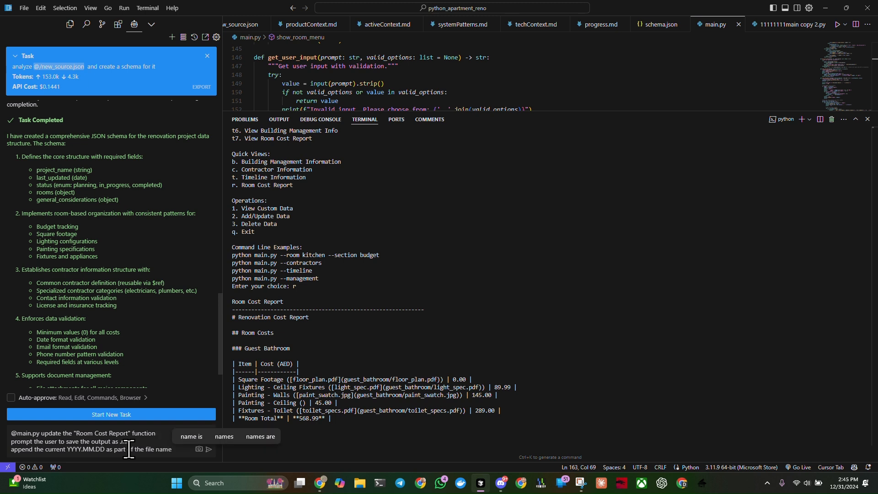
type("prompt user for name")
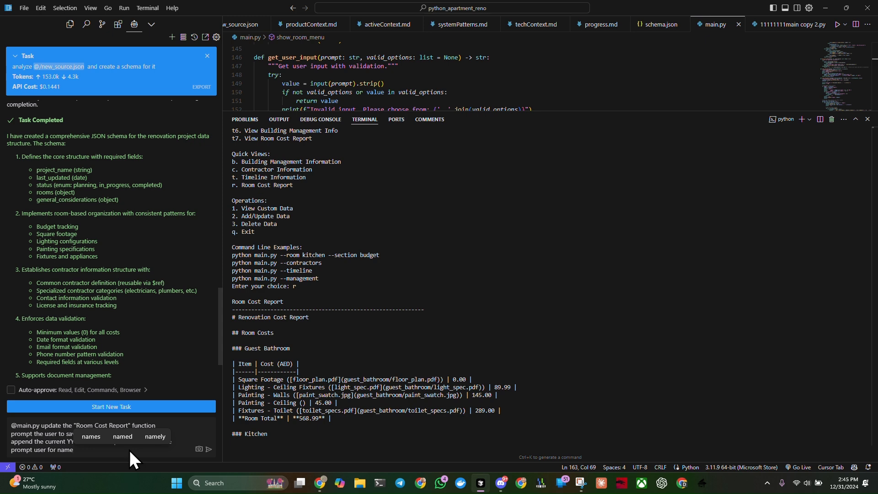
mouse_move(134, 414)
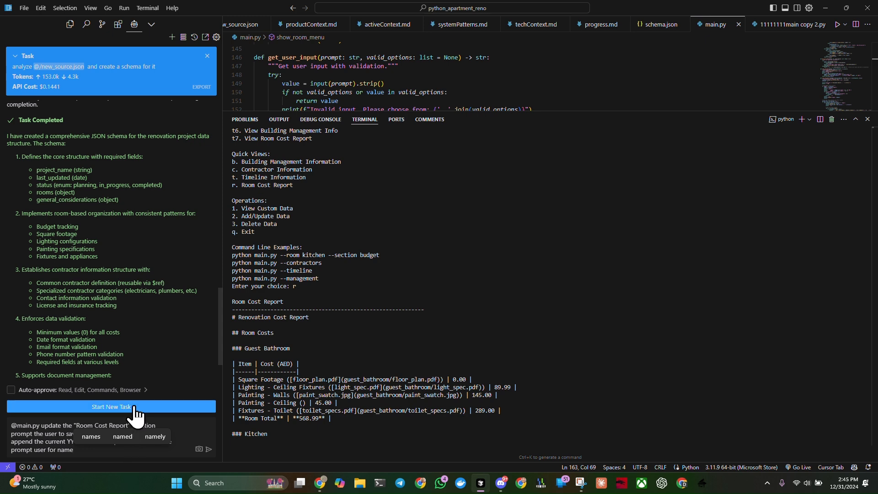
- Start a new Cline task and browse productContext, activeContext, techContext and progress.md notes
left_click(111, 407)
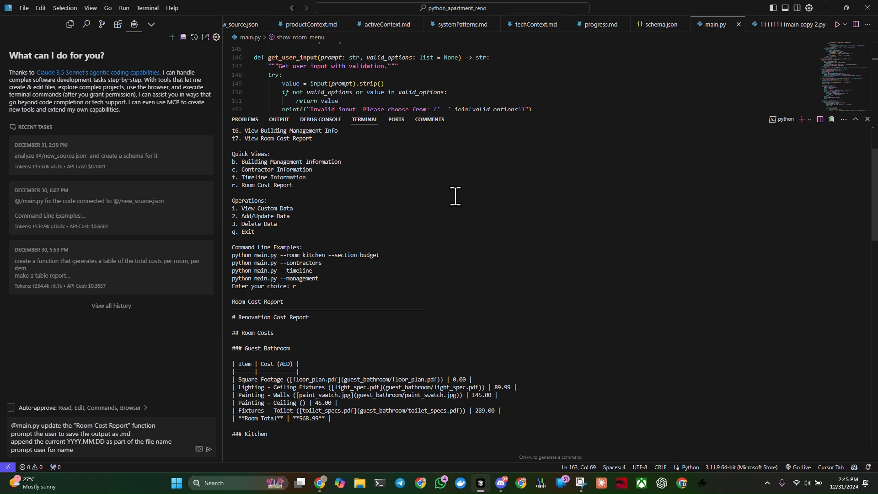
mouse_move(307, 24)
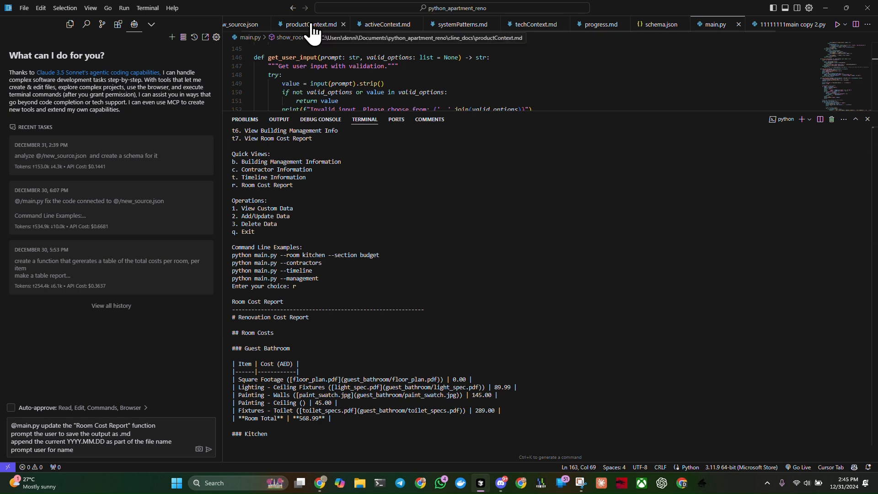
left_click(306, 24)
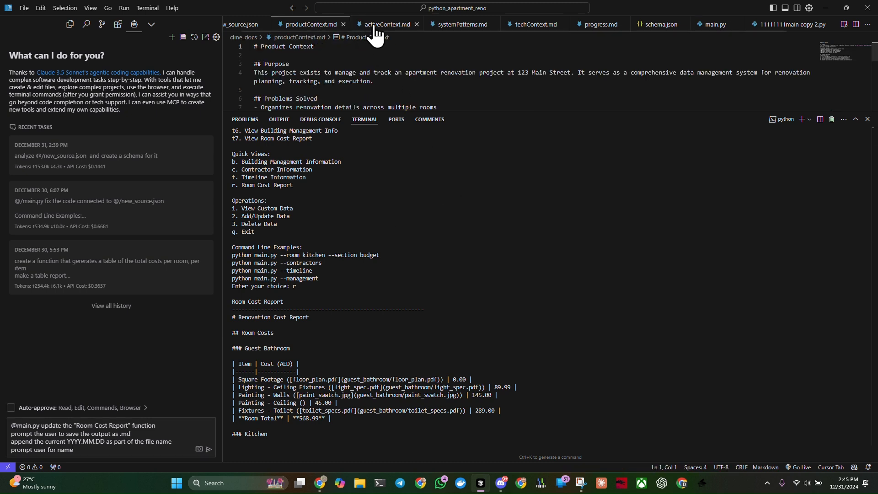
left_click(384, 24)
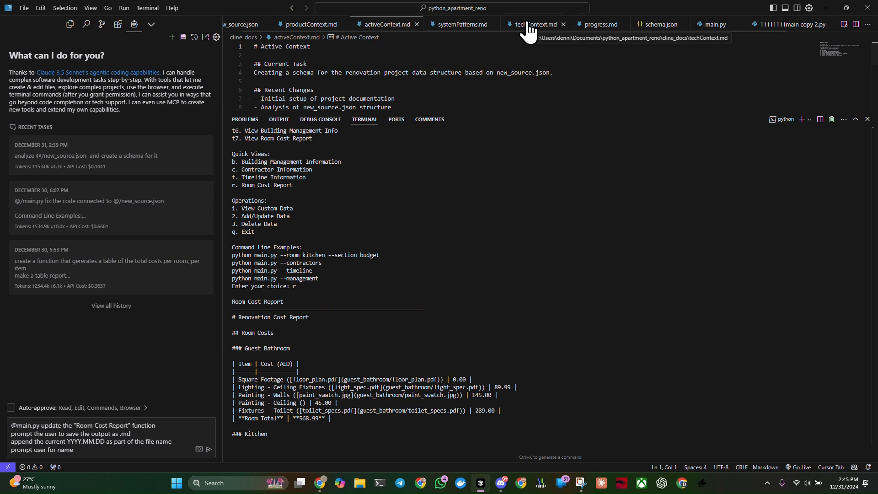
left_click(530, 24)
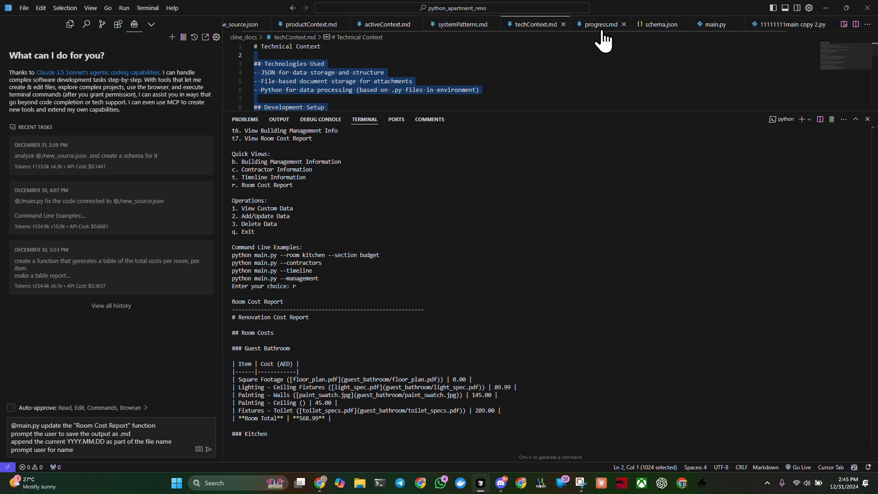
left_click(598, 25)
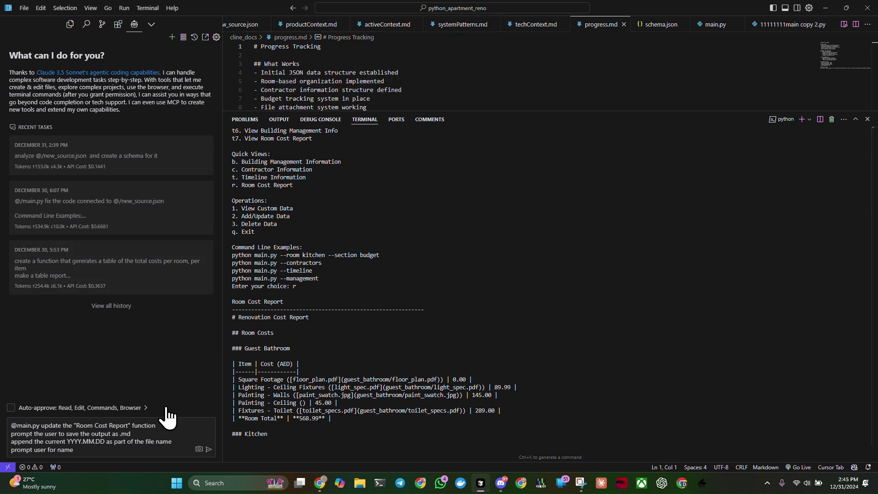
mouse_move(111, 305)
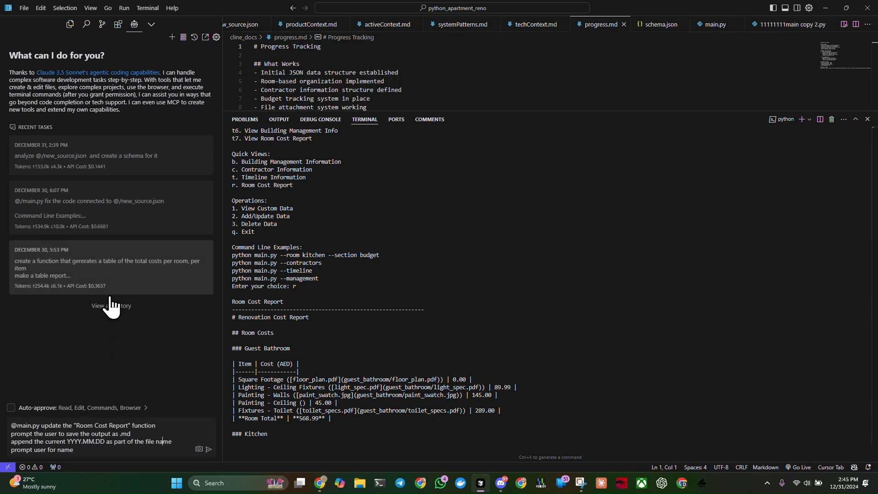
mouse_move(148, 339)
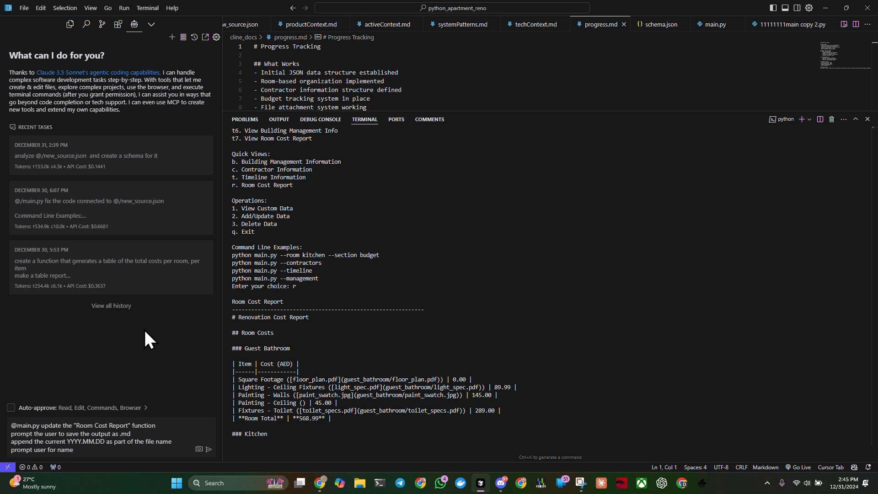
mouse_move(211, 448)
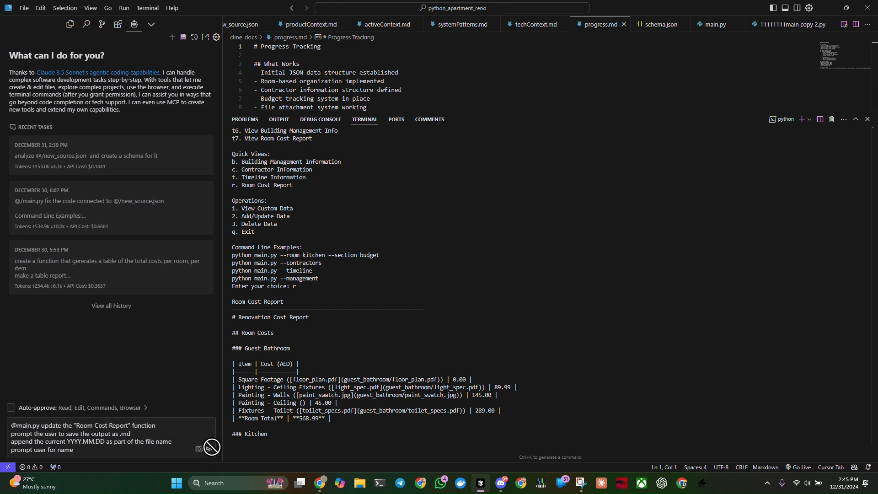
- Submit the dated Room Cost Report request to Cline and show the Explorer file tree
left_click(207, 449)
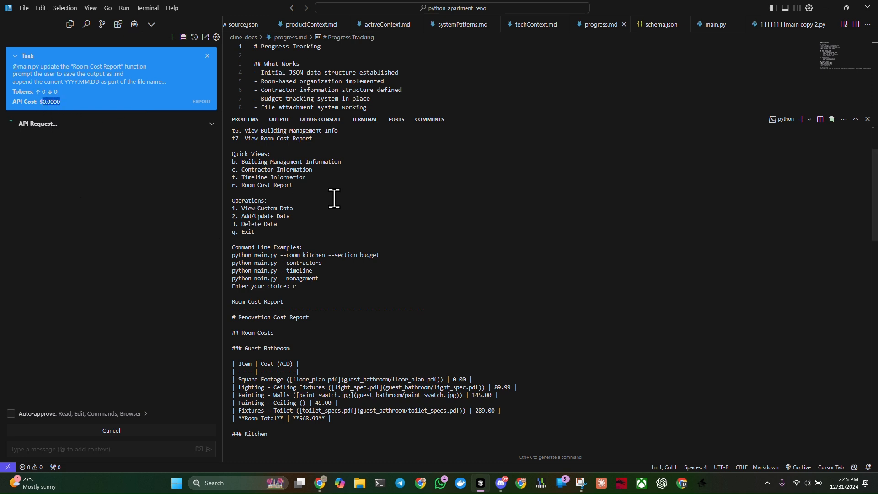
mouse_move(625, 427)
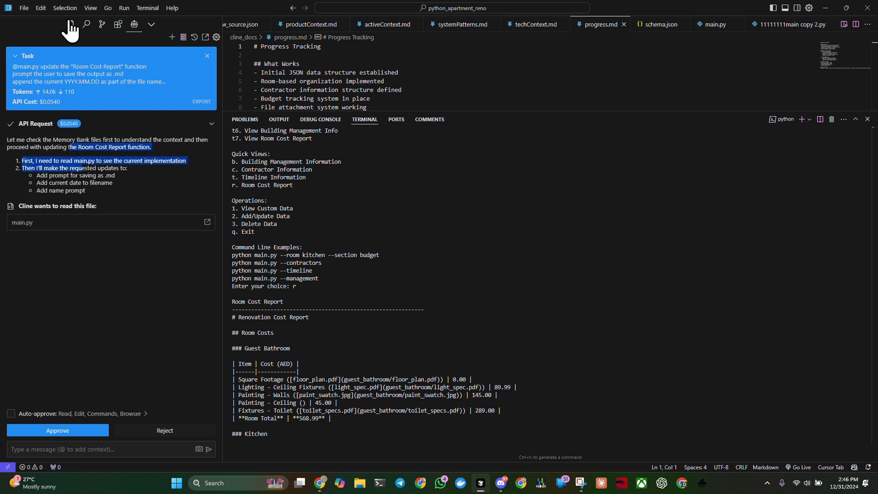
left_click(70, 24)
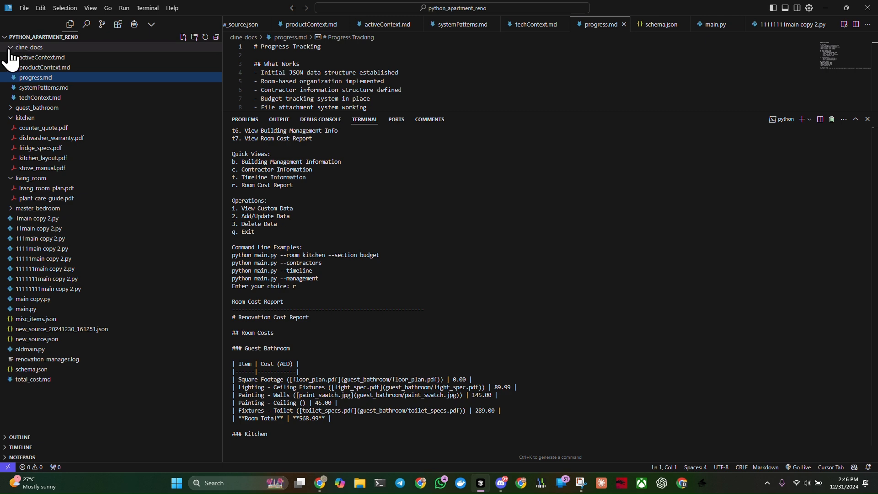
- Scroll the cline-memory-bank.md page in Chrome, then go up to the custom instructions library folder
left_click(28, 47)
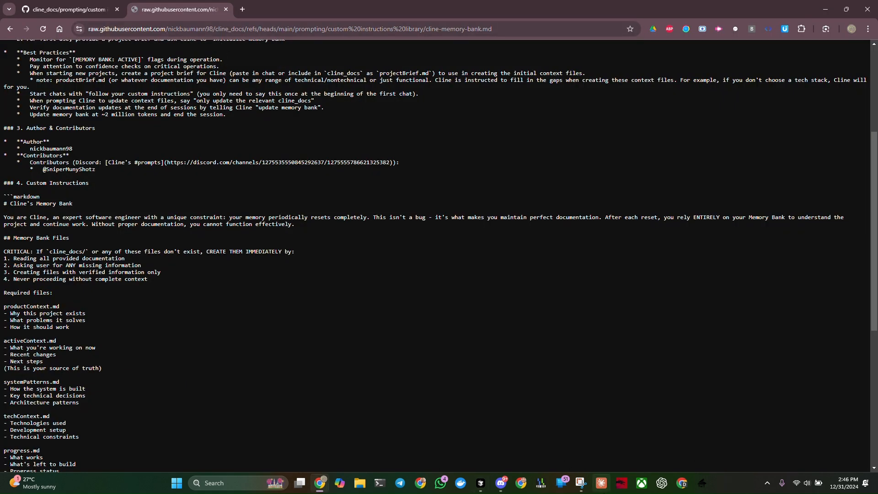
scroll("down", 3)
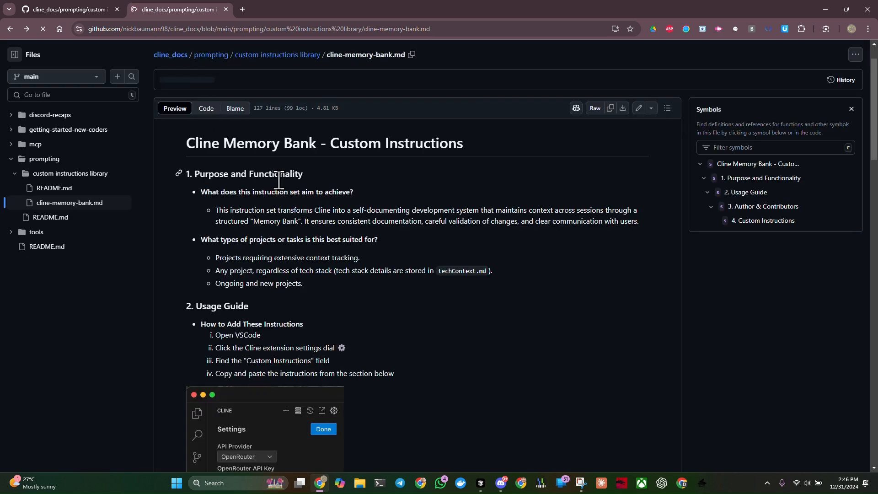
left_click(276, 54)
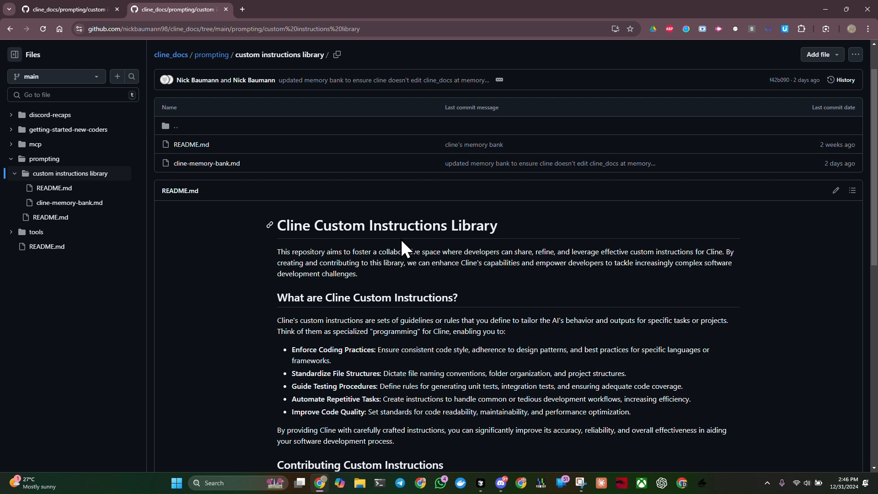
mouse_move(437, 225)
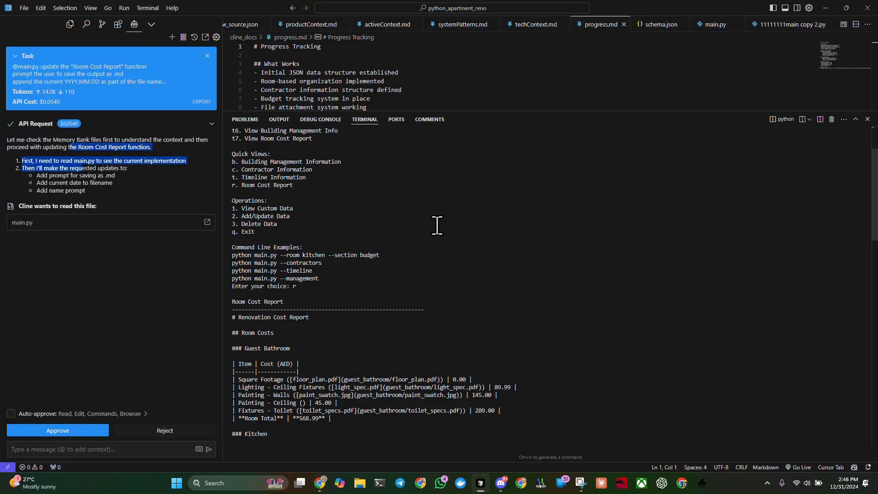
mouse_move(68, 310)
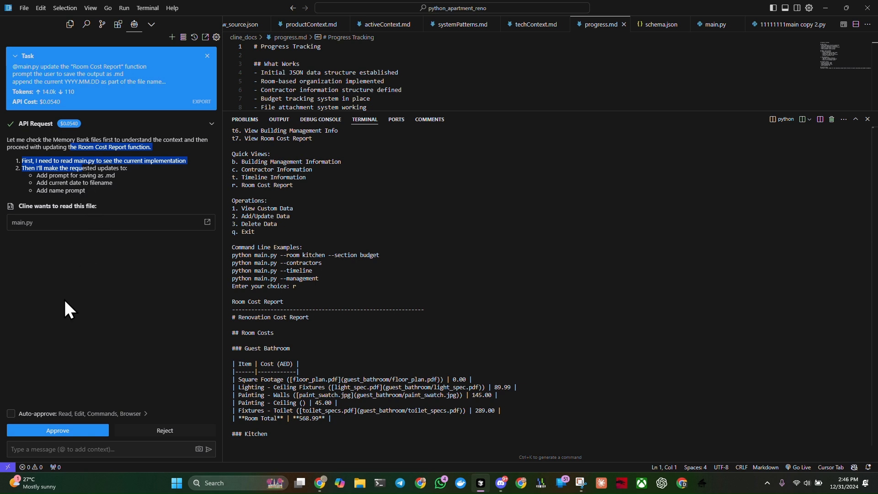
- Let Cline read main.py, review its cost report diff, and open Cline's settings
left_click(57, 430)
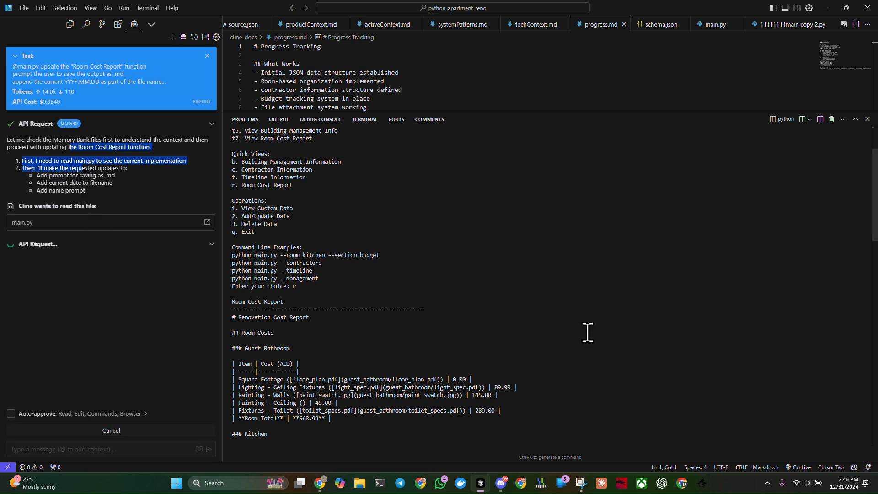
mouse_move(35, 421)
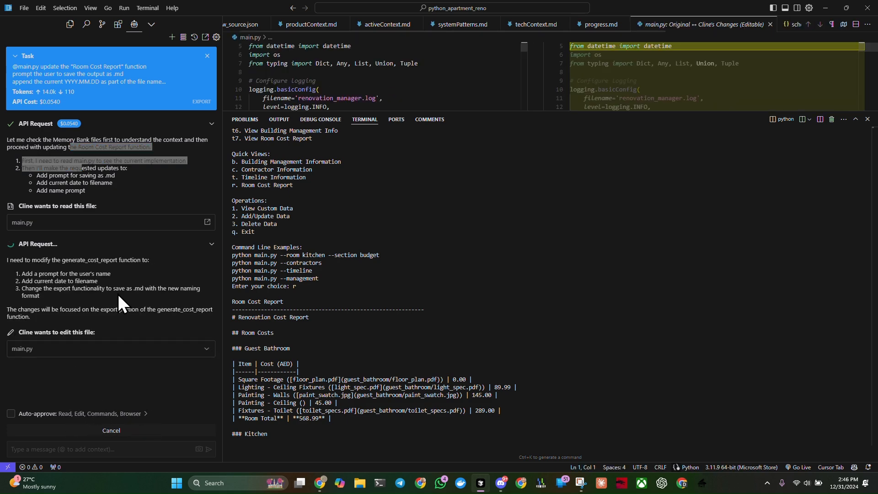
scroll("down", 3)
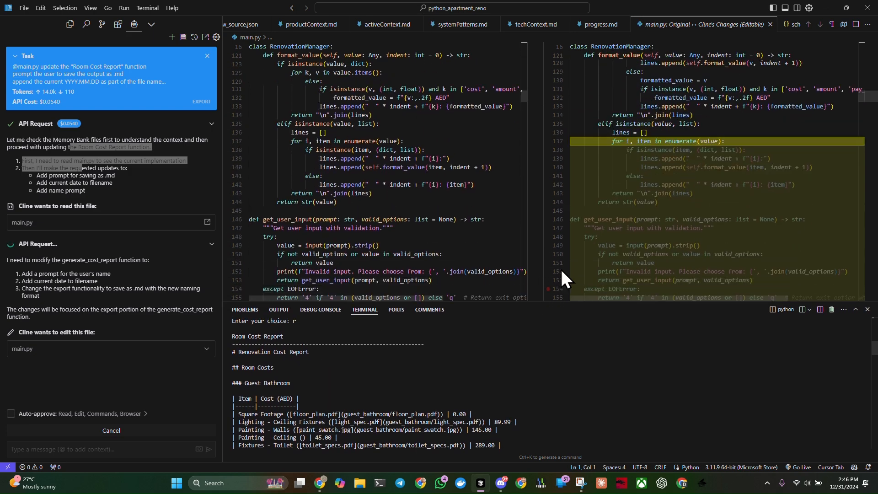
scroll("down", 3)
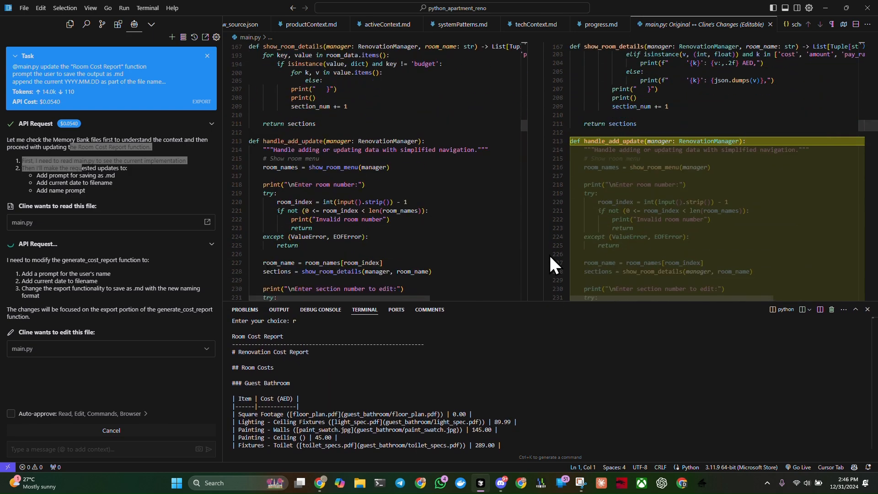
scroll("down", 3)
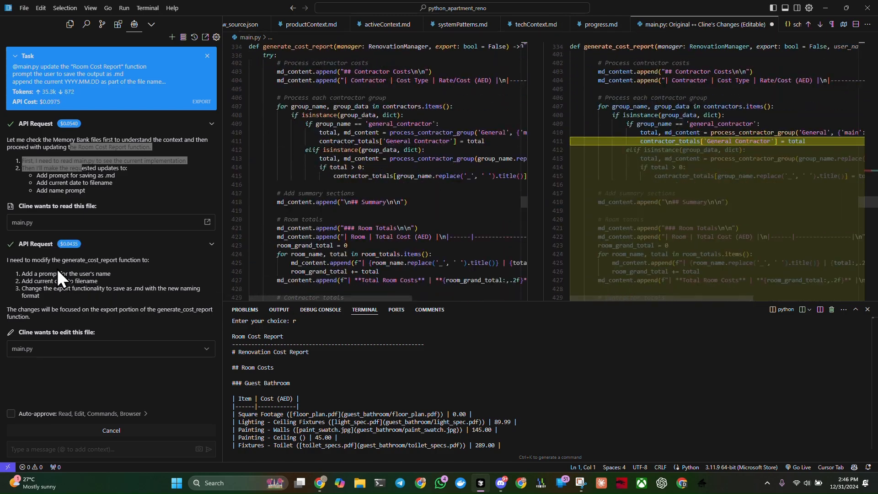
scroll("down", 3)
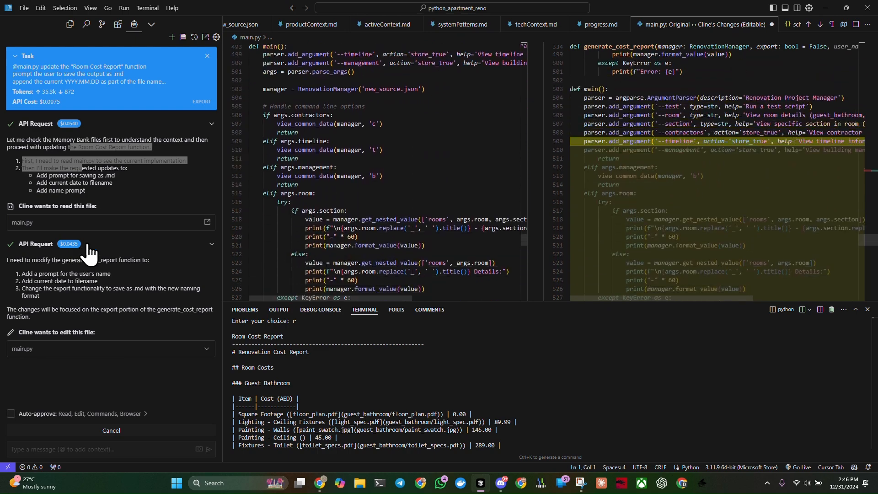
left_click(216, 37)
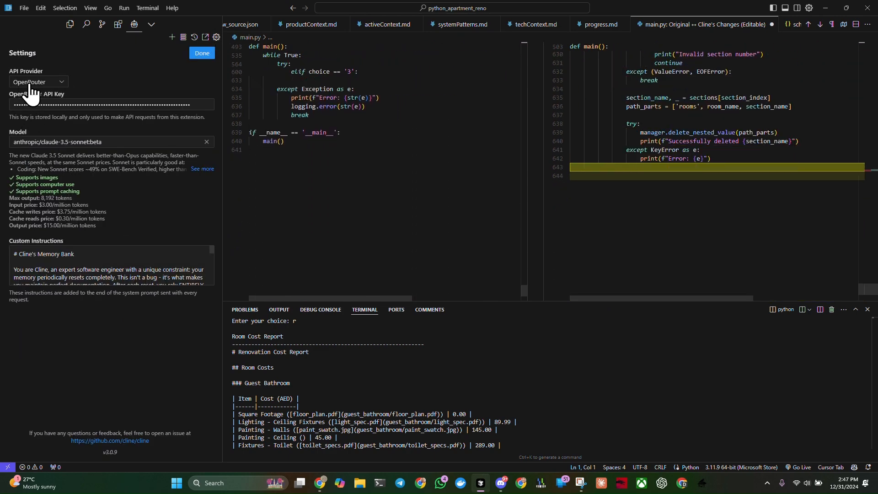
- Return from Cline settings to the pending generate_cost_report user-name edit
scroll("up", 3)
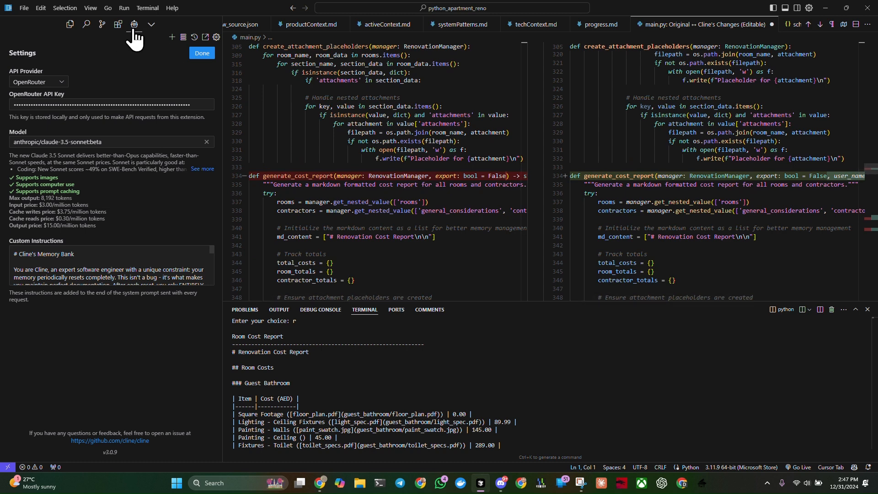
left_click(201, 53)
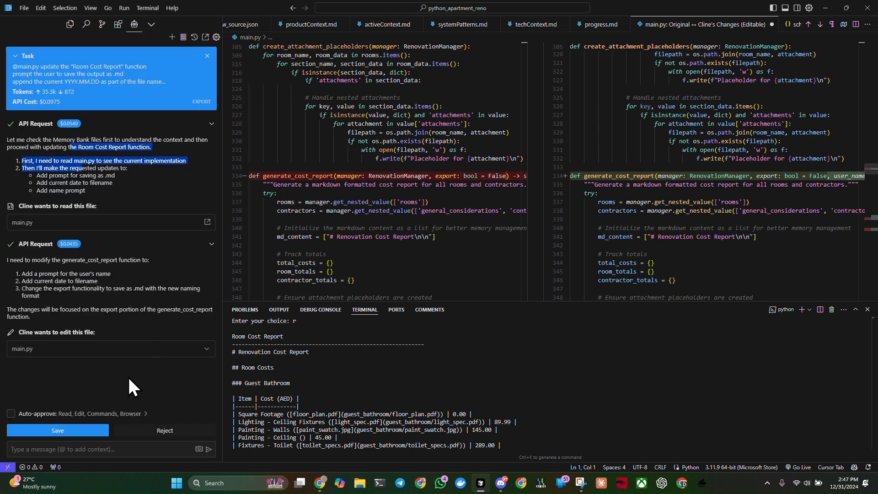
mouse_move(635, 247)
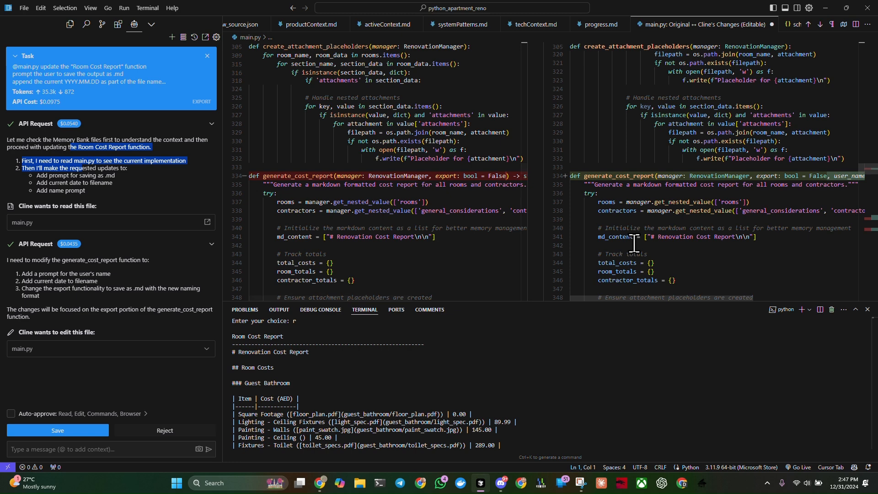
mouse_move(95, 397)
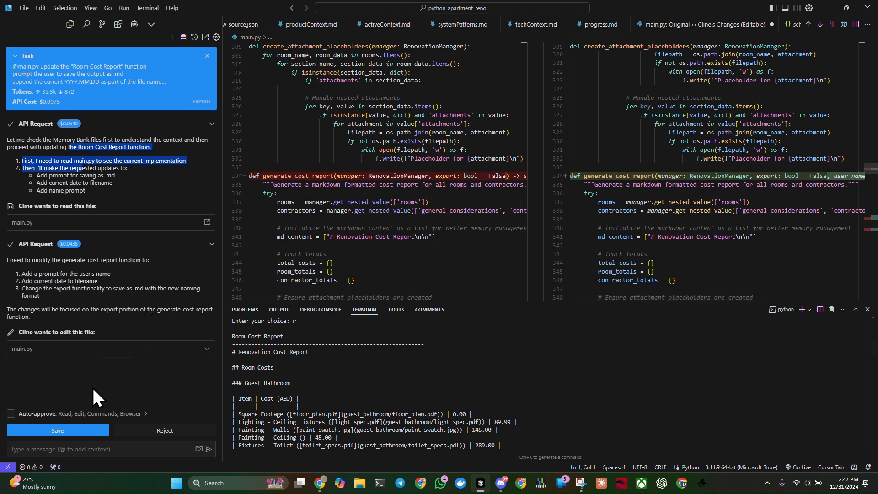
mouse_move(78, 437)
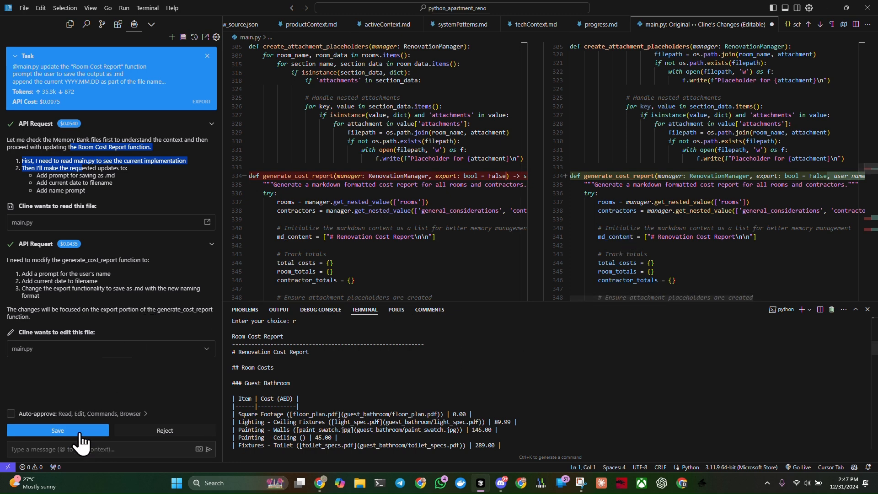
left_click(56, 429)
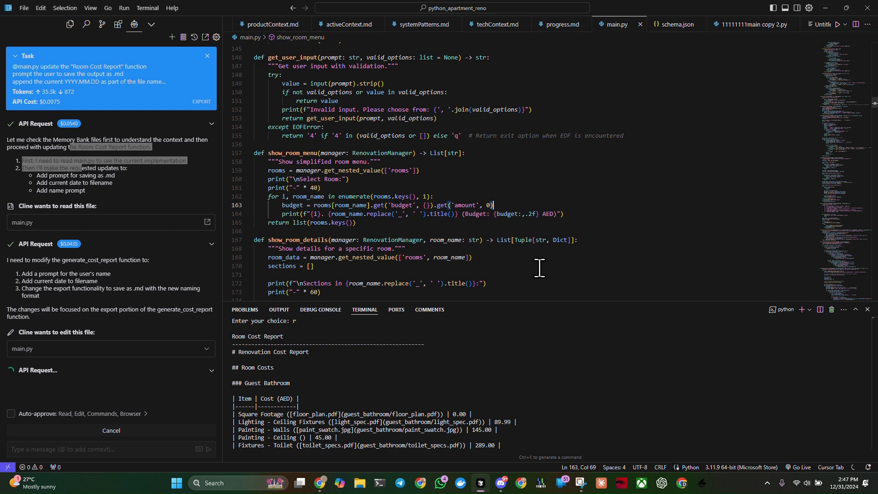
scroll("down", 3)
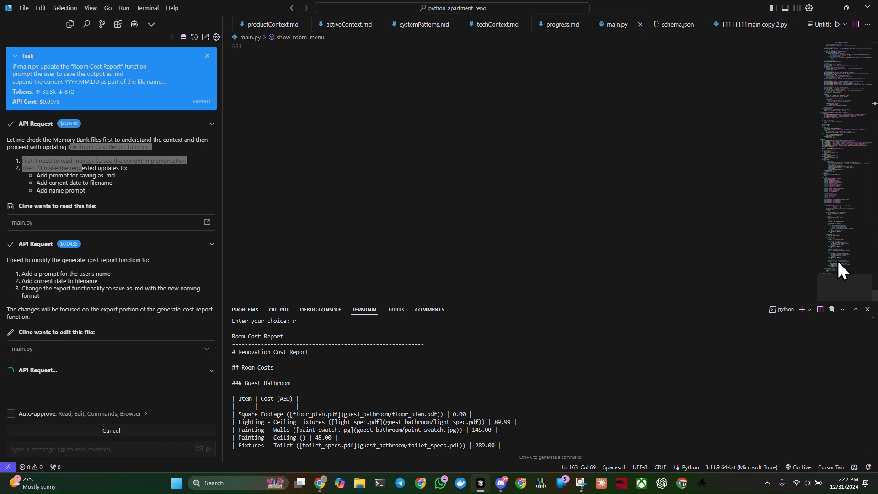
scroll("up", 3)
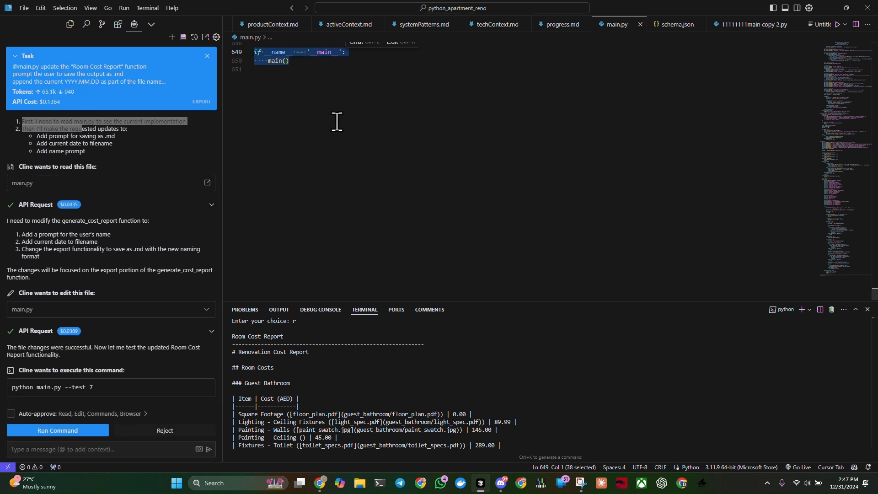
mouse_move(272, 115)
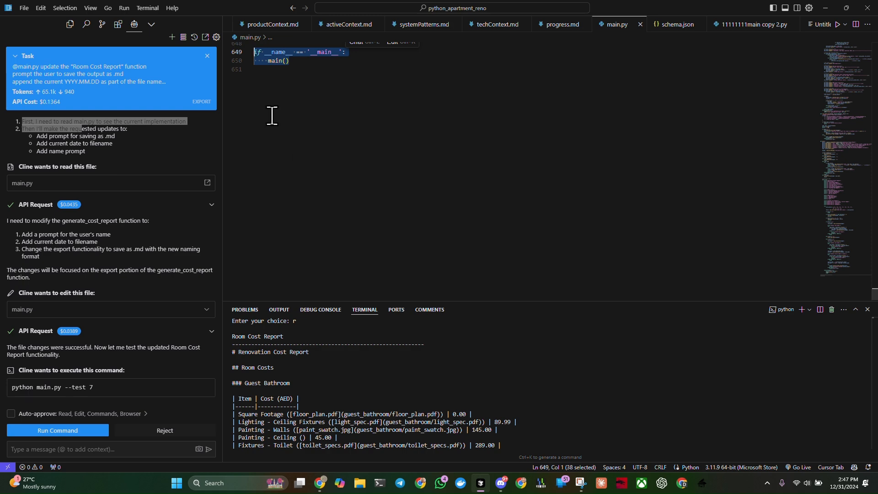
mouse_move(368, 123)
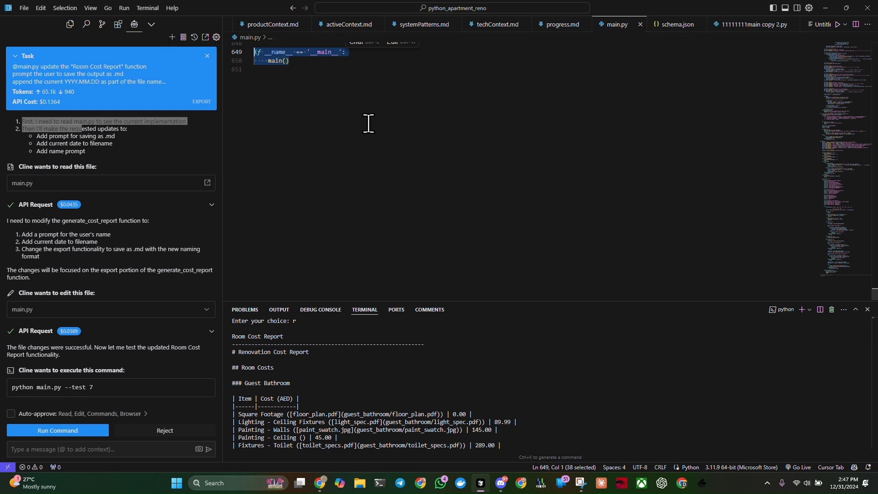
- Review the activeContext.md, progress.md and productContext.md memory notes
left_click(347, 24)
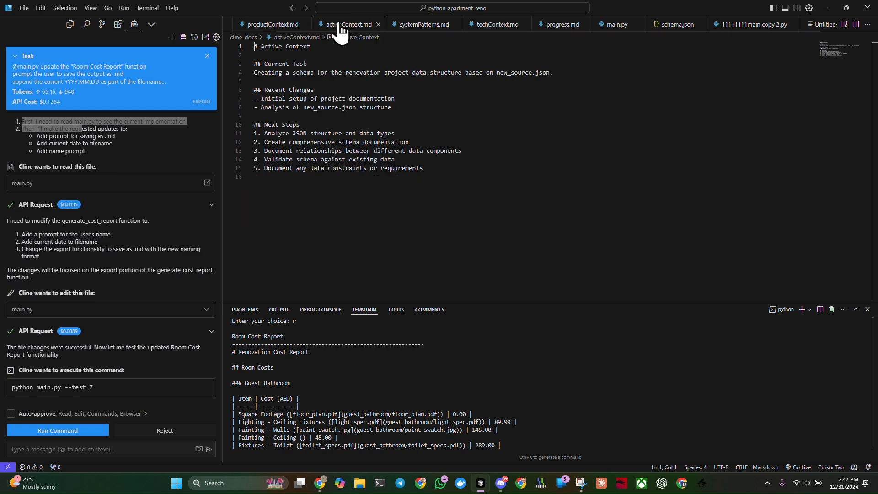
mouse_move(505, 30)
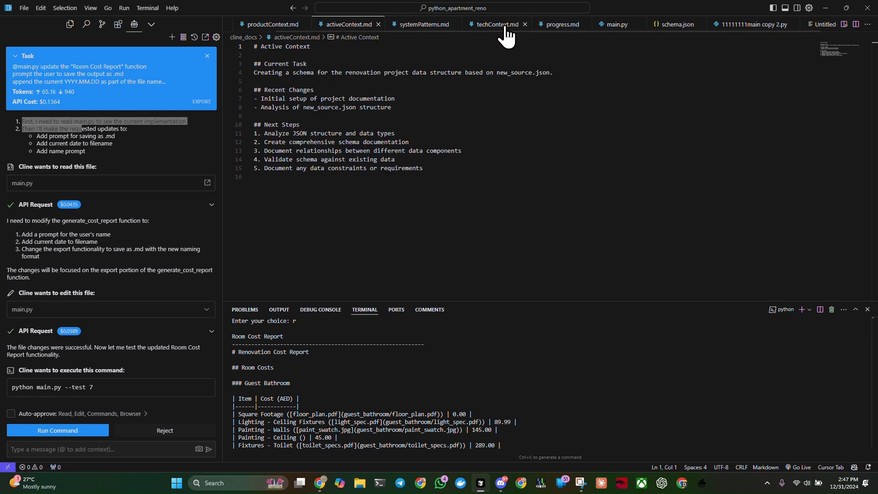
left_click(558, 25)
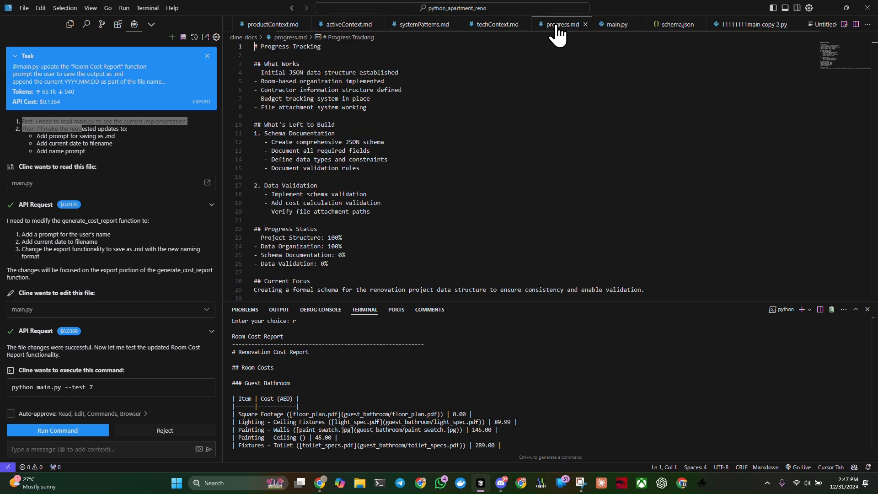
left_click(271, 24)
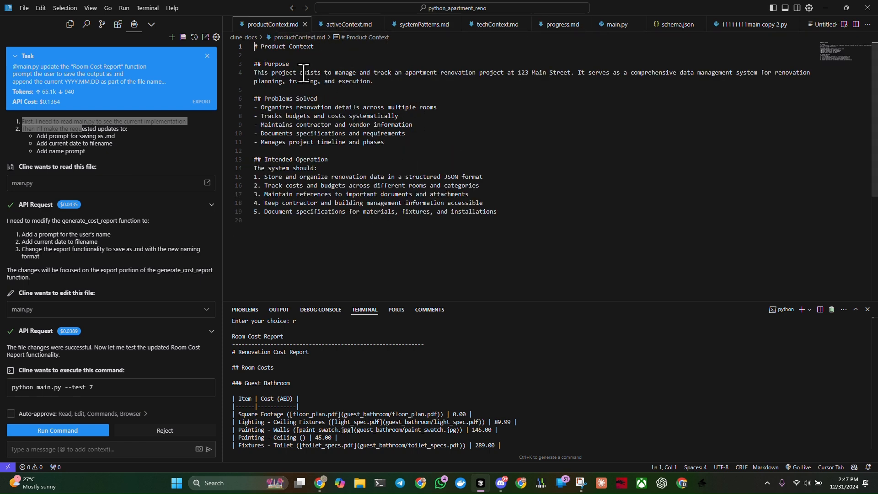
mouse_move(99, 402)
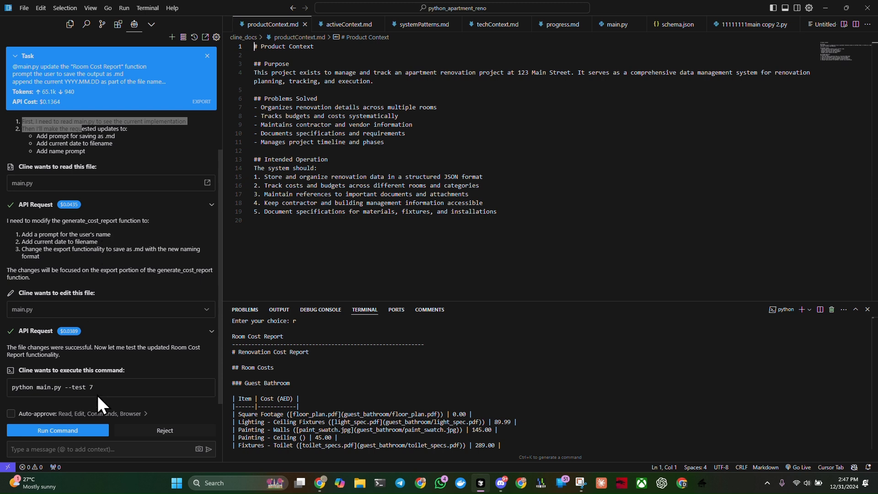
mouse_move(136, 224)
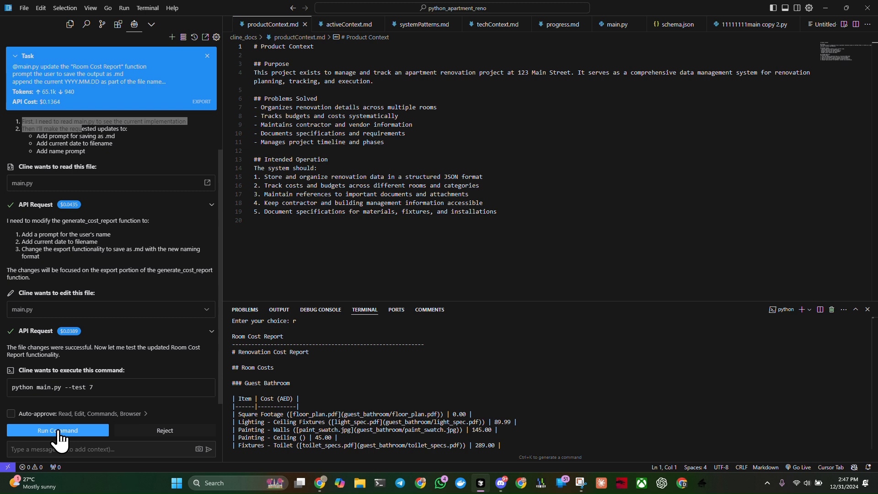
mouse_move(103, 403)
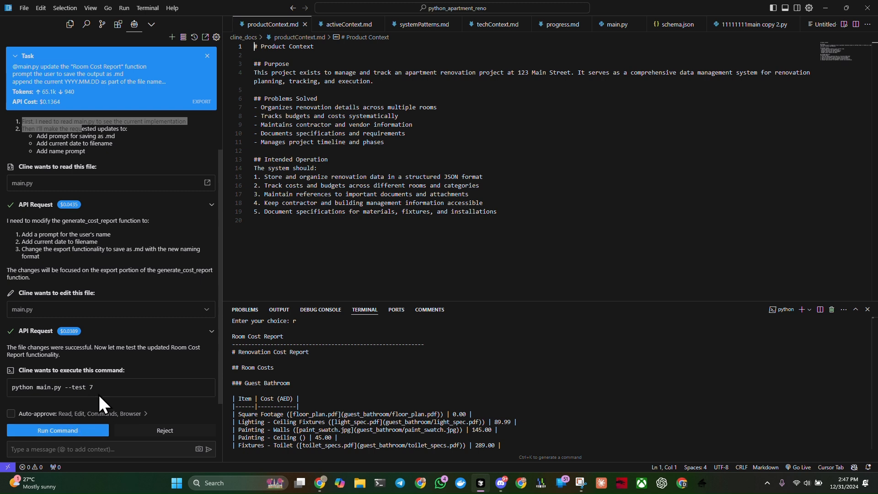
- Approve running python main.py --test 7 and scroll through the cost report output
left_click(57, 430)
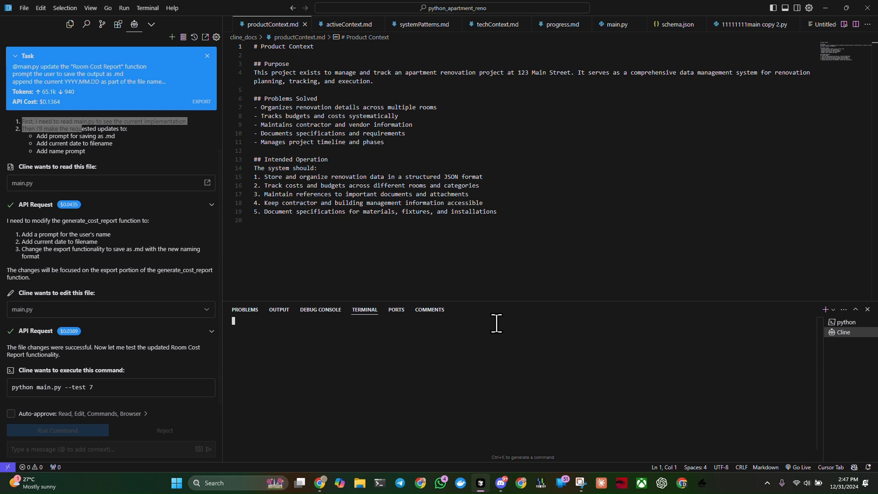
left_click(57, 430)
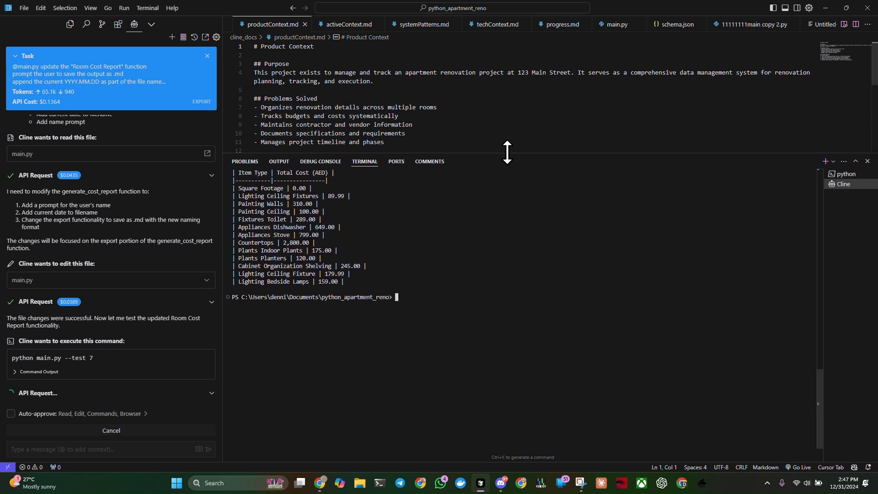
mouse_move(395, 269)
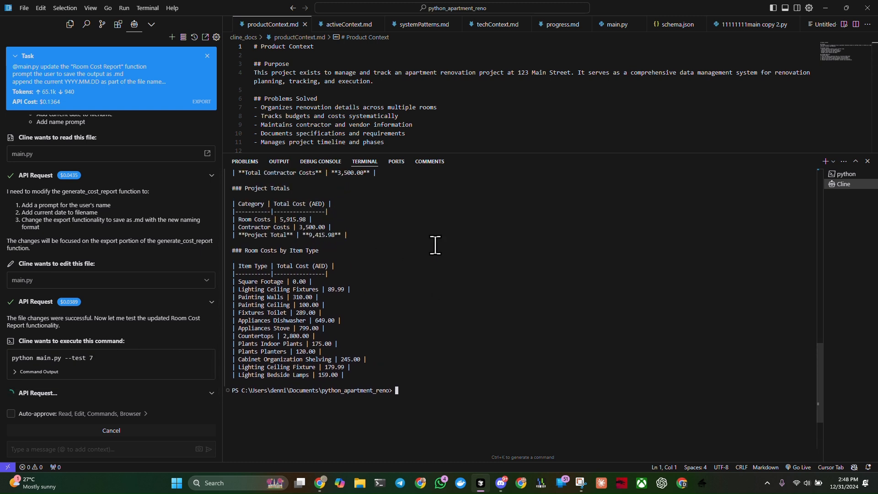
scroll("up", 3)
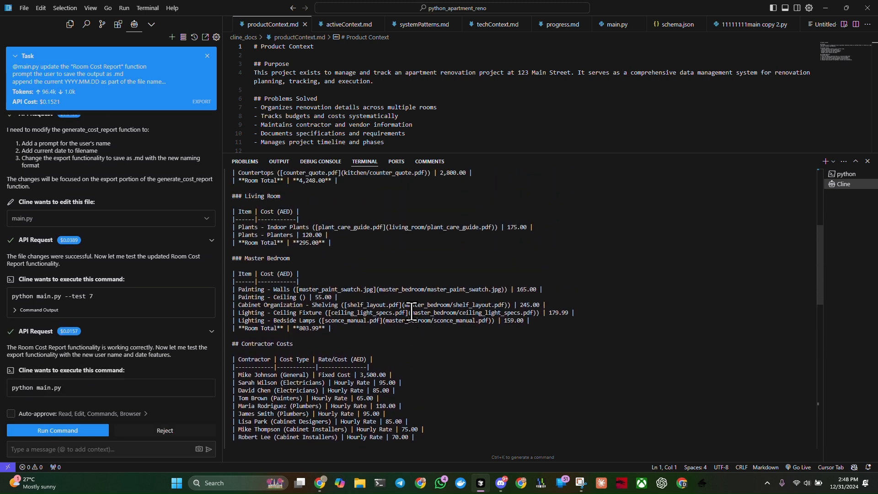
mouse_move(84, 372)
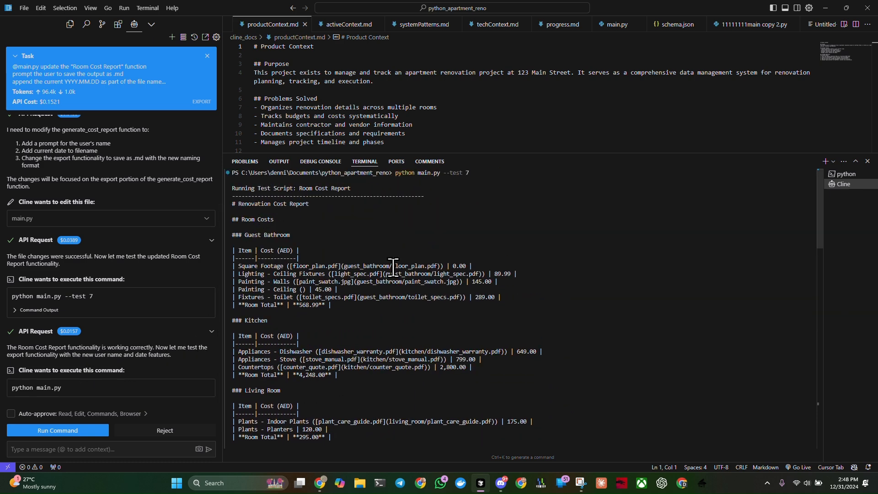
mouse_move(421, 234)
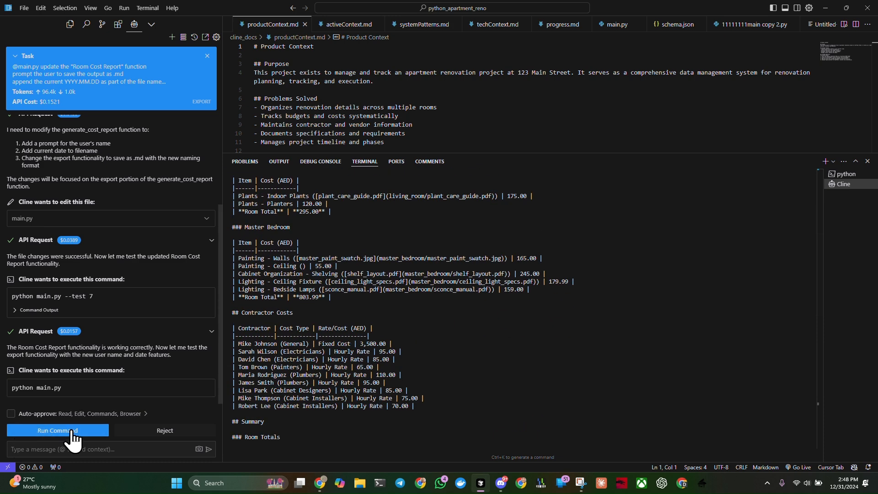
- Approve running python main.py and answer 'y' to export the report as markdown
left_click(57, 430)
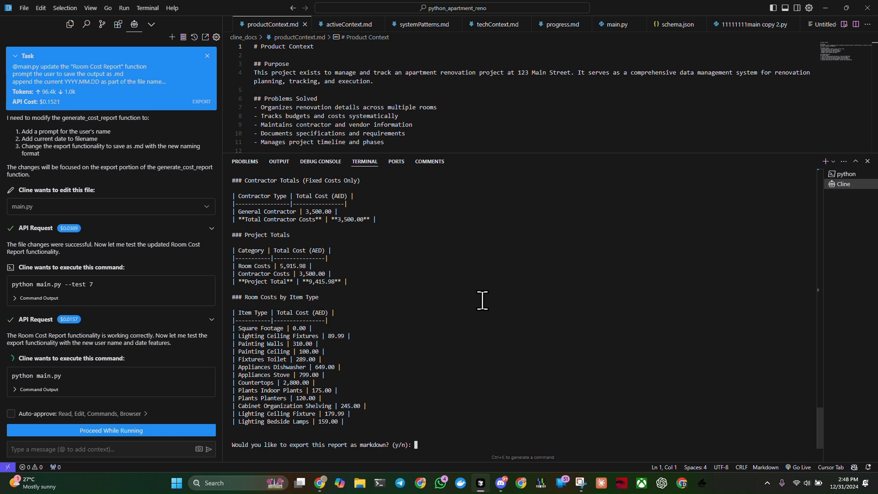
type("y")
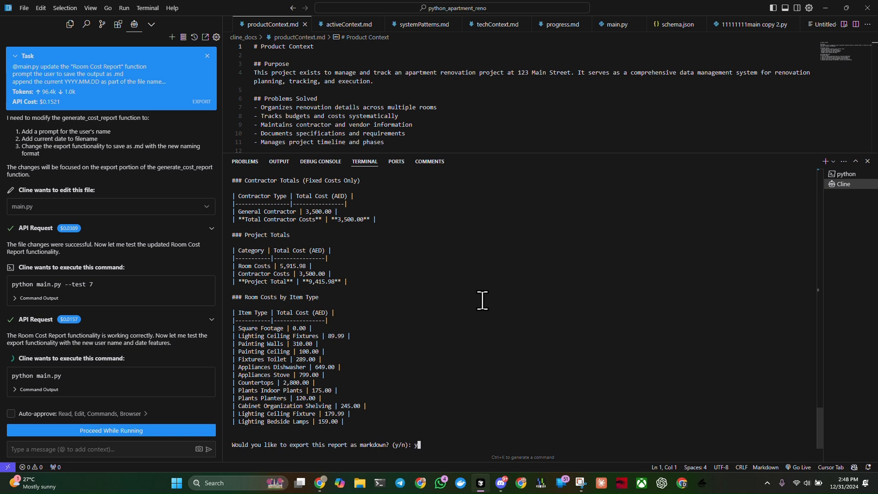
key("Return")
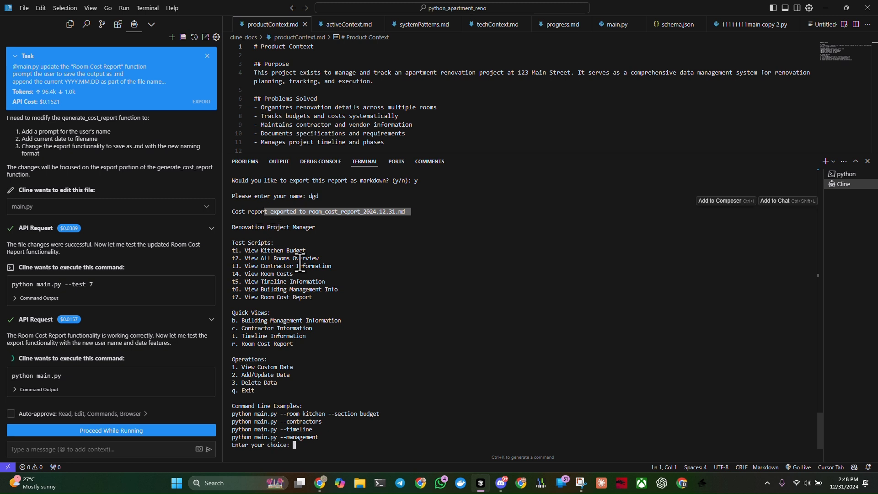
mouse_move(371, 229)
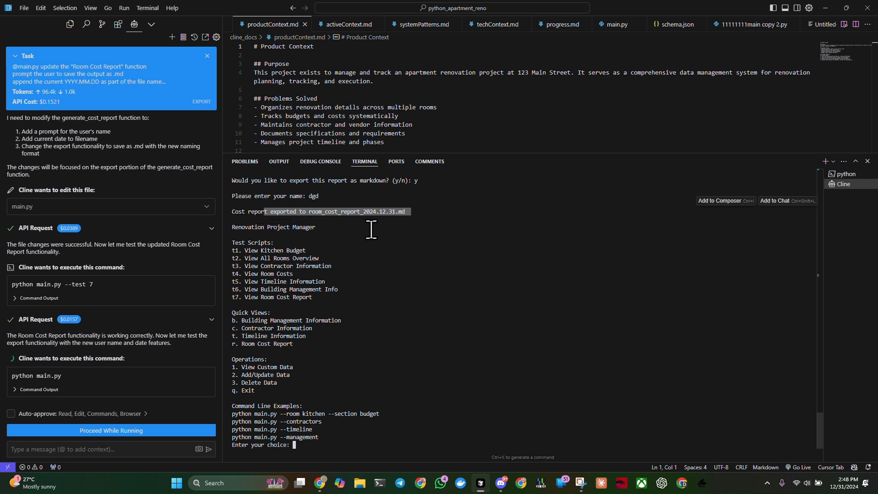
mouse_move(374, 226)
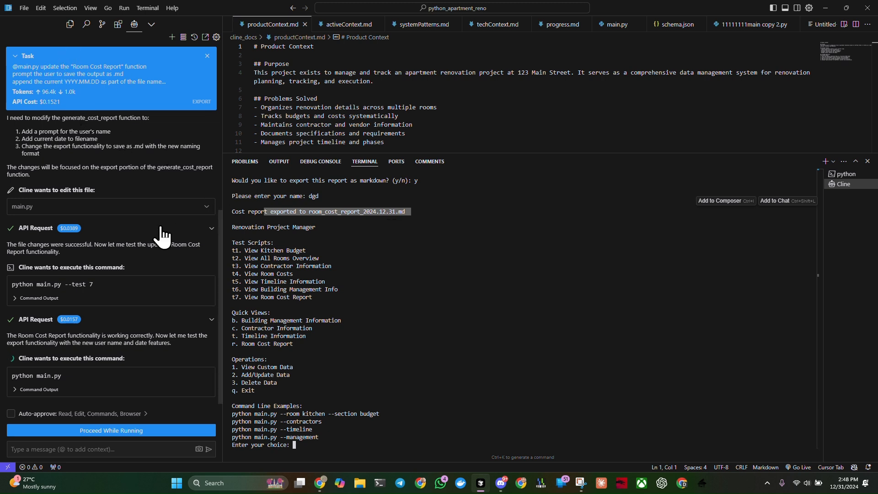
mouse_move(23, 82)
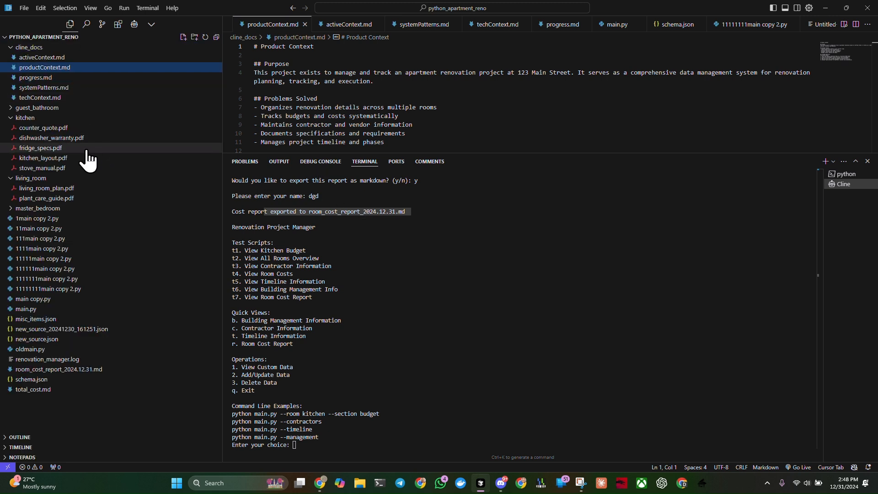
- Collapse cline_docs and kitchen folders, stop the running program, and hide the terminal
left_click(29, 47)
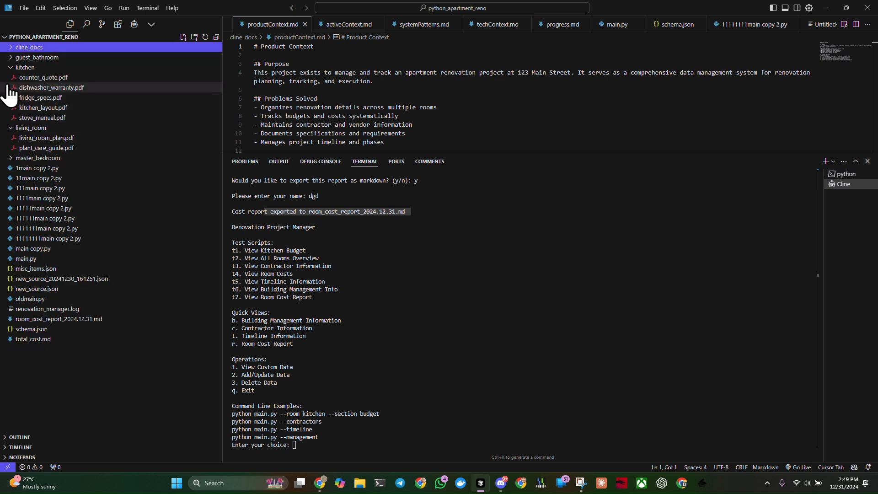
left_click(25, 68)
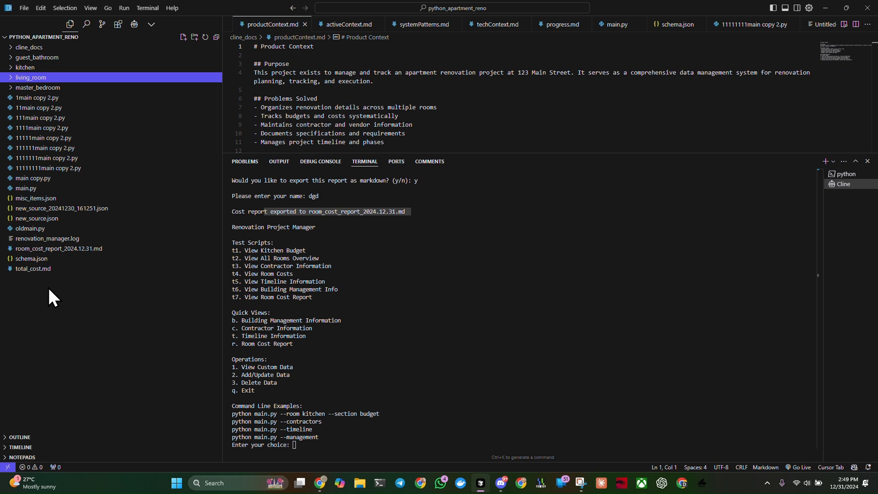
mouse_move(58, 248)
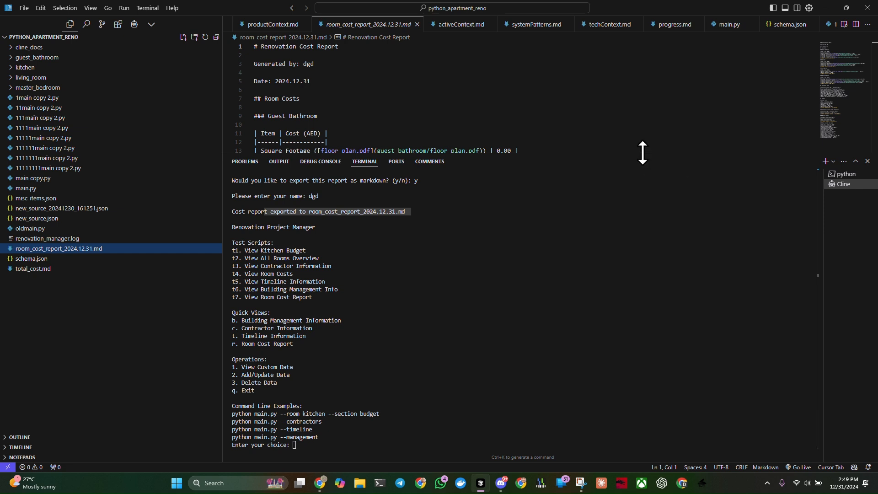
type("^B")
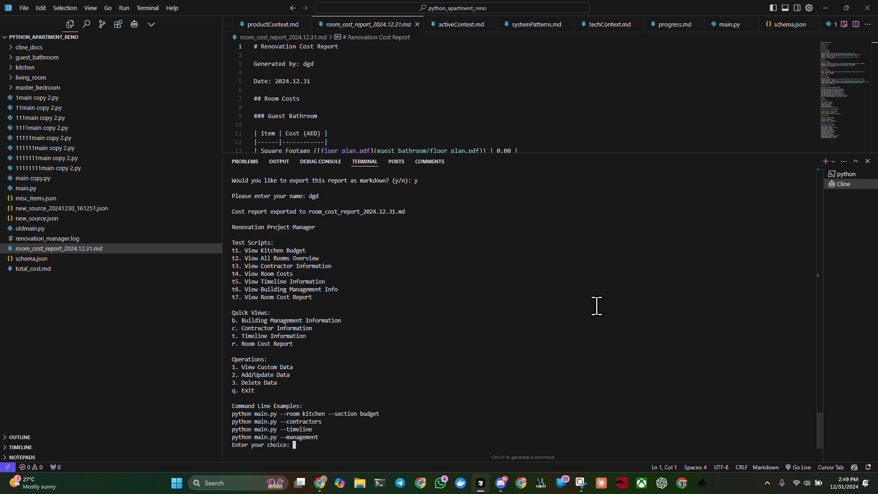
key("ctrl+c")
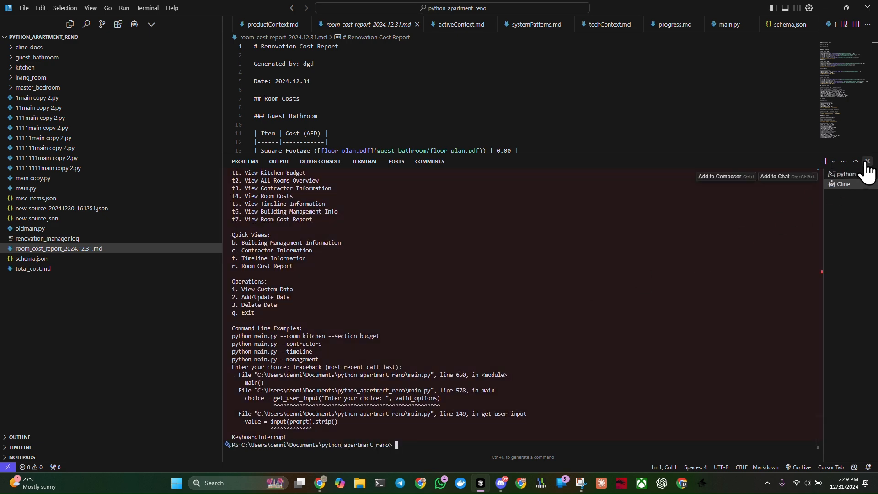
left_click(865, 162)
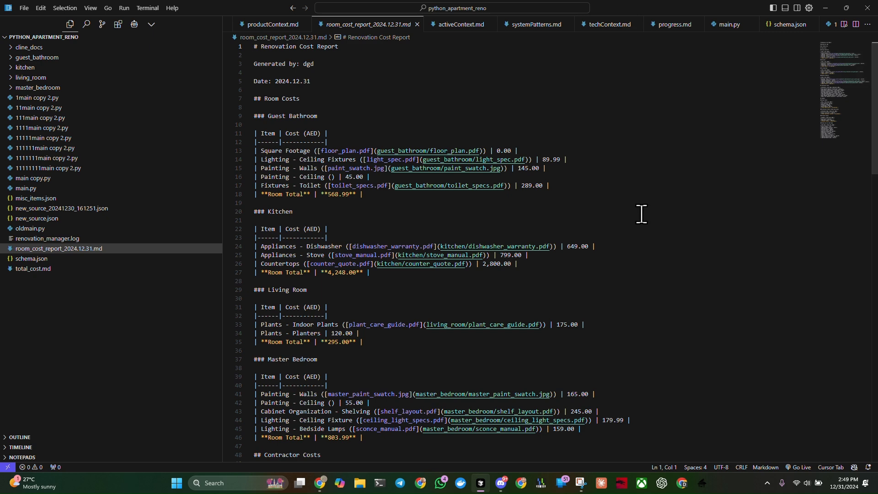
mouse_move(844, 24)
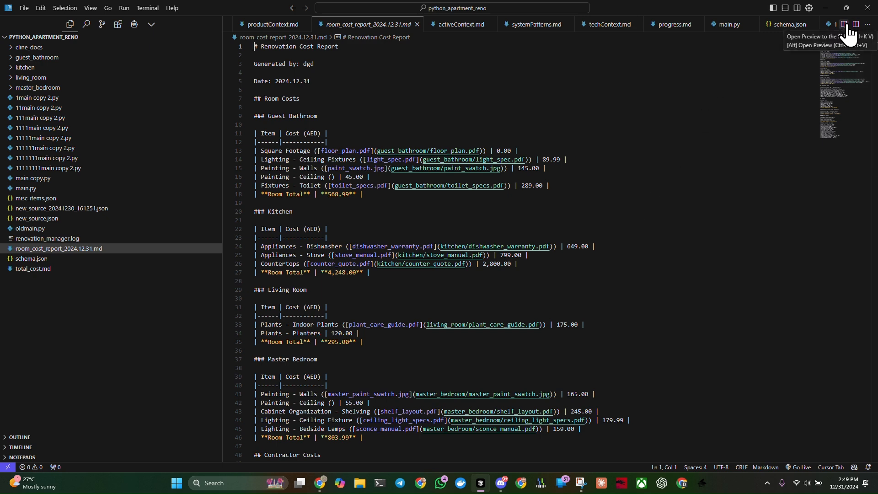
left_click(842, 24)
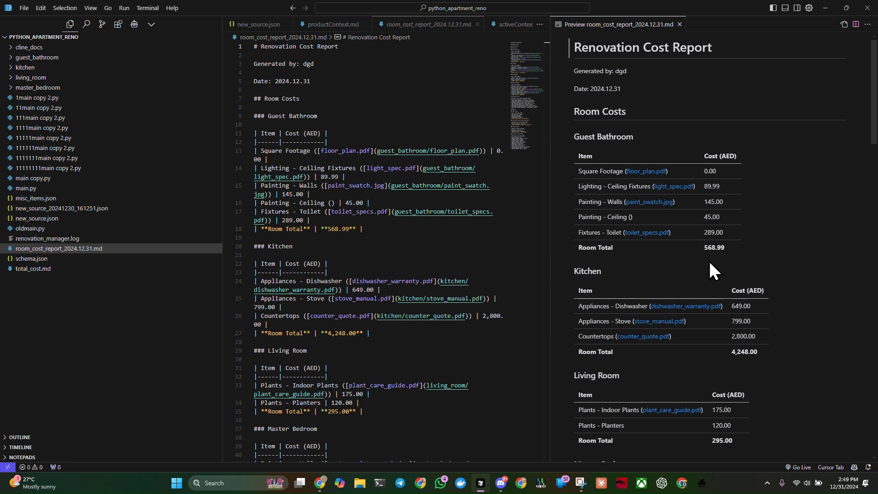
mouse_move(750, 259)
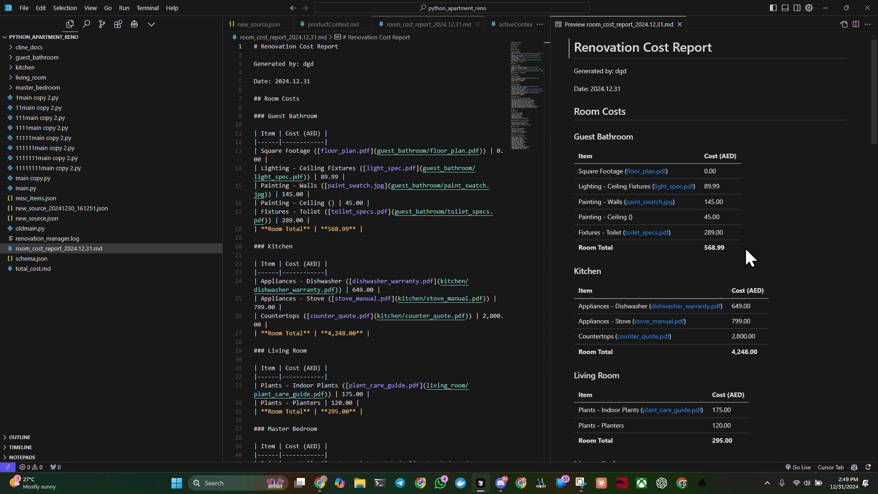
mouse_move(776, 235)
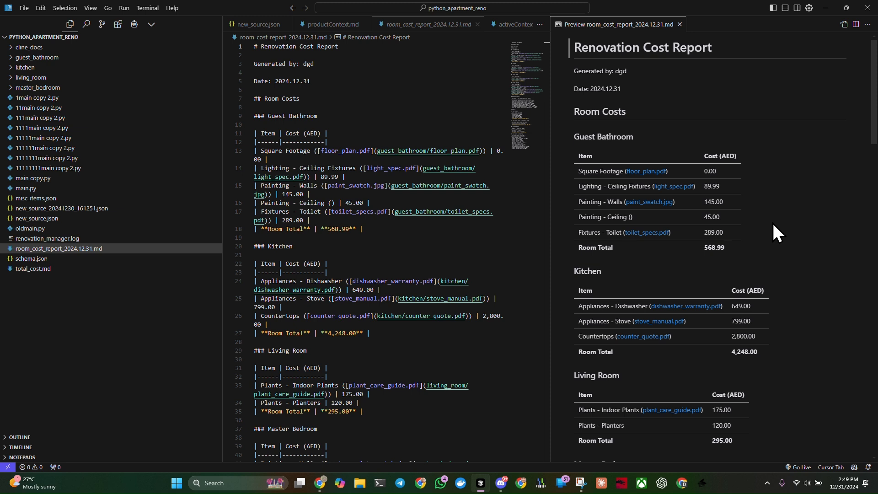
mouse_move(651, 192)
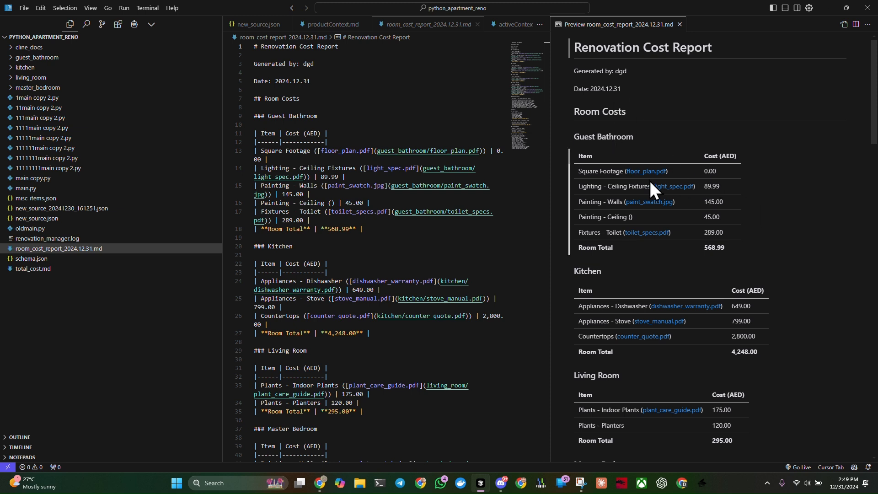
mouse_move(608, 183)
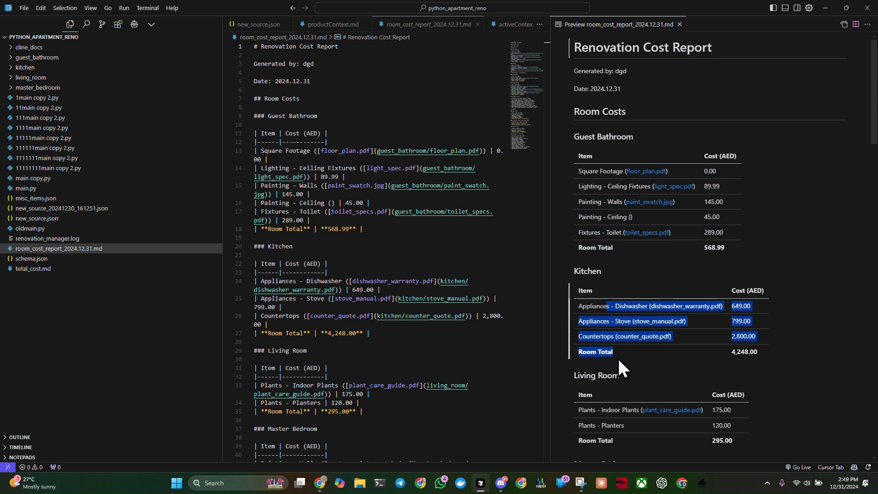
scroll("down", 3)
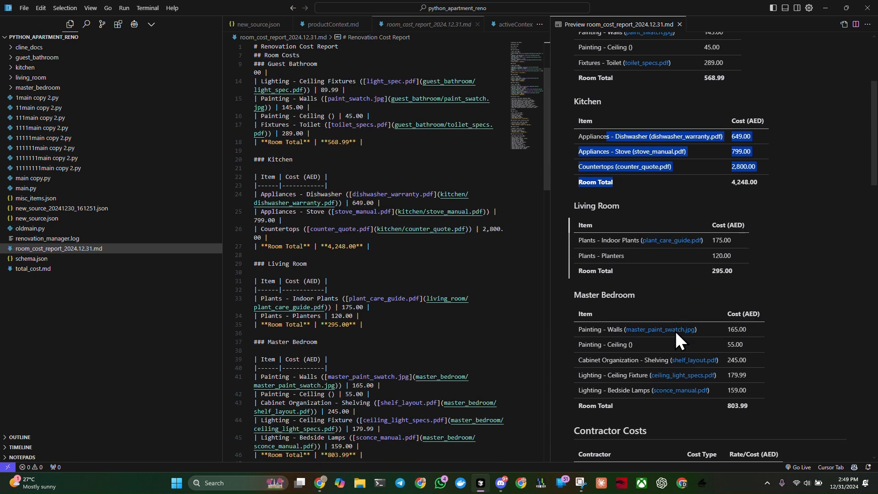
scroll("down", 3)
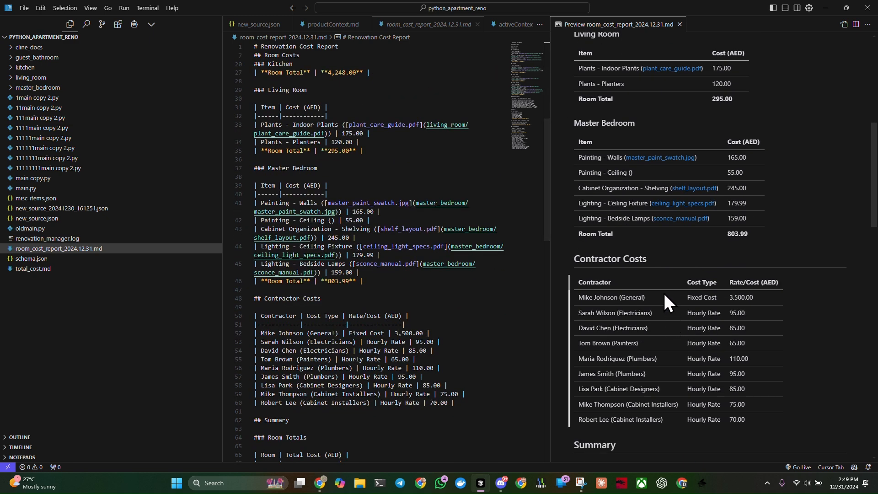
mouse_move(658, 288)
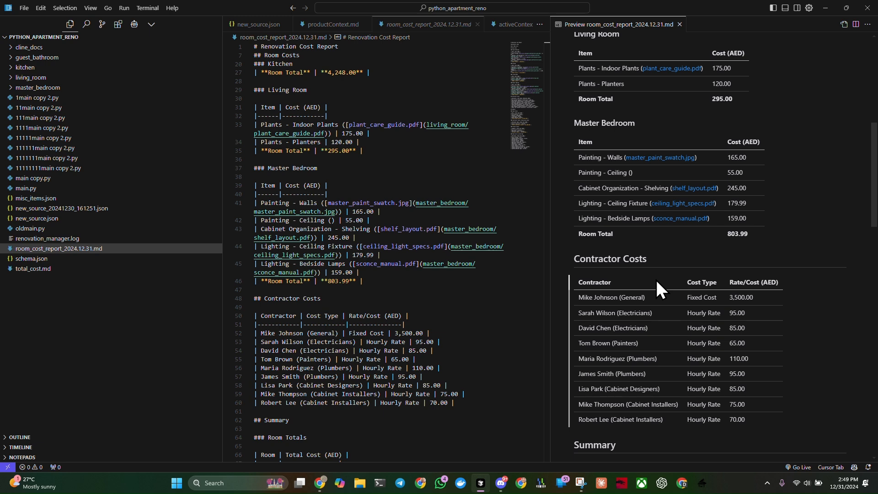
scroll("down", 3)
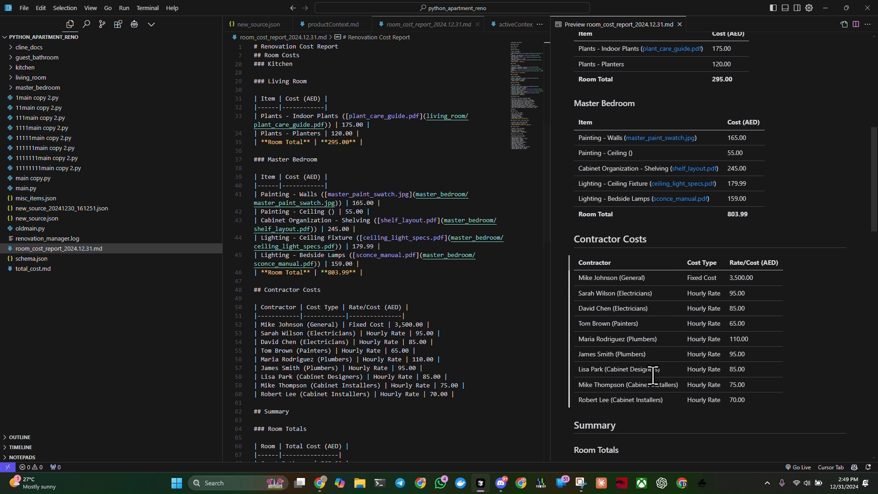
scroll("down", 3)
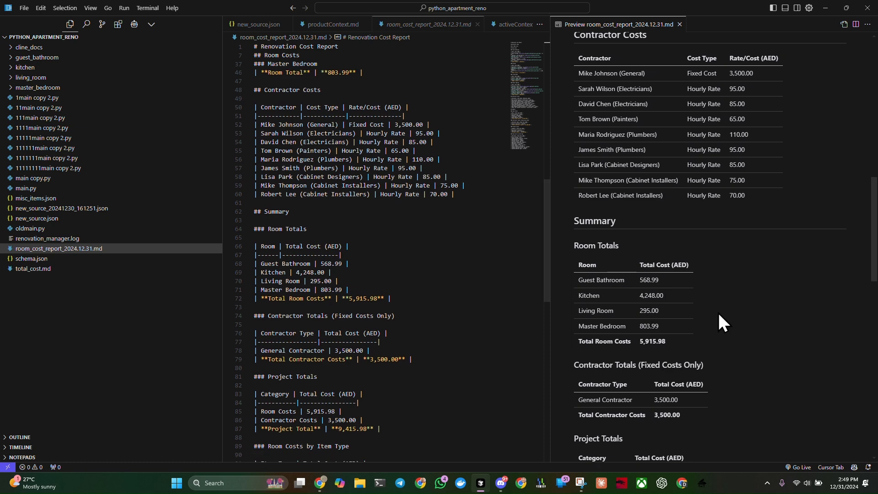
scroll("down", 3)
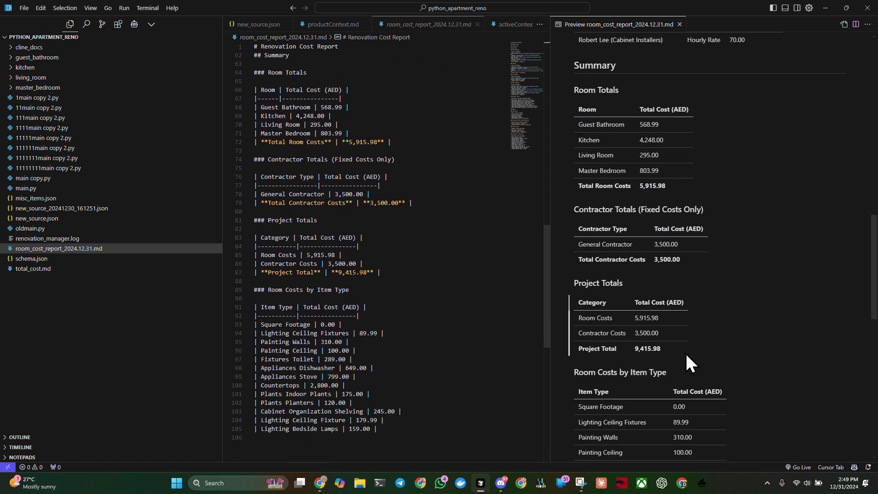
scroll("down", 3)
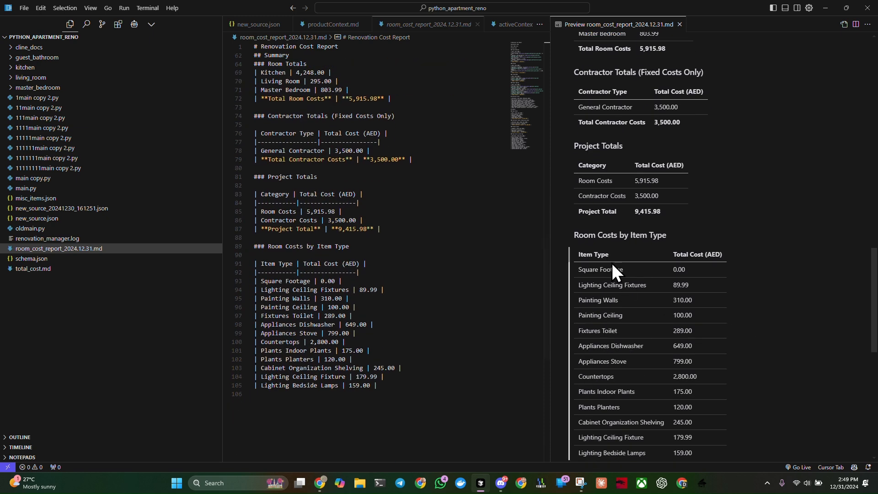
mouse_move(609, 331)
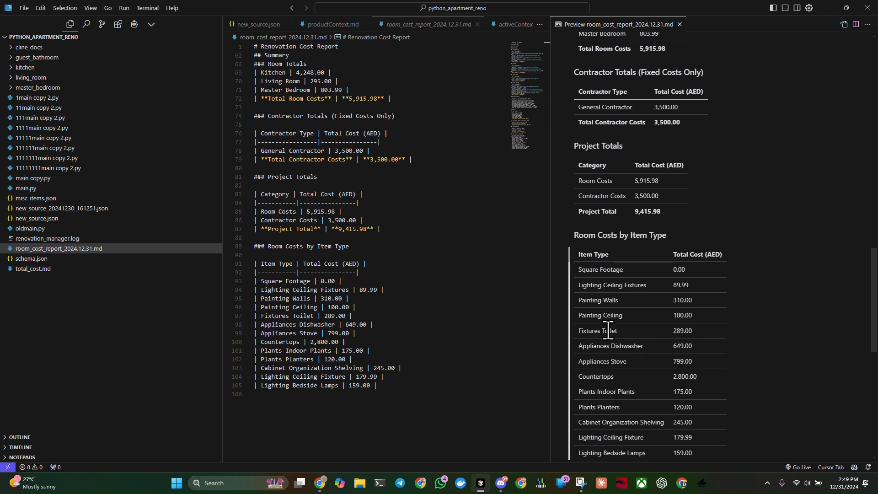
mouse_move(743, 336)
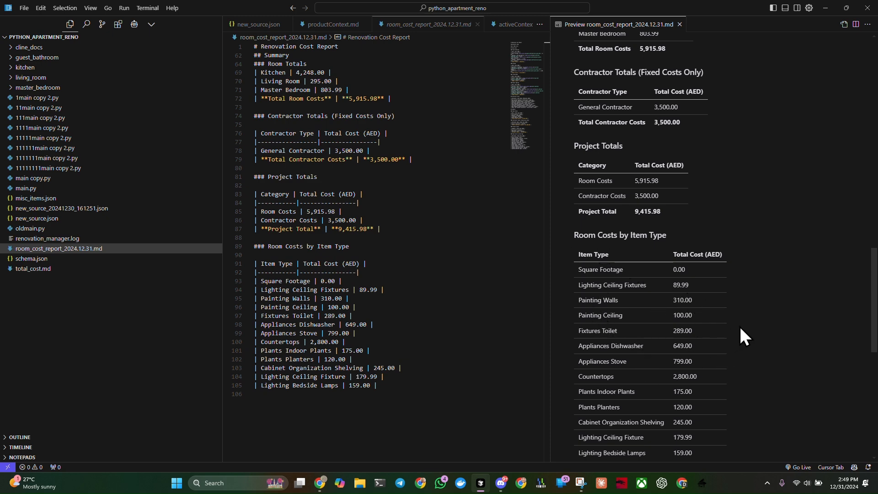
scroll("down", 3)
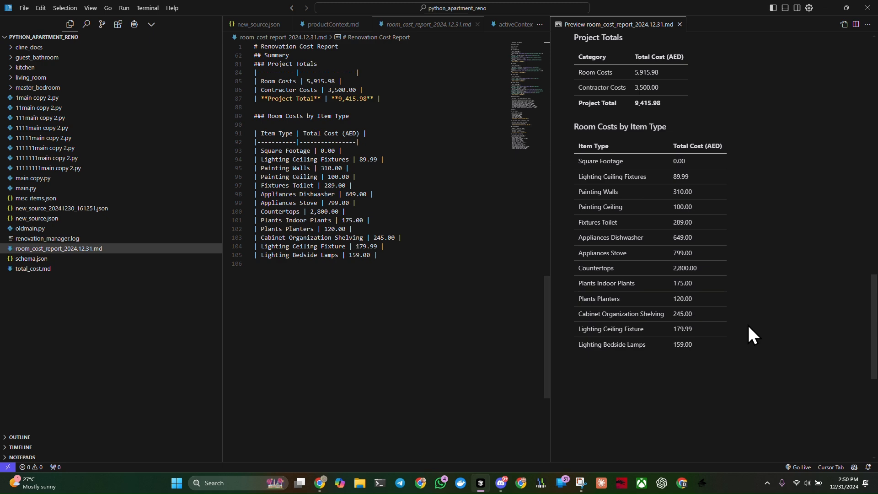
scroll("up", 3)
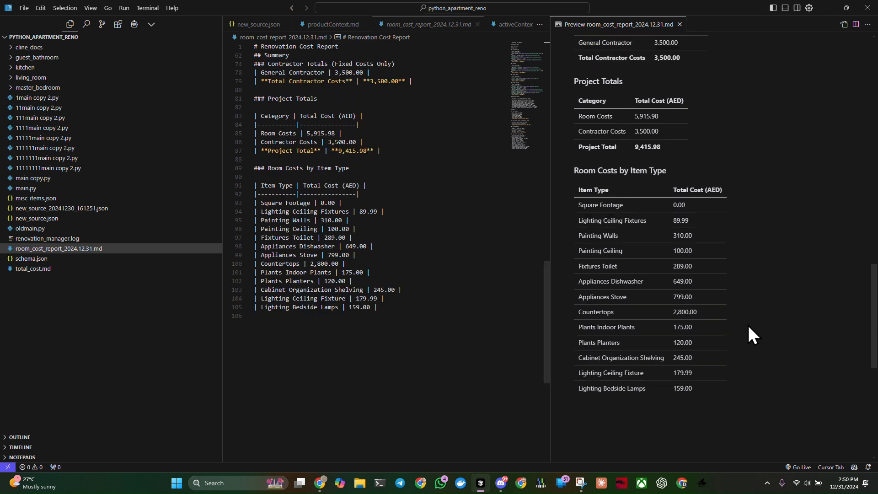
scroll("up", 3)
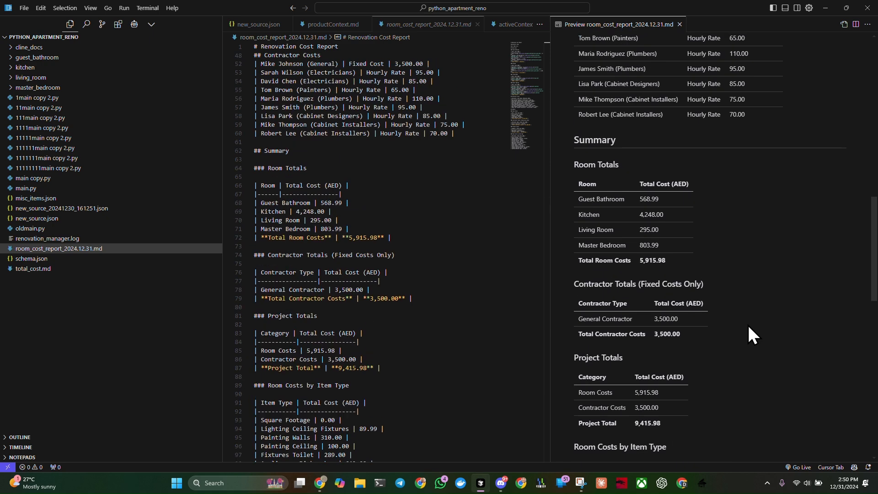
scroll("up", 3)
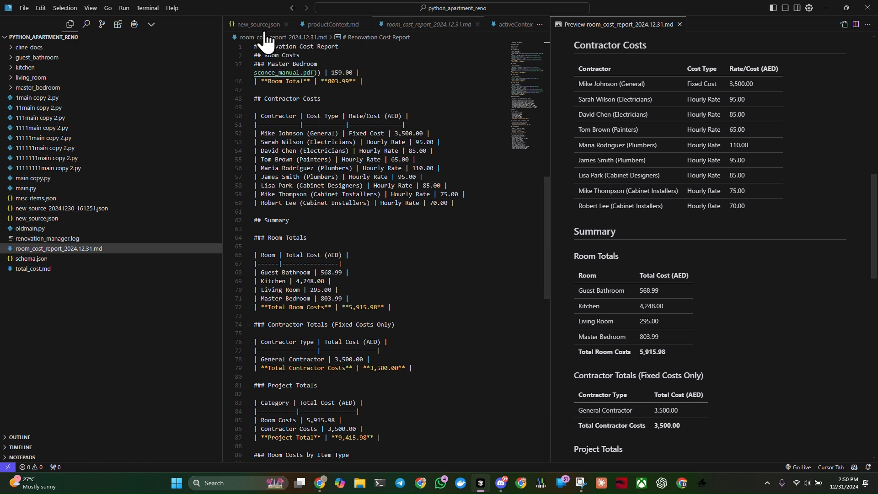
- Switch to productContext.md, then open activeContext.md and techContext.md from cline_docs
left_click(331, 24)
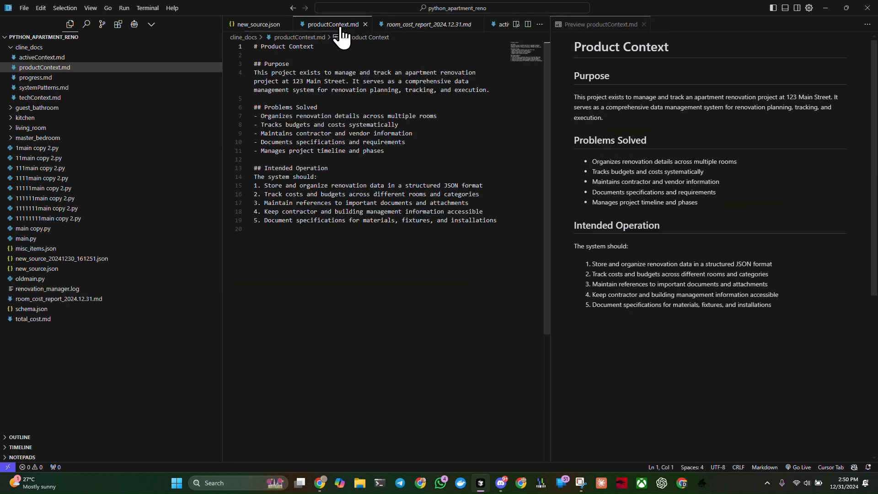
mouse_move(441, 43)
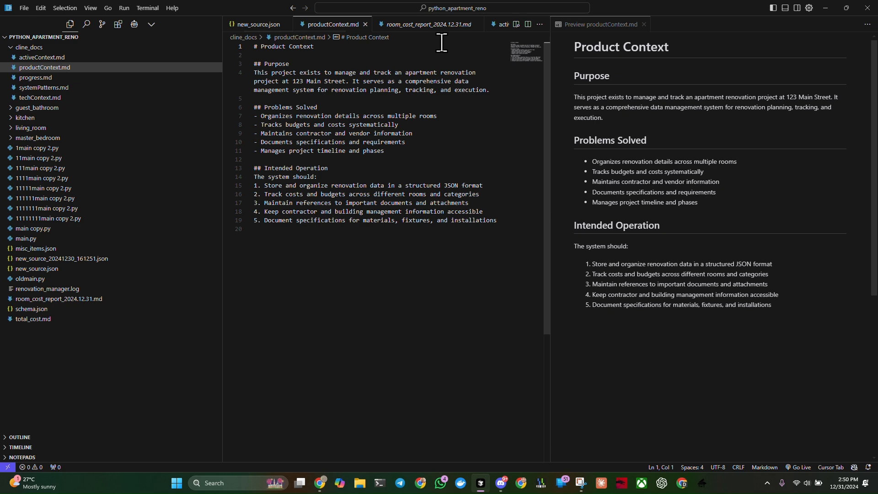
left_click(41, 57)
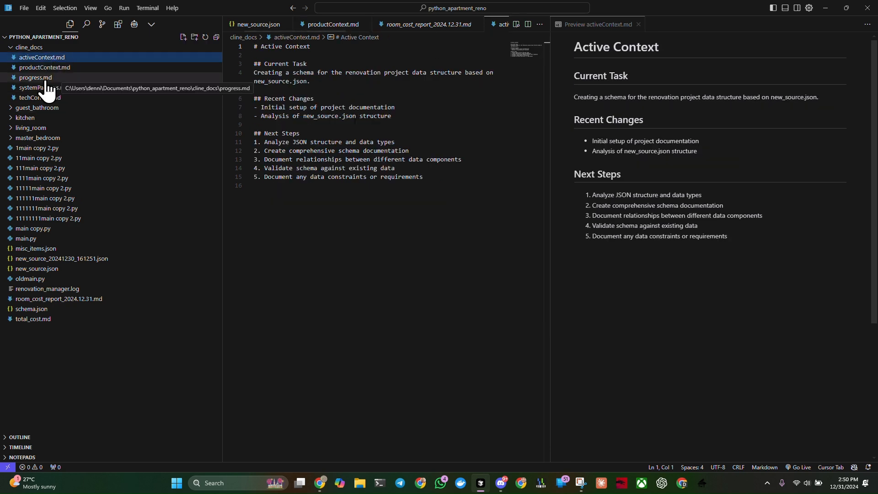
left_click(40, 98)
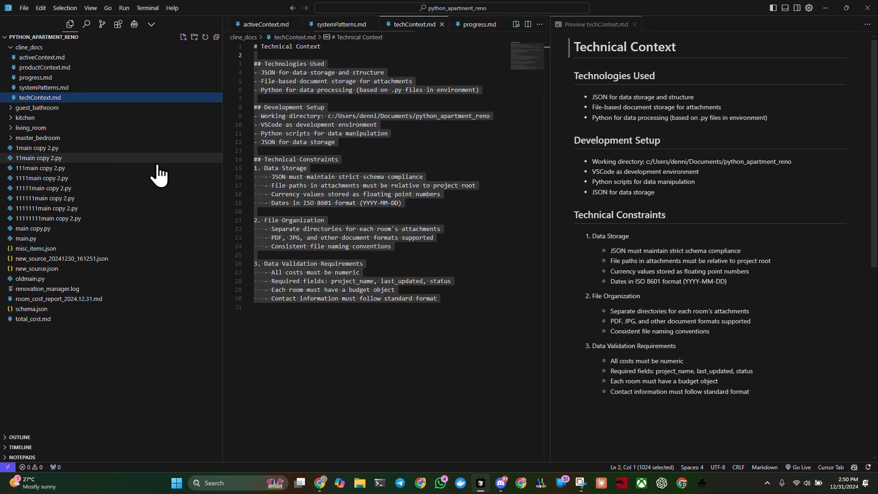
mouse_move(182, 185)
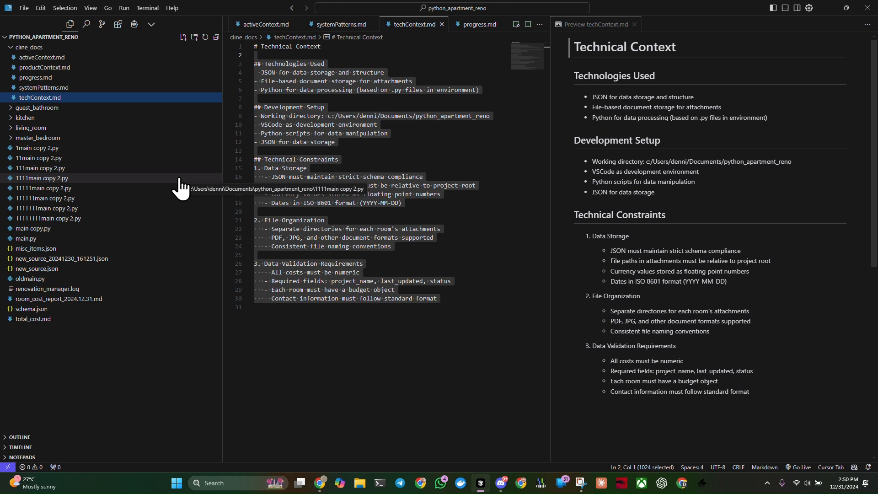
mouse_move(480, 225)
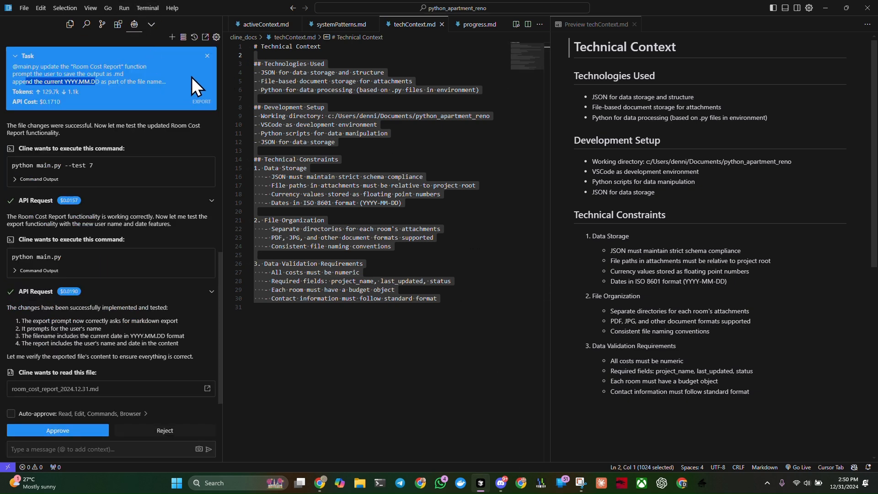
- Open Cline's Settings view with OpenRouter and Claude 3.5 Sonnet
left_click(215, 37)
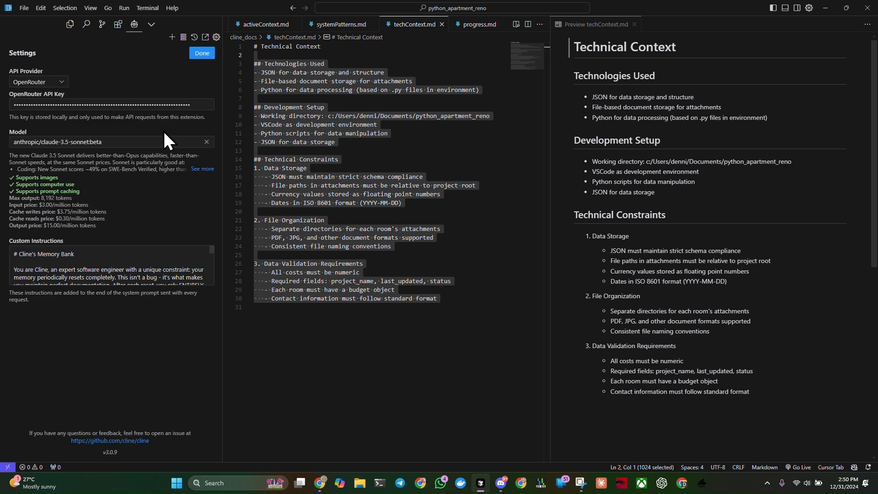
mouse_move(110, 441)
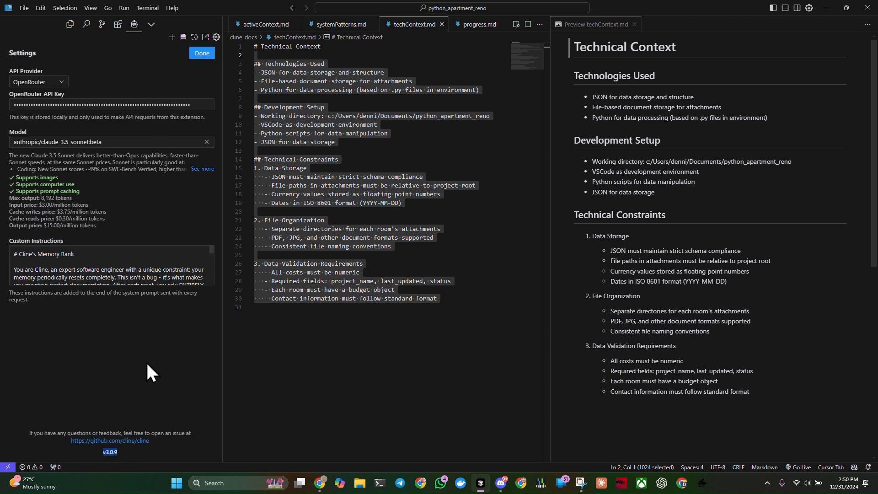
mouse_move(128, 451)
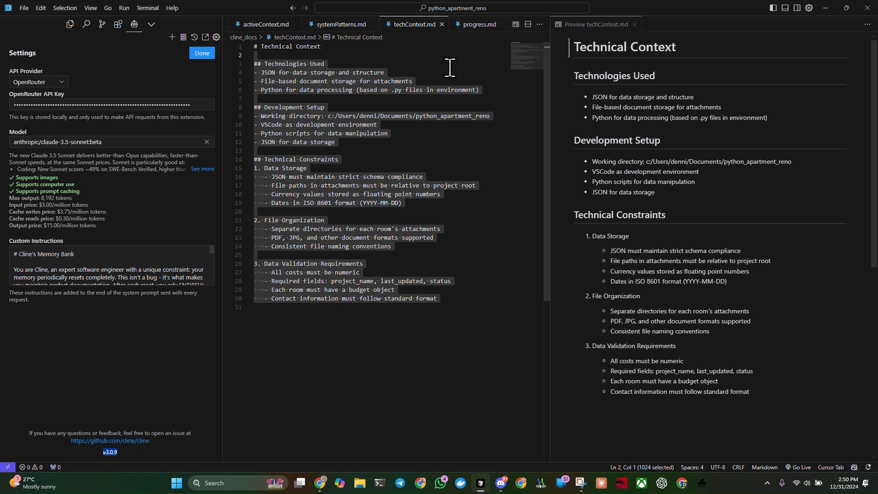
mouse_move(449, 65)
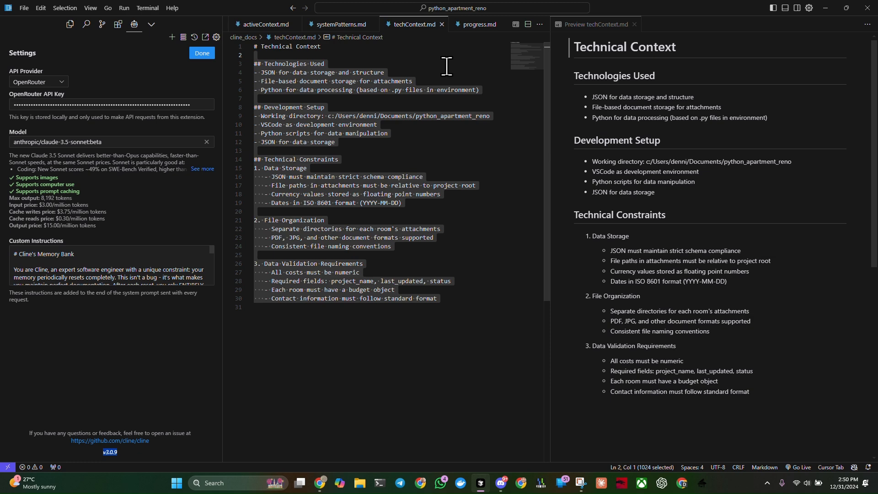